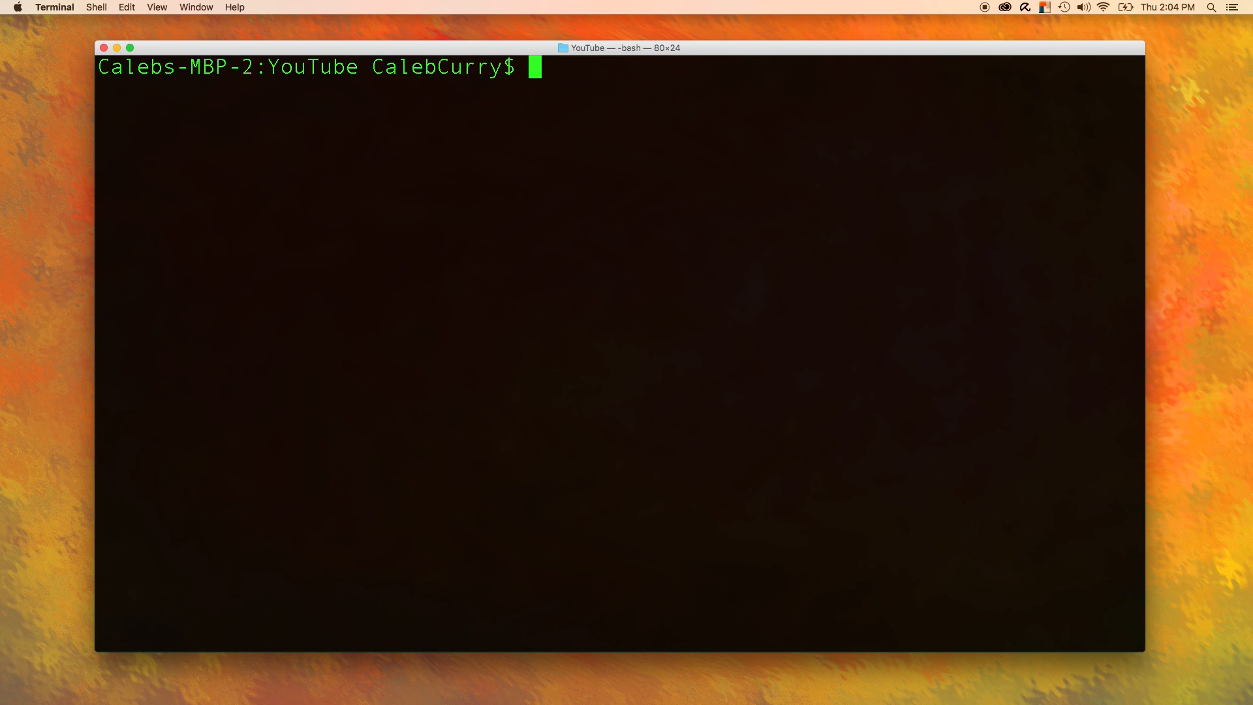
- Create and open the new C file eggs.c in vim
text(type)
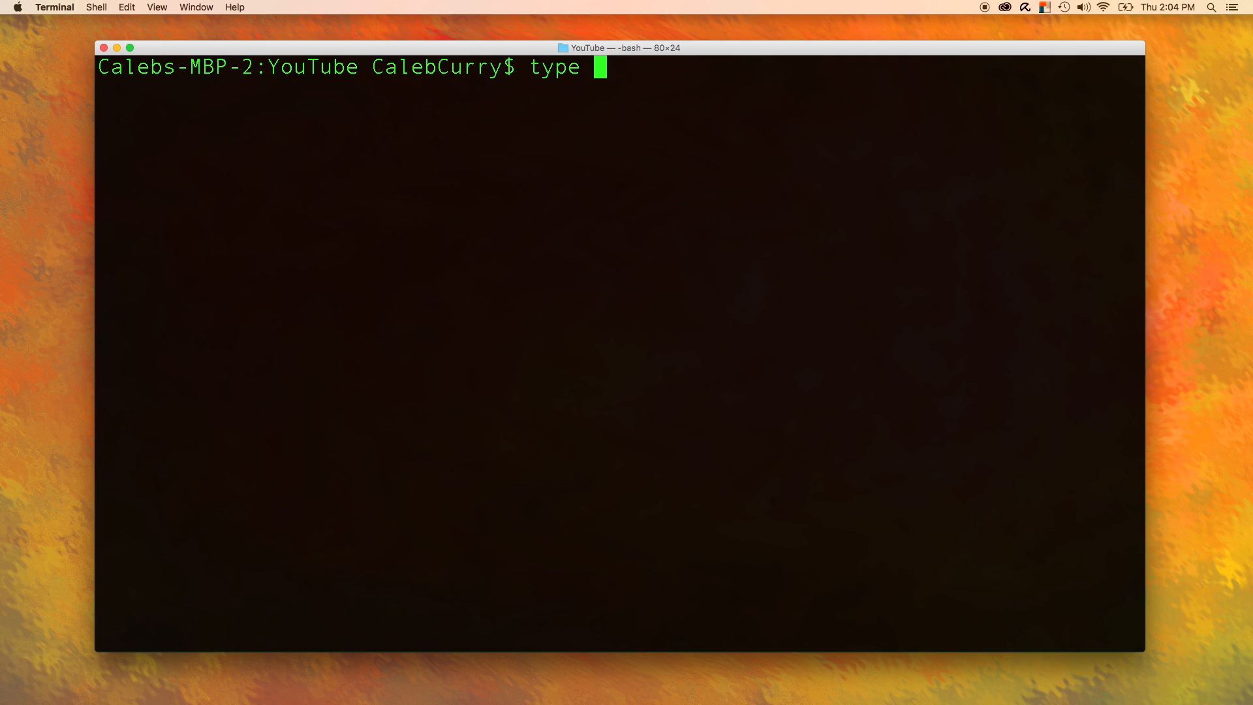
text(casting)
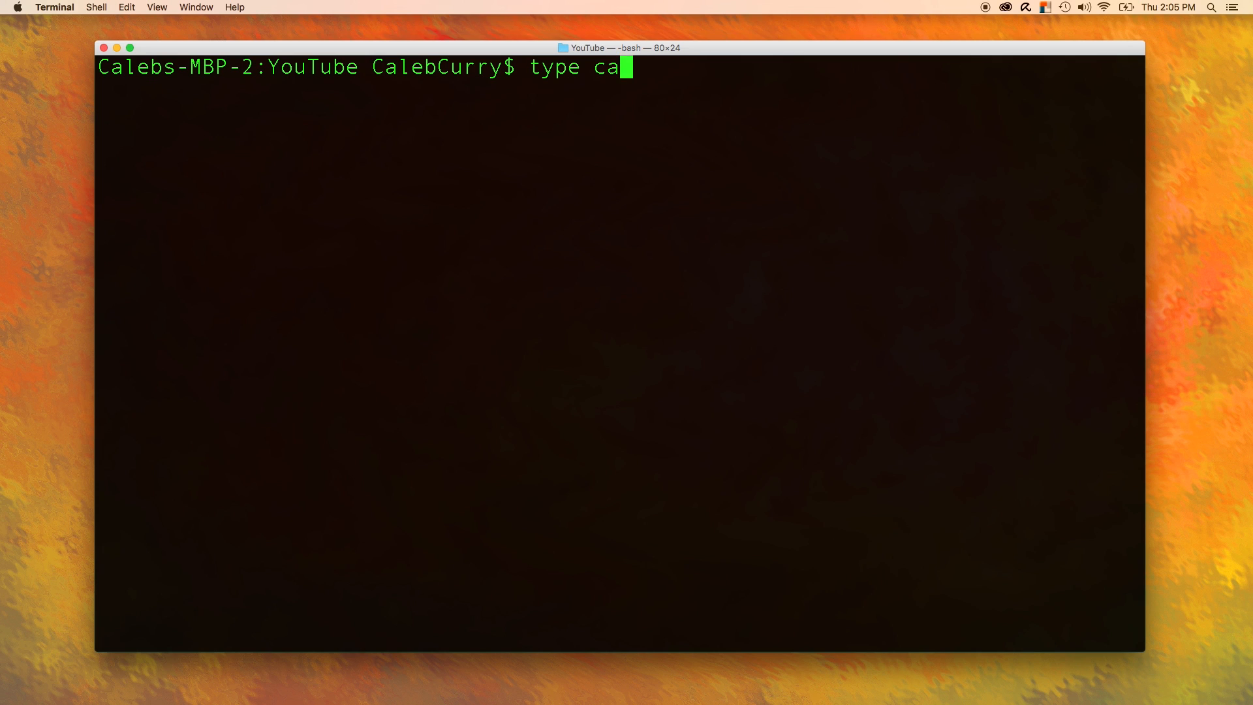
text(vim)
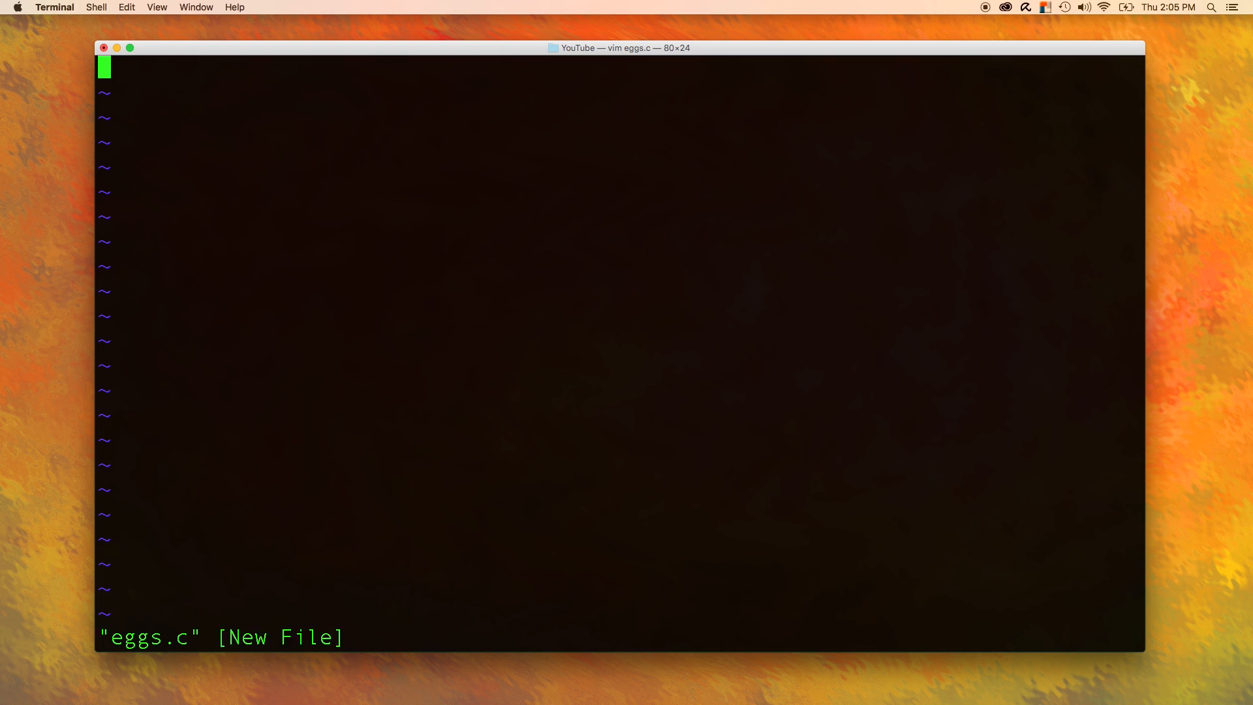
- Write #include <stdio.h>, an int main() returning 0, and an 'a dozen -> 12' note
text(#include <std)
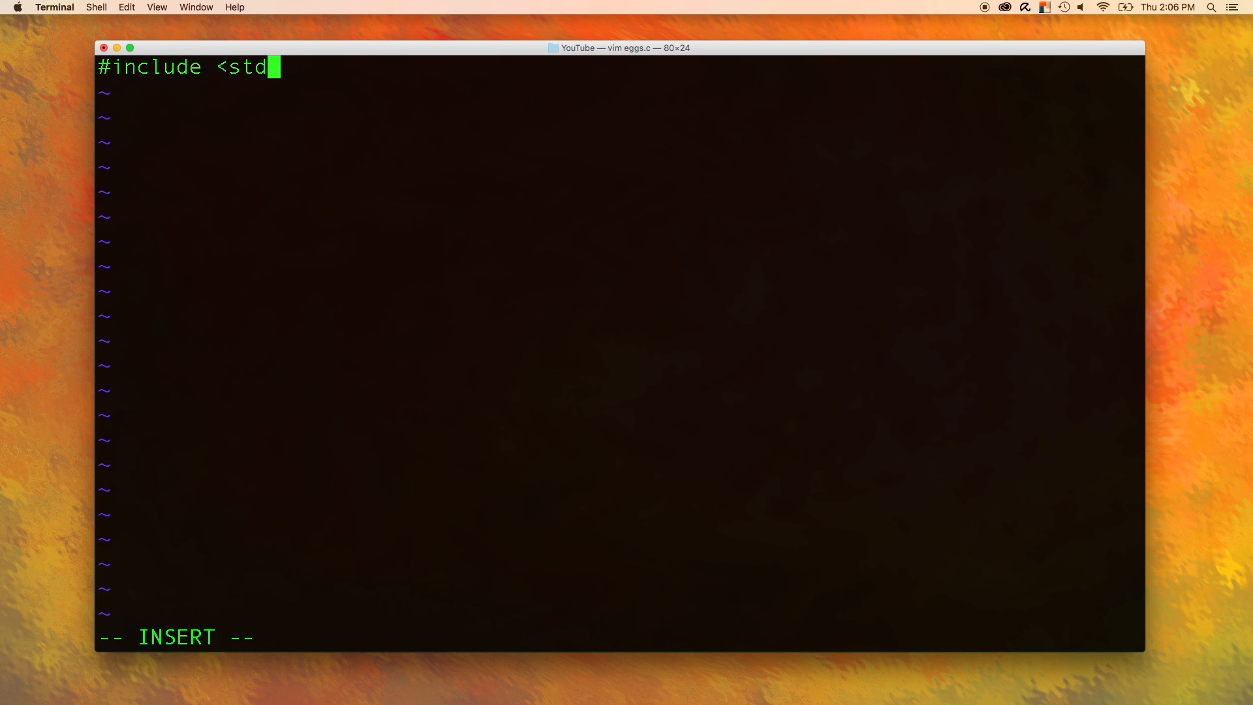
text(io.h>)
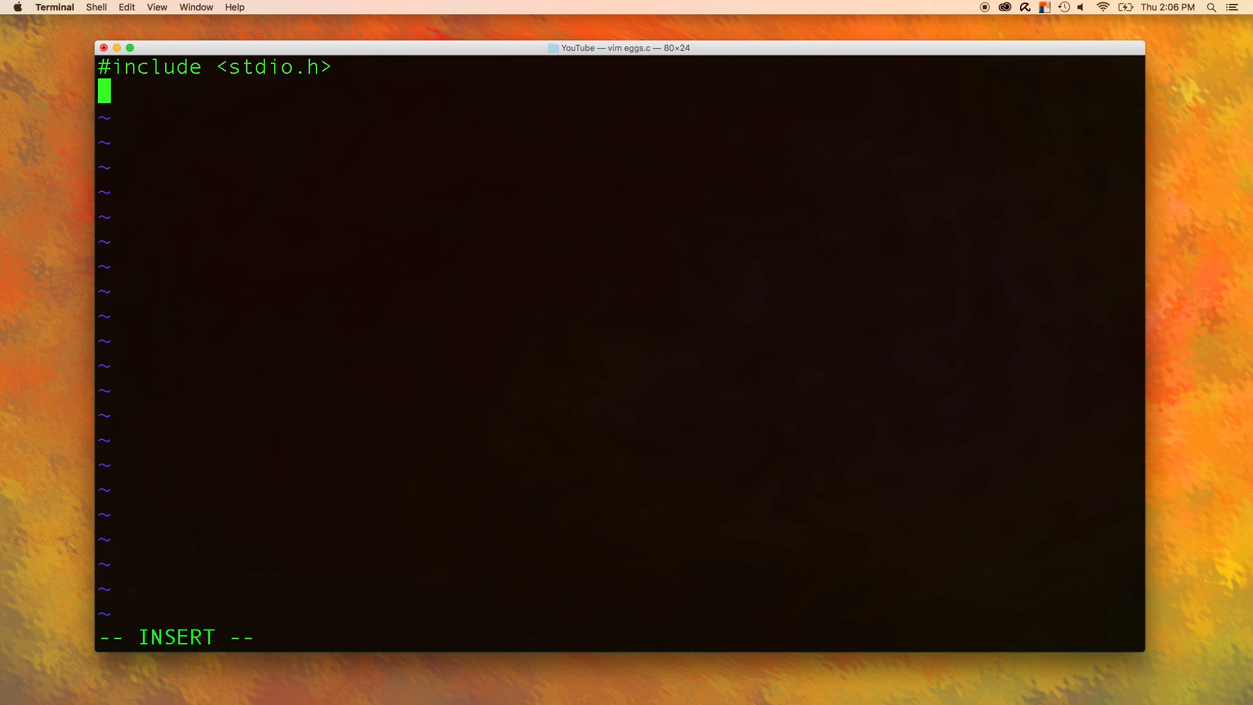
text(int)
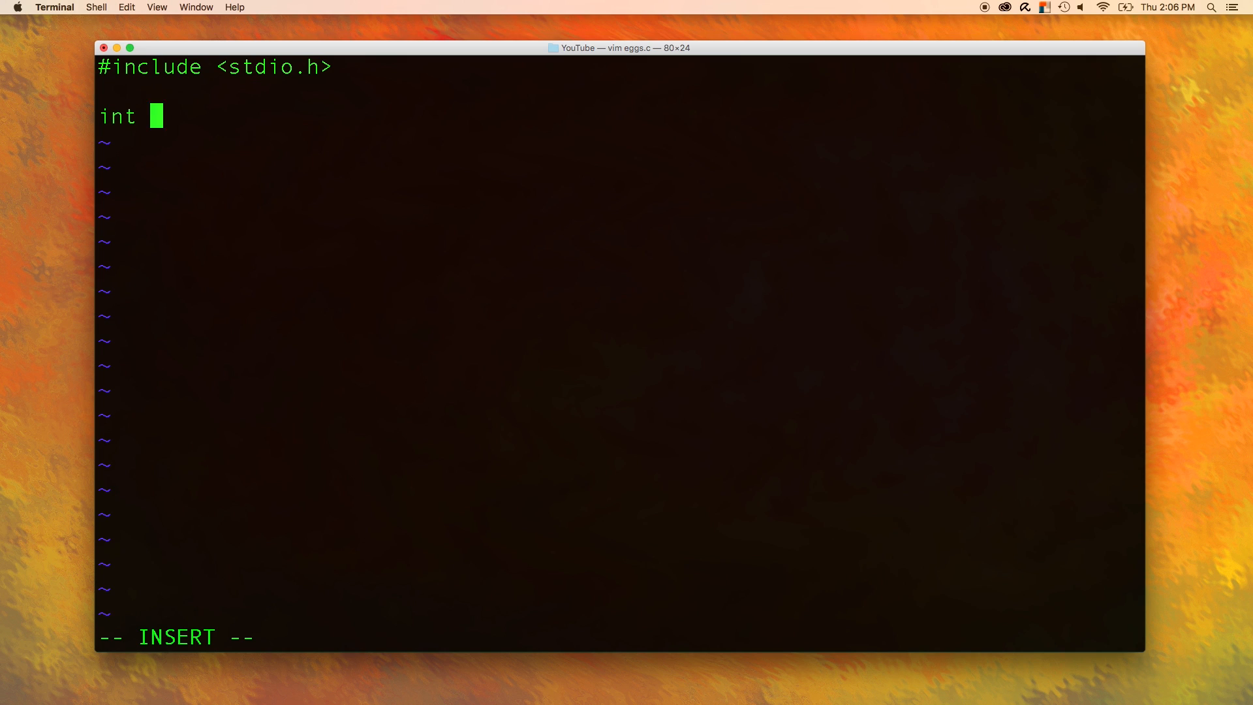
text(main())
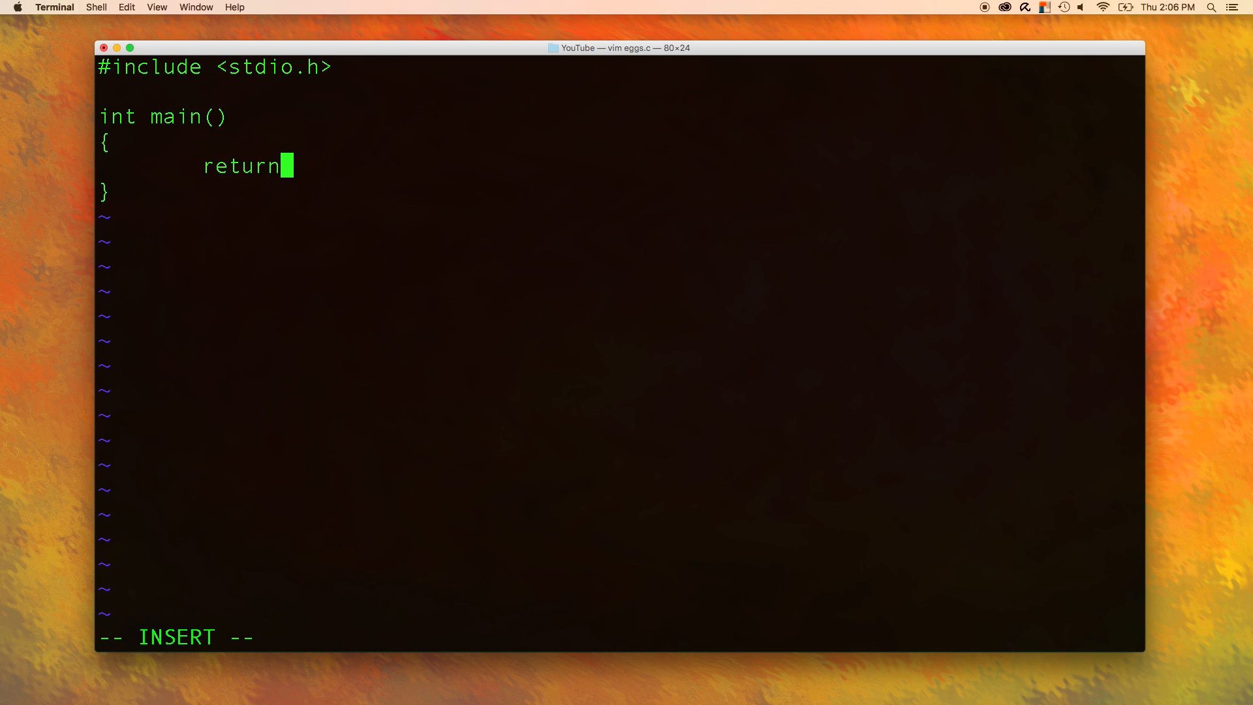
text(0; //)
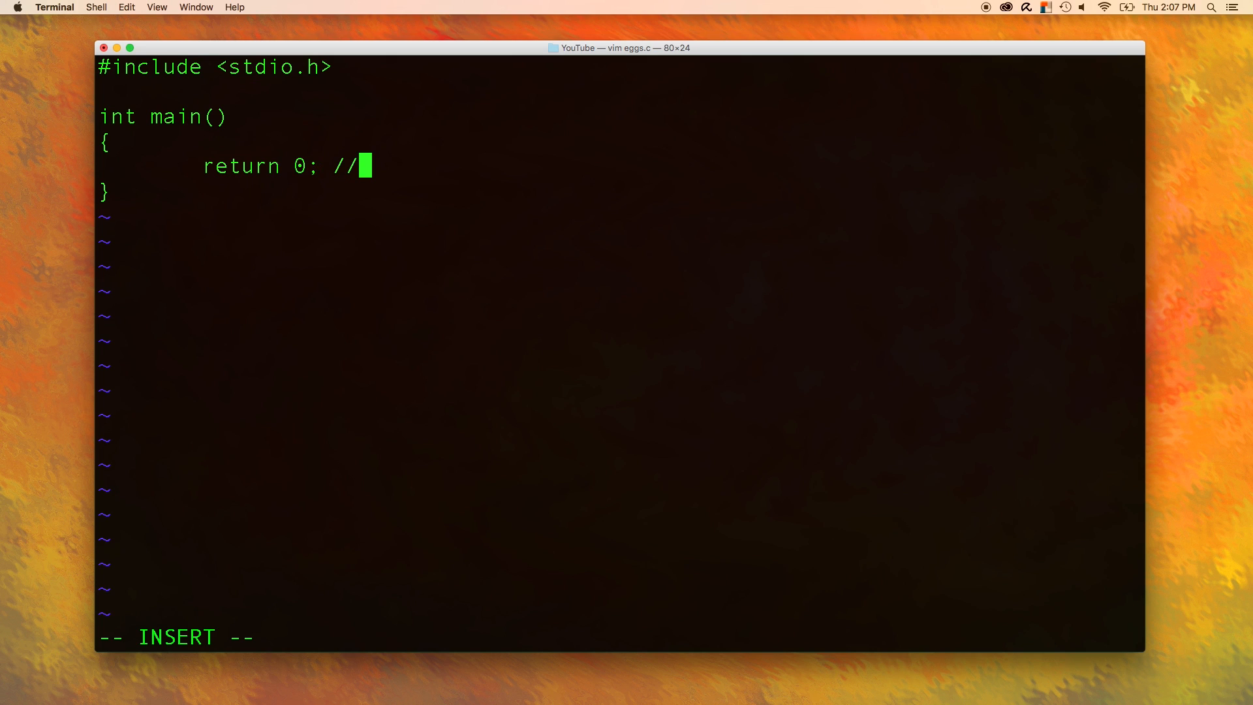
text(a dozen ->)
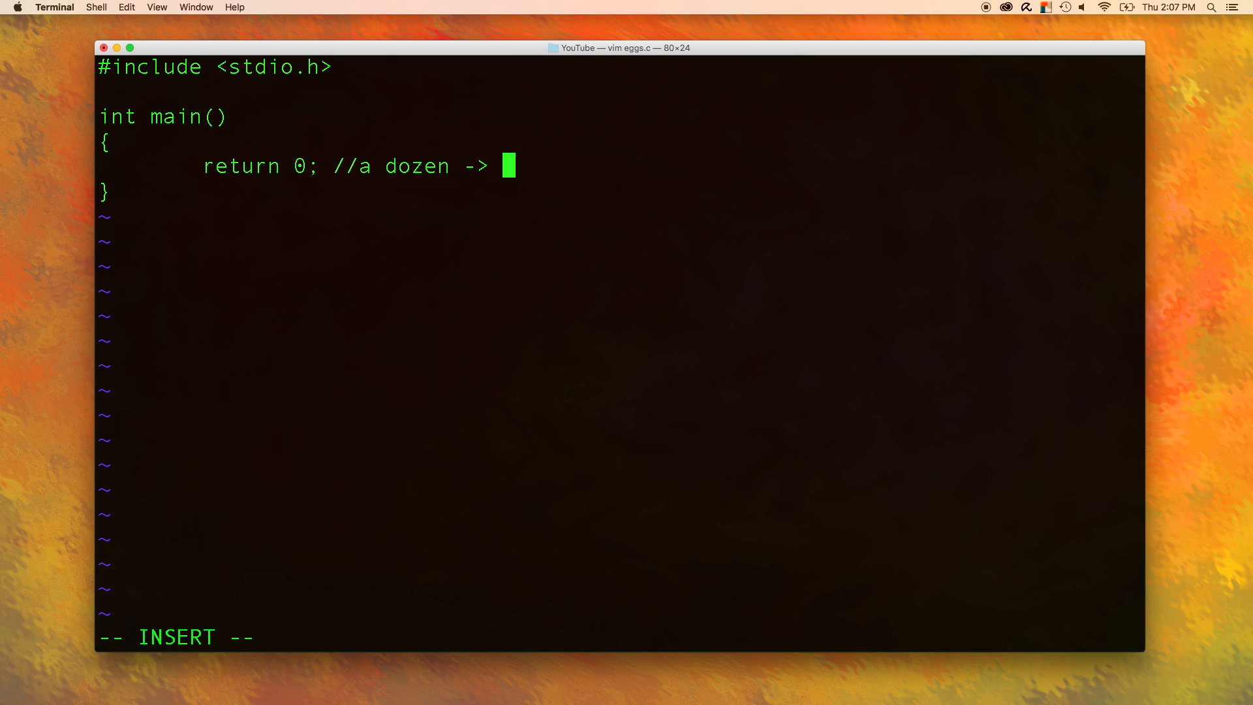
text(12)
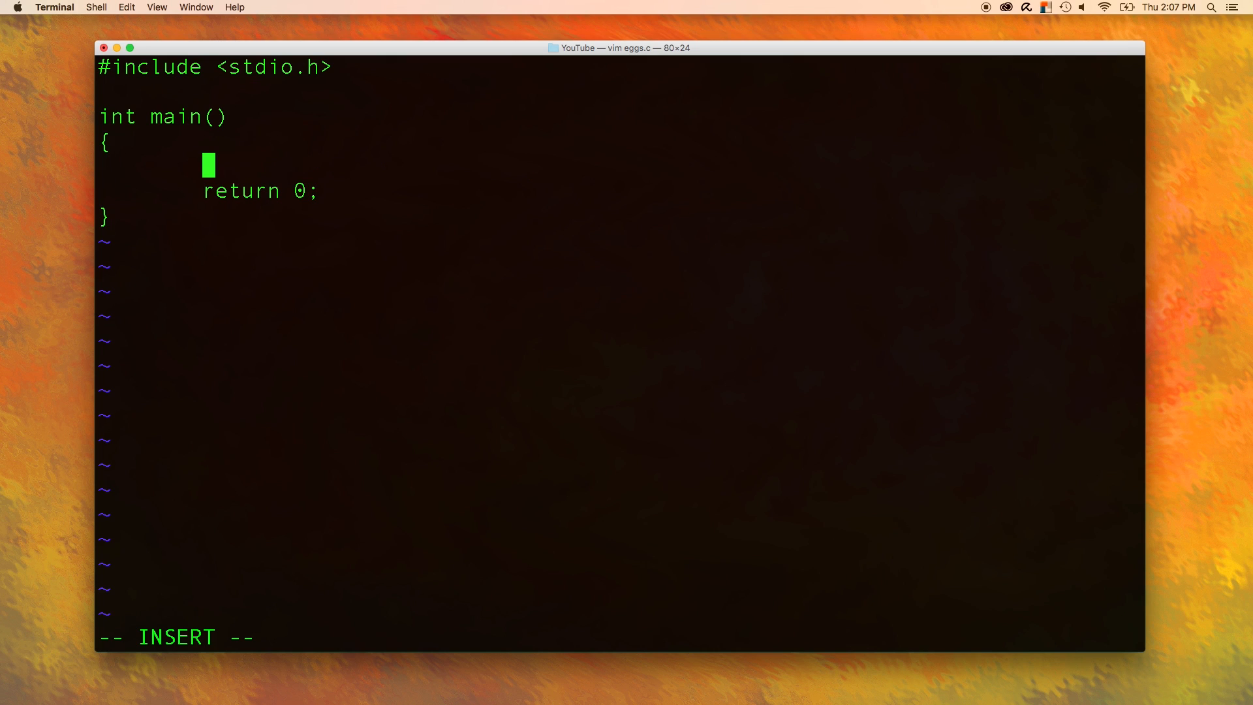
- Declare int eggs, print 'The number of eggs for the day: ', scanf into eggs, and begin a double
text(int)
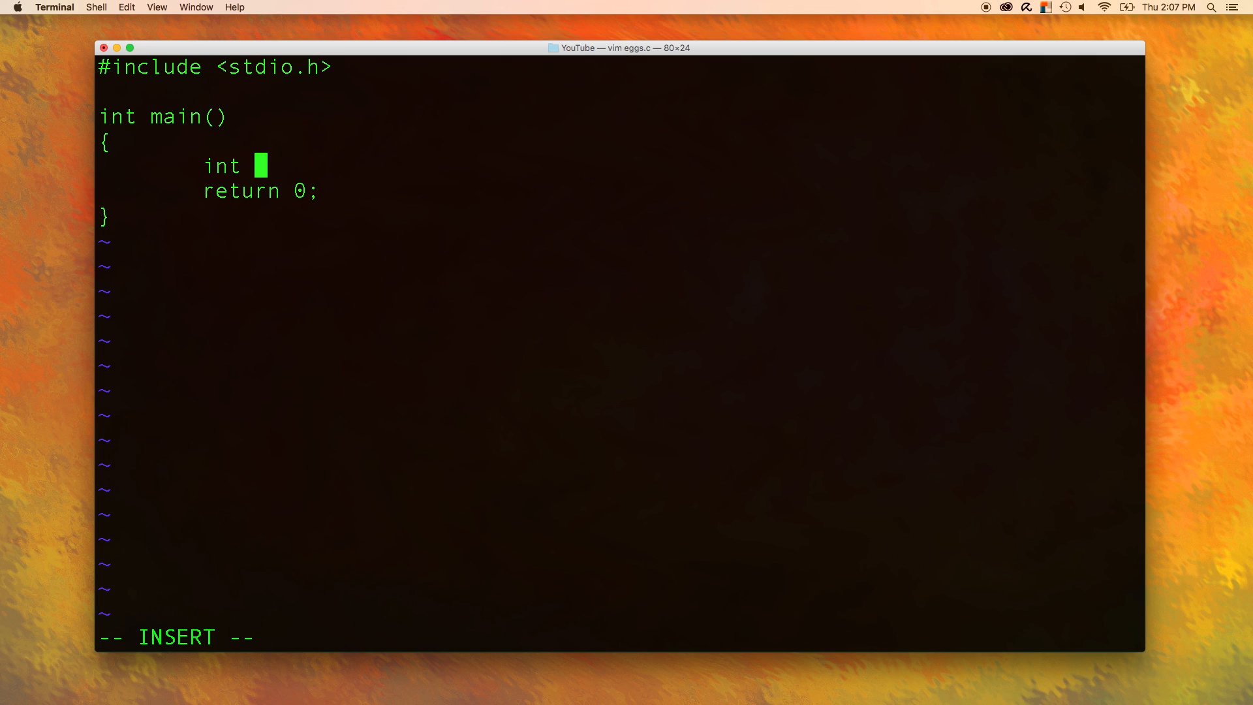
text(eggs;)
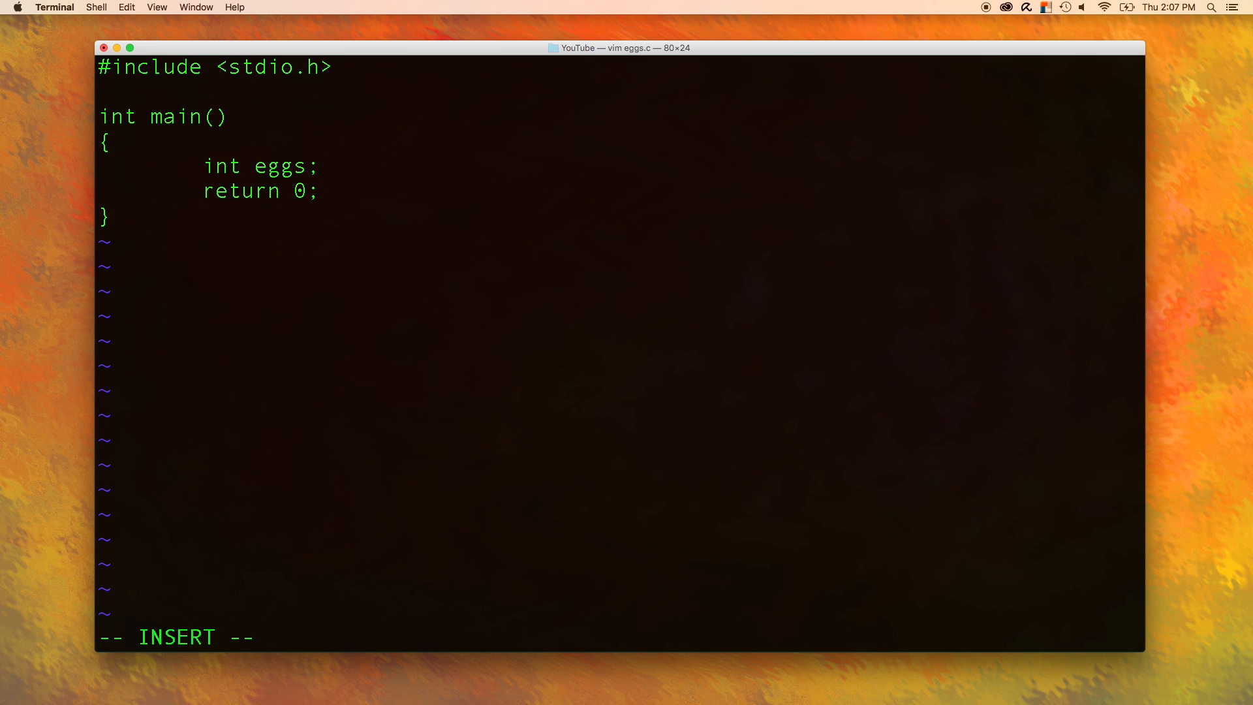
text(scanf("%i");)
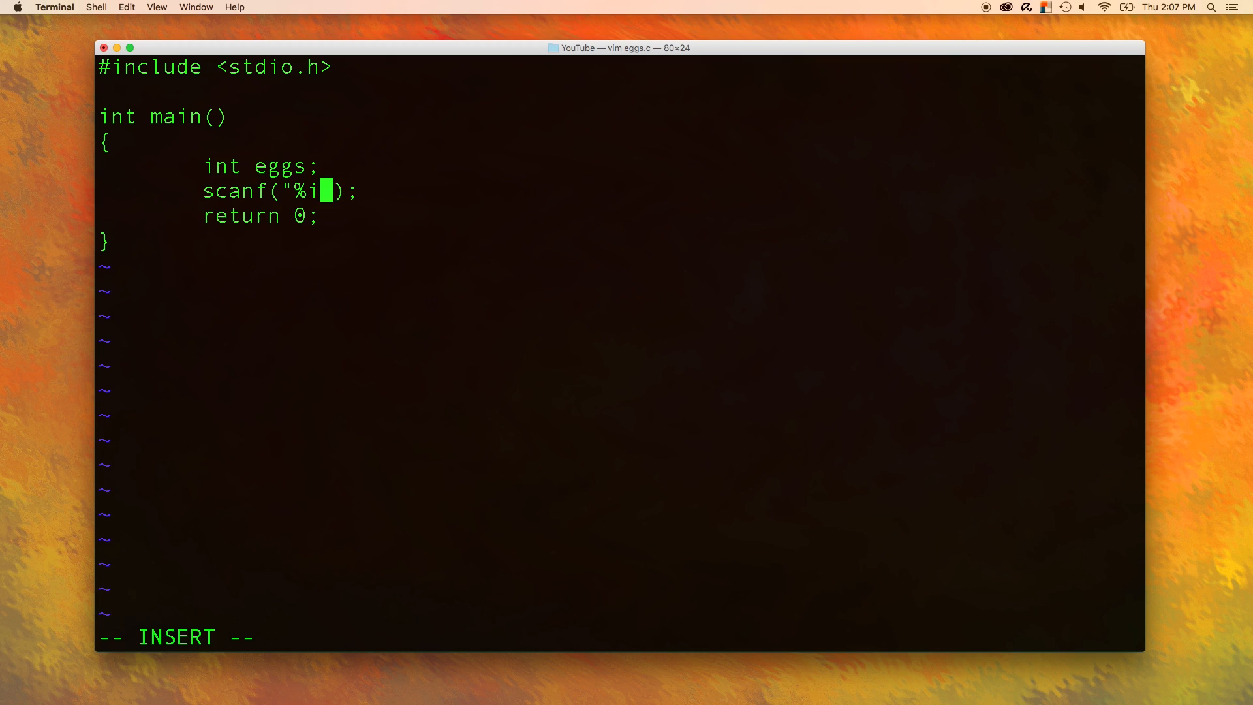
text(", &eggs)
text(printf("");)
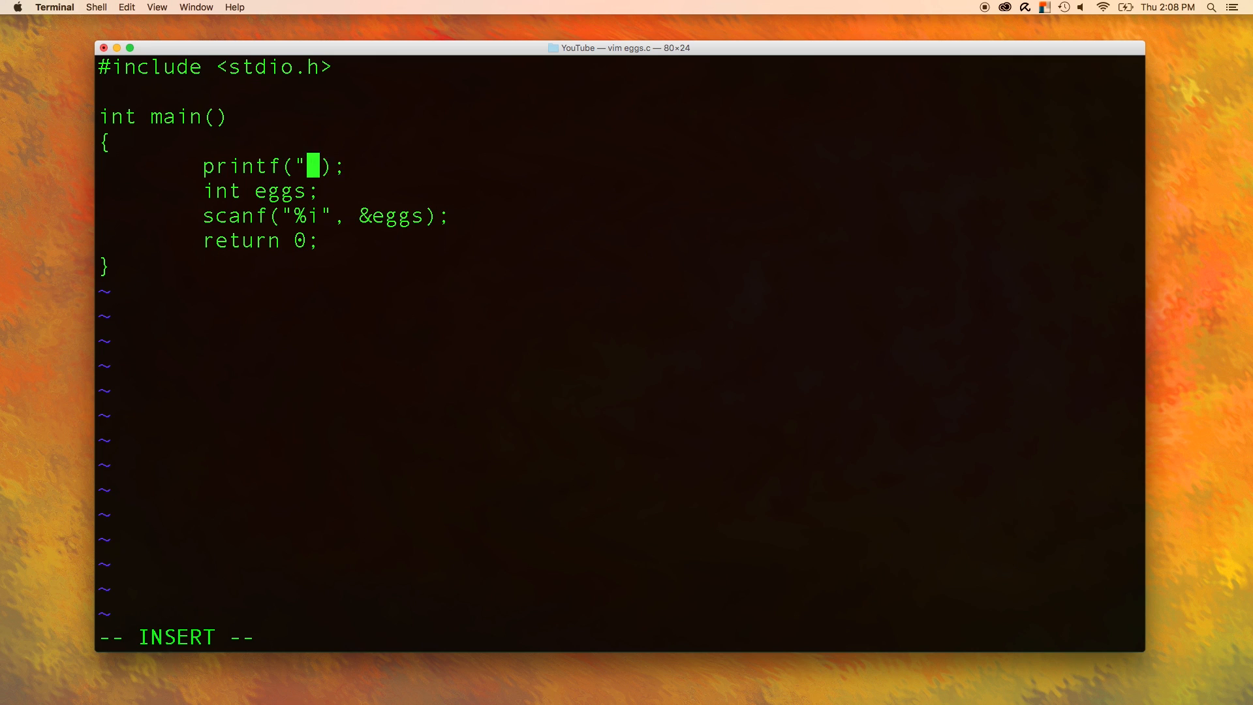
text(The number of eggs for the day:)
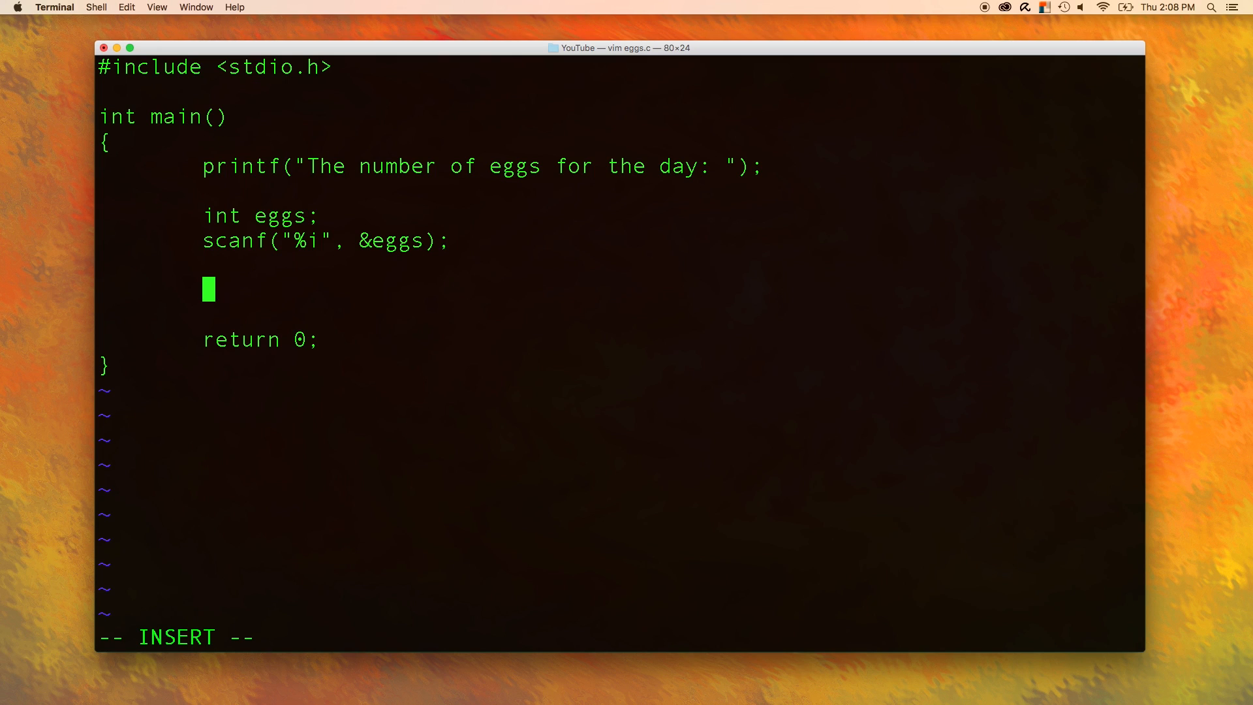
text(double)
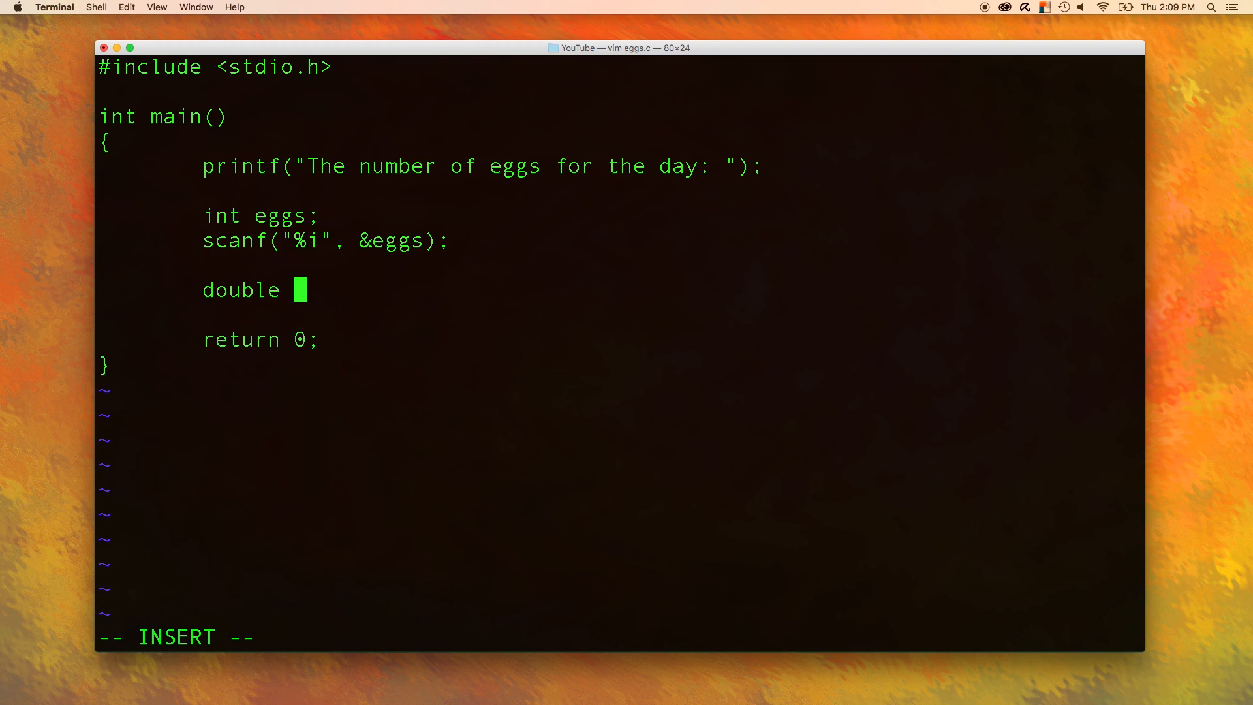
- Set double dozen = eggs / 12;
text(dozen =)
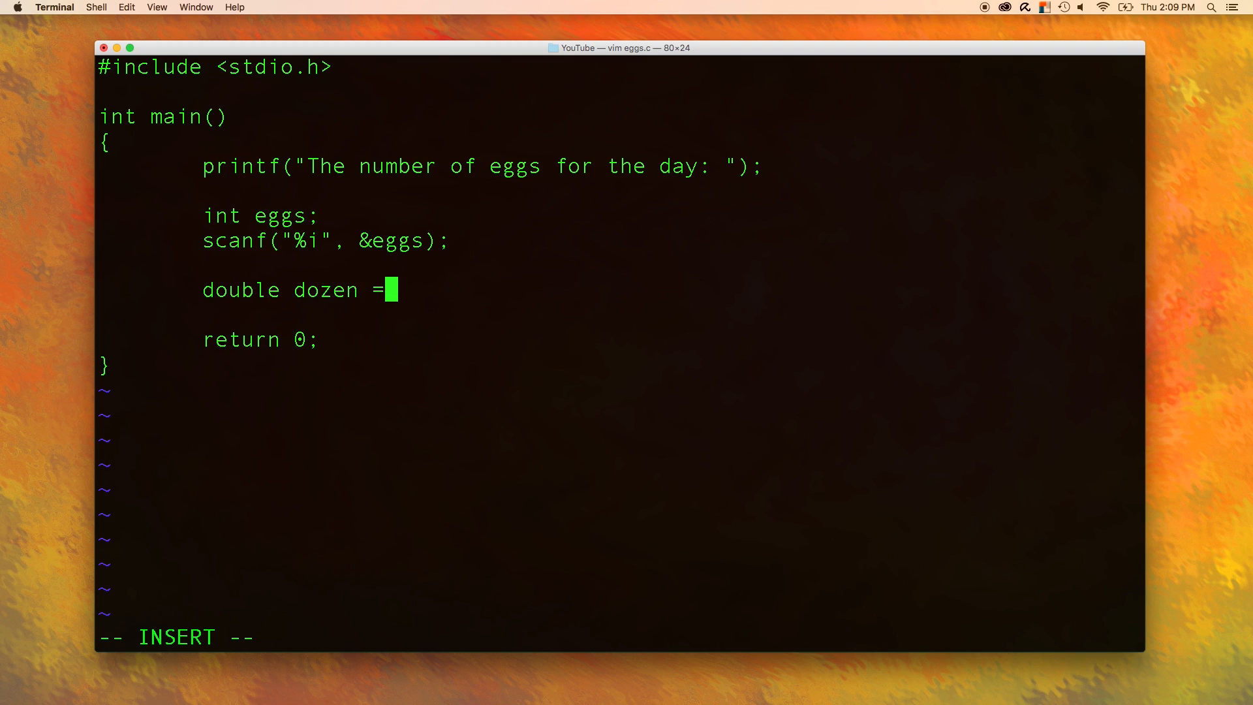
text(eggs /)
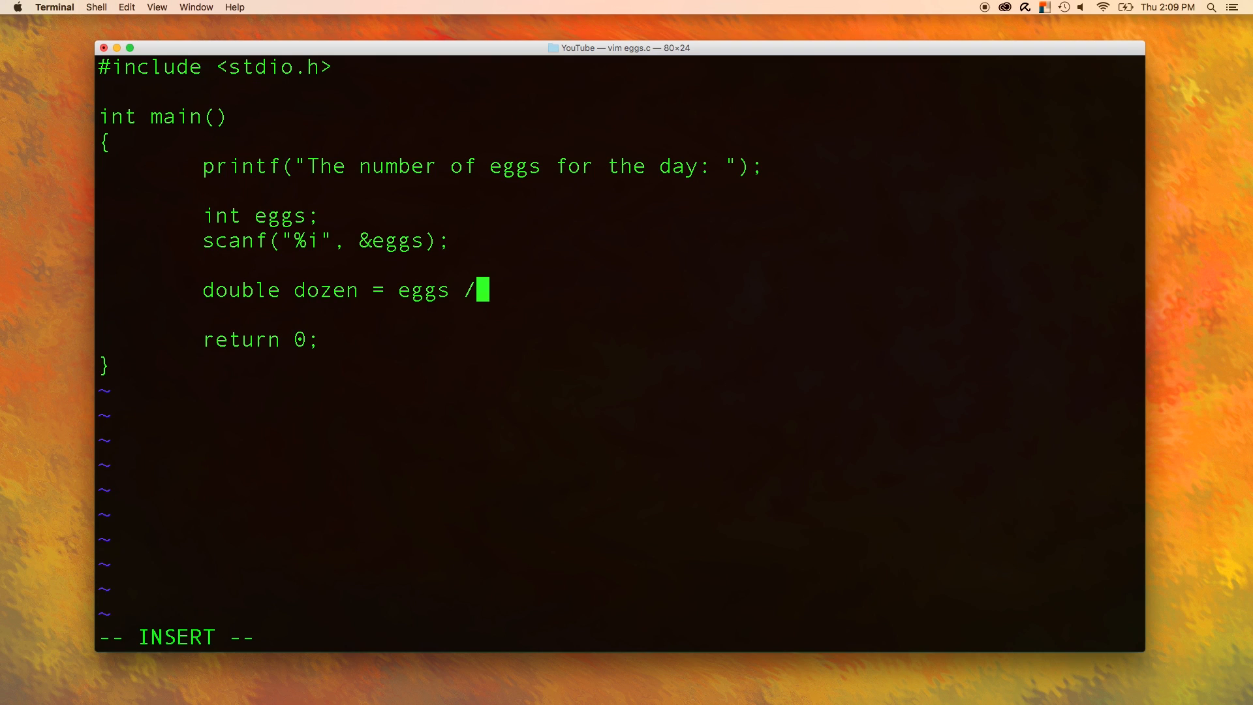
text(12;)
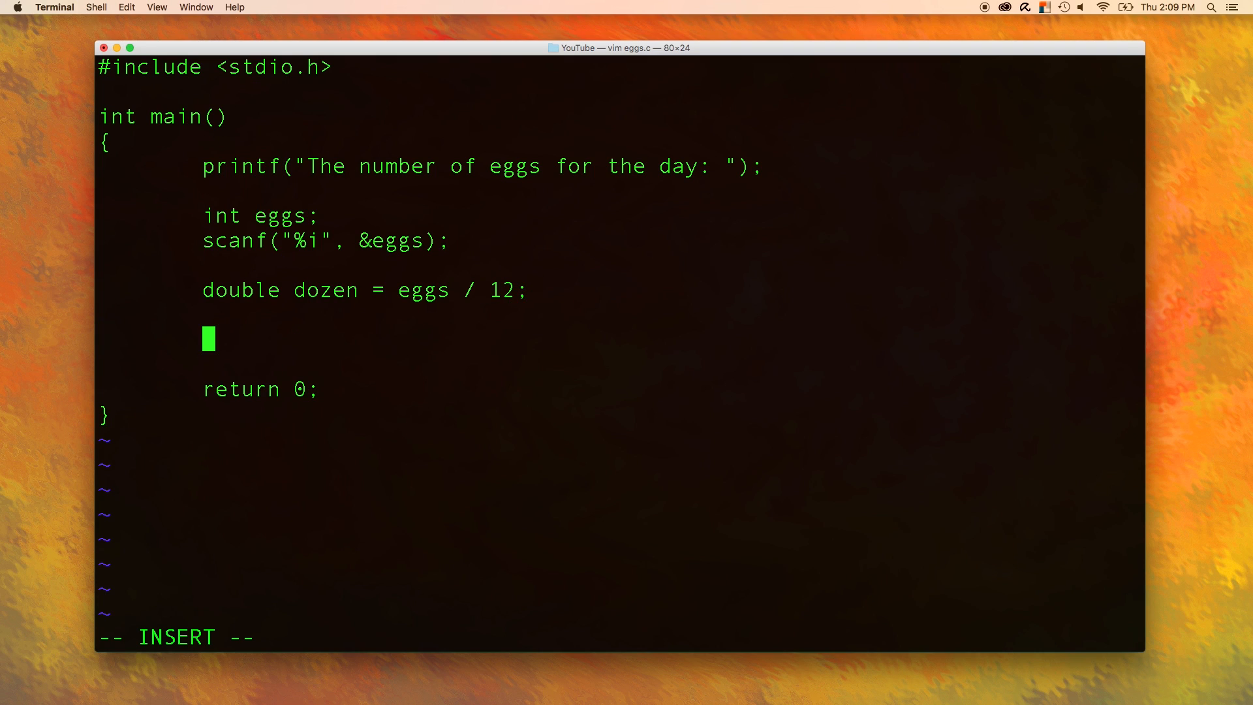
- Print "You have %f dozen eggs.\n" with dozen and leave insert mode
text(printf("You have %f ");)
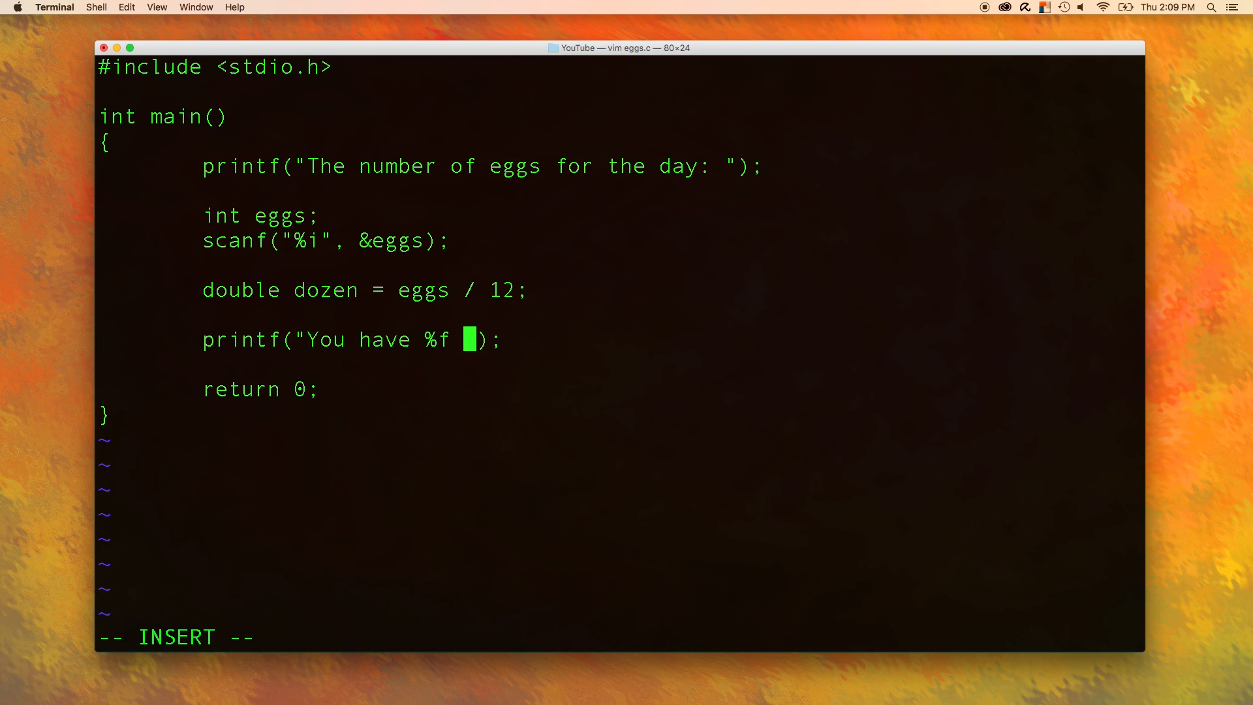
mouse_move(279, 302)
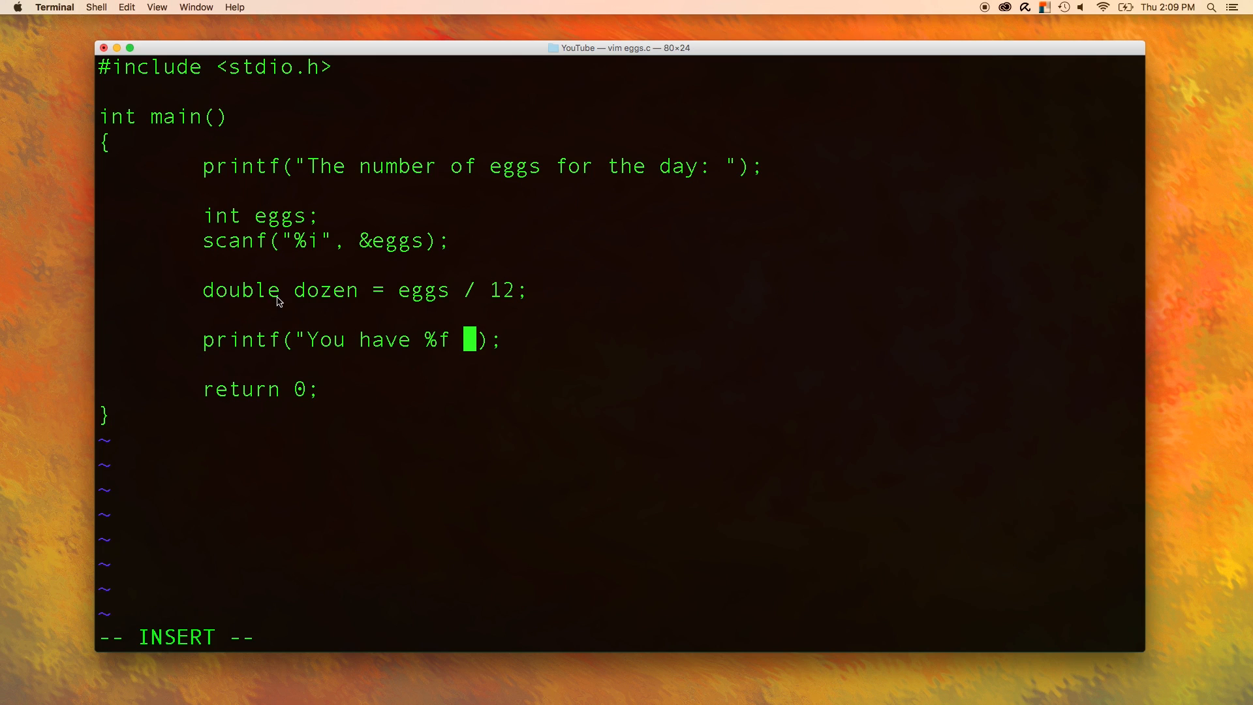
mouse_move(449, 356)
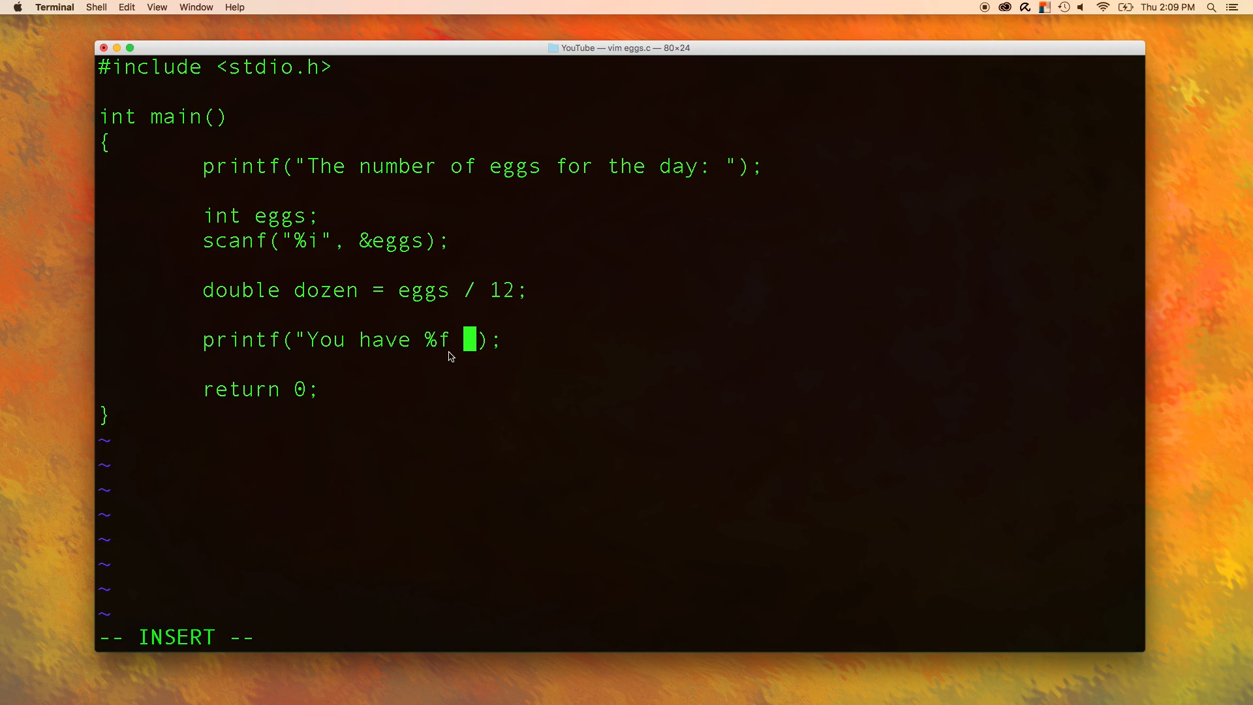
mouse_move(463, 369)
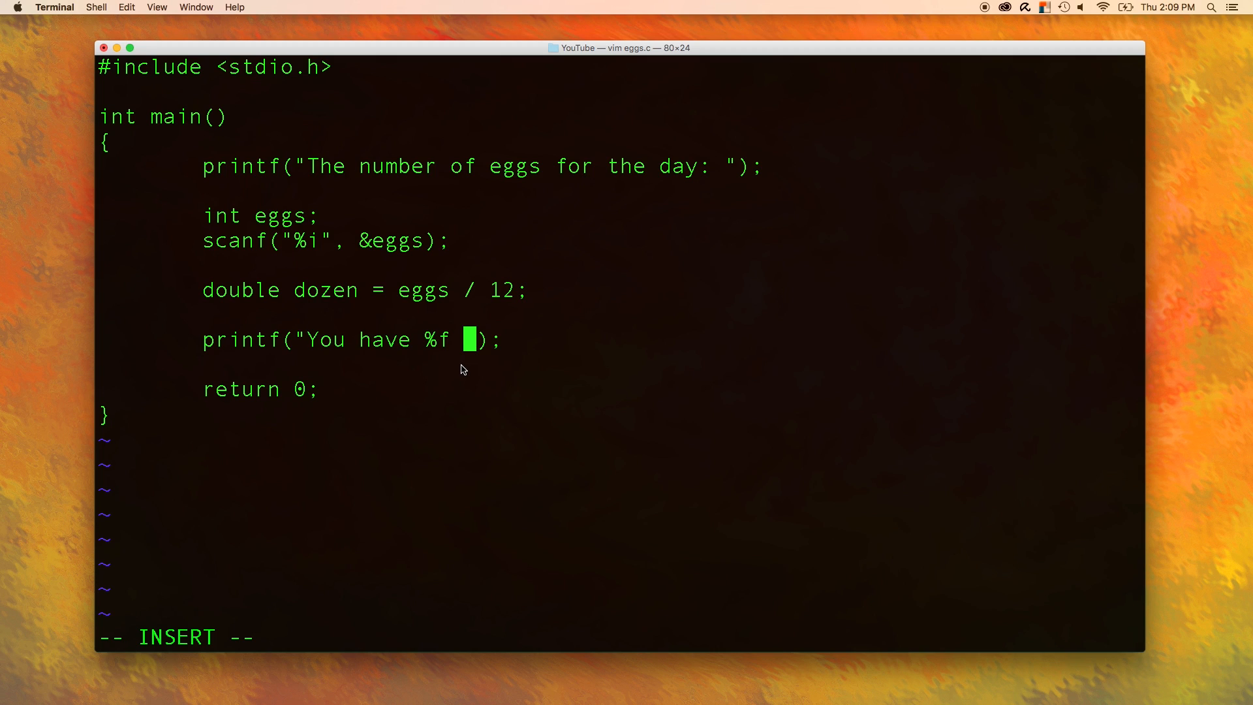
text(dozen e)
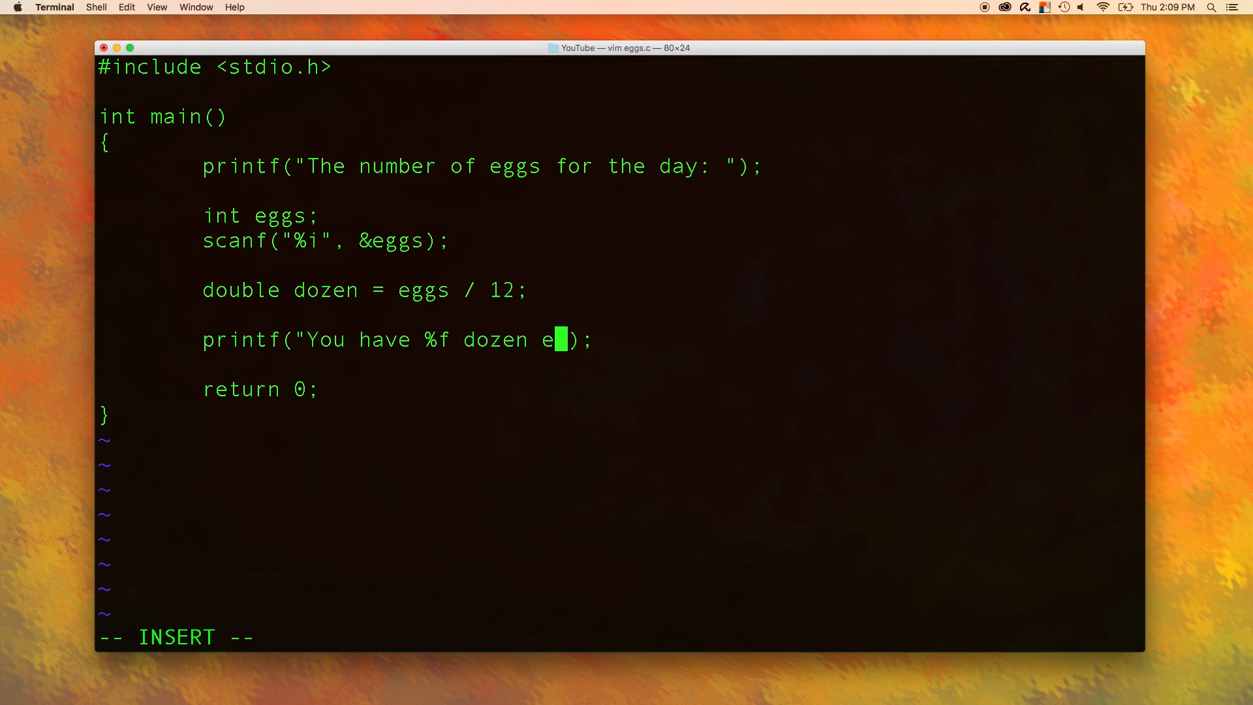
text(ggs.\)
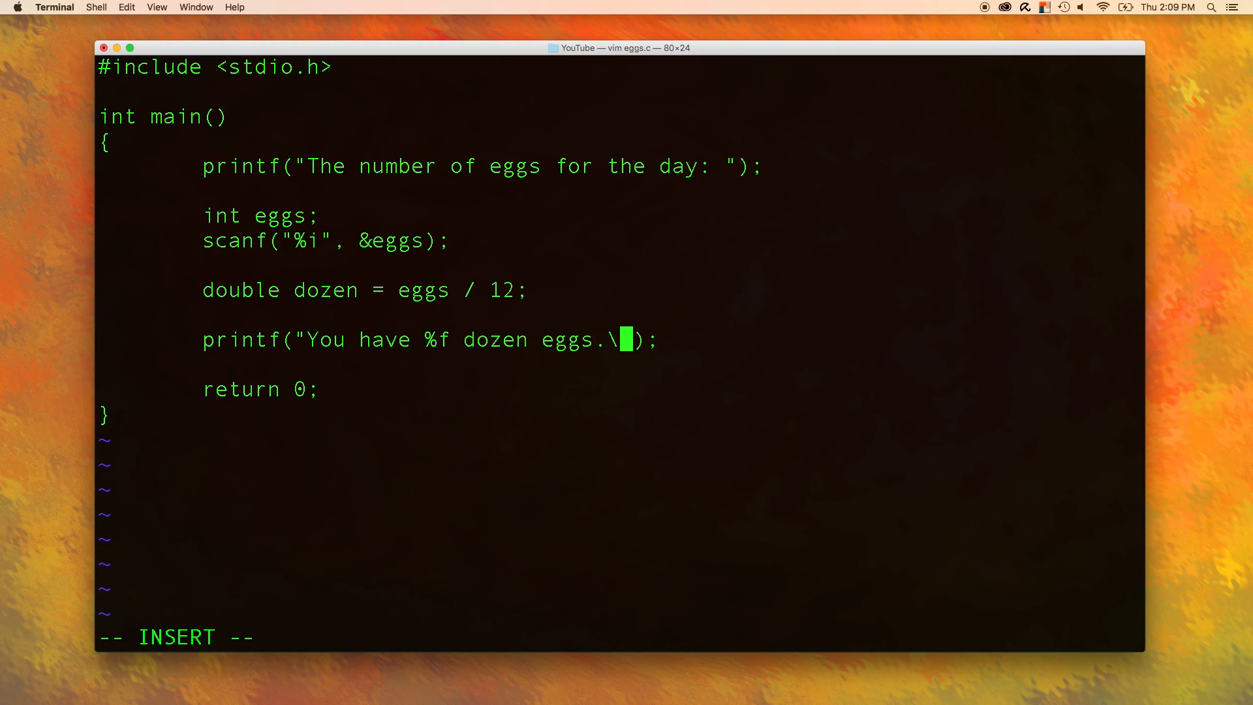
text(n)
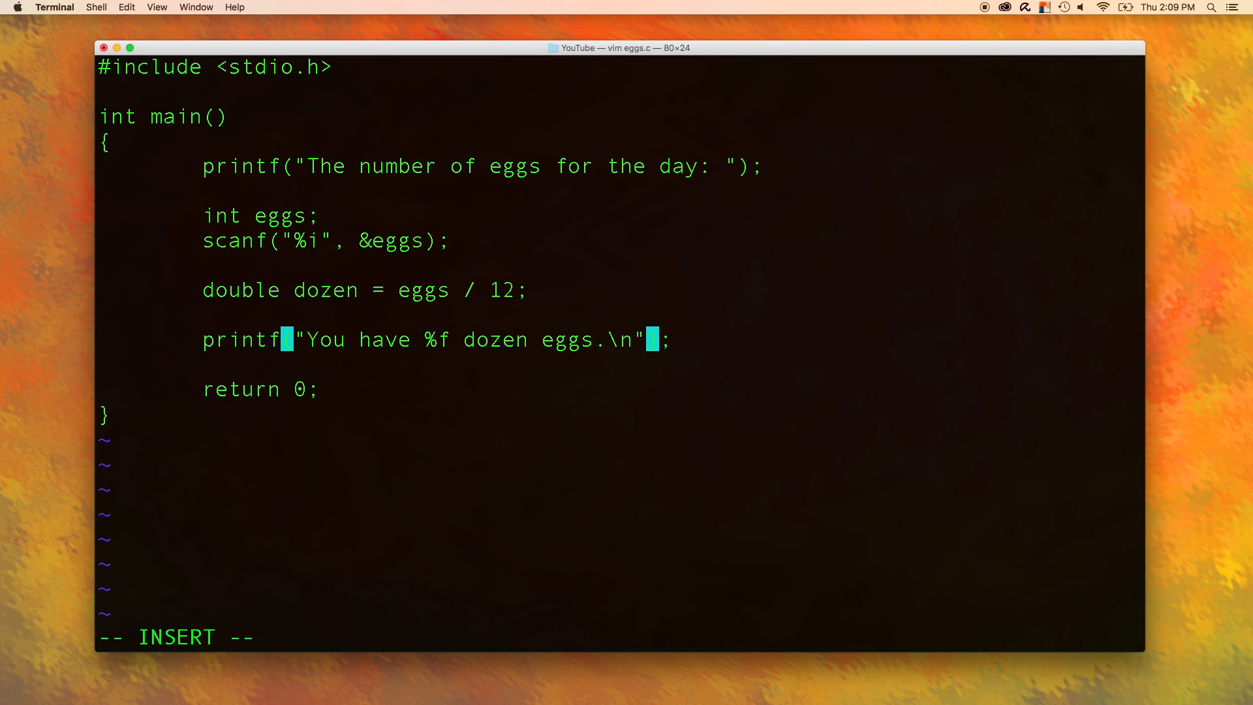
text(",)
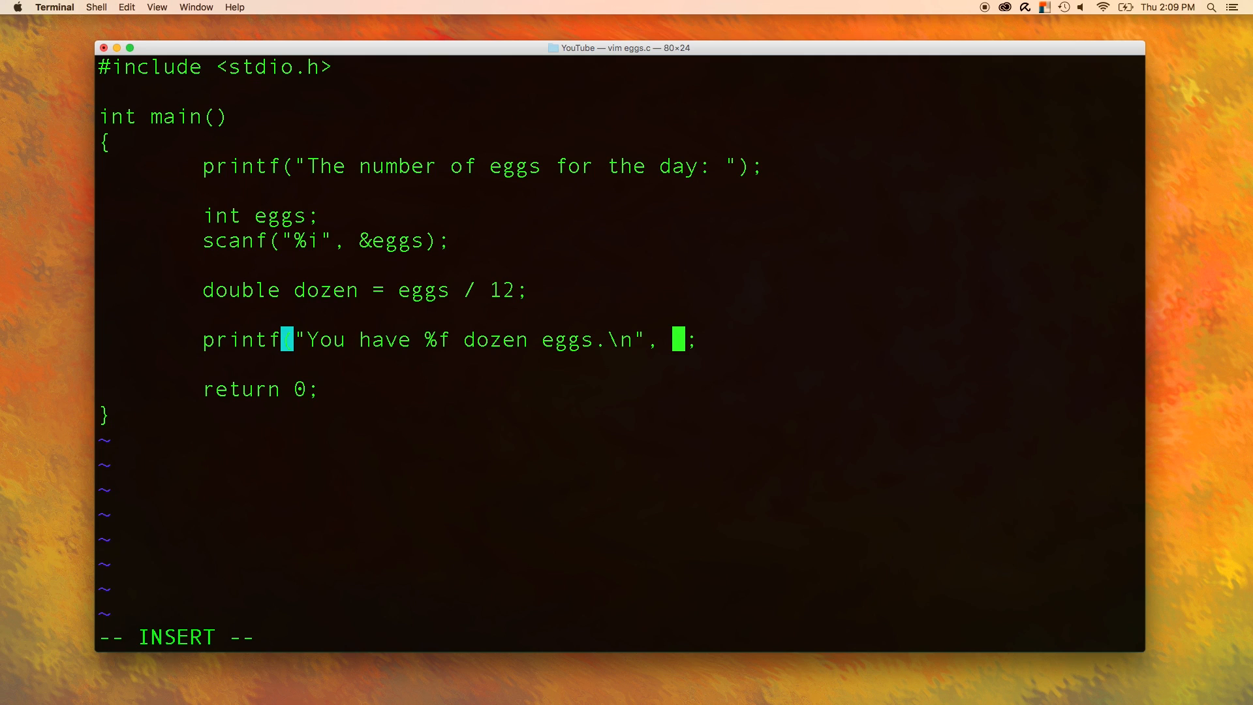
text(dozen)
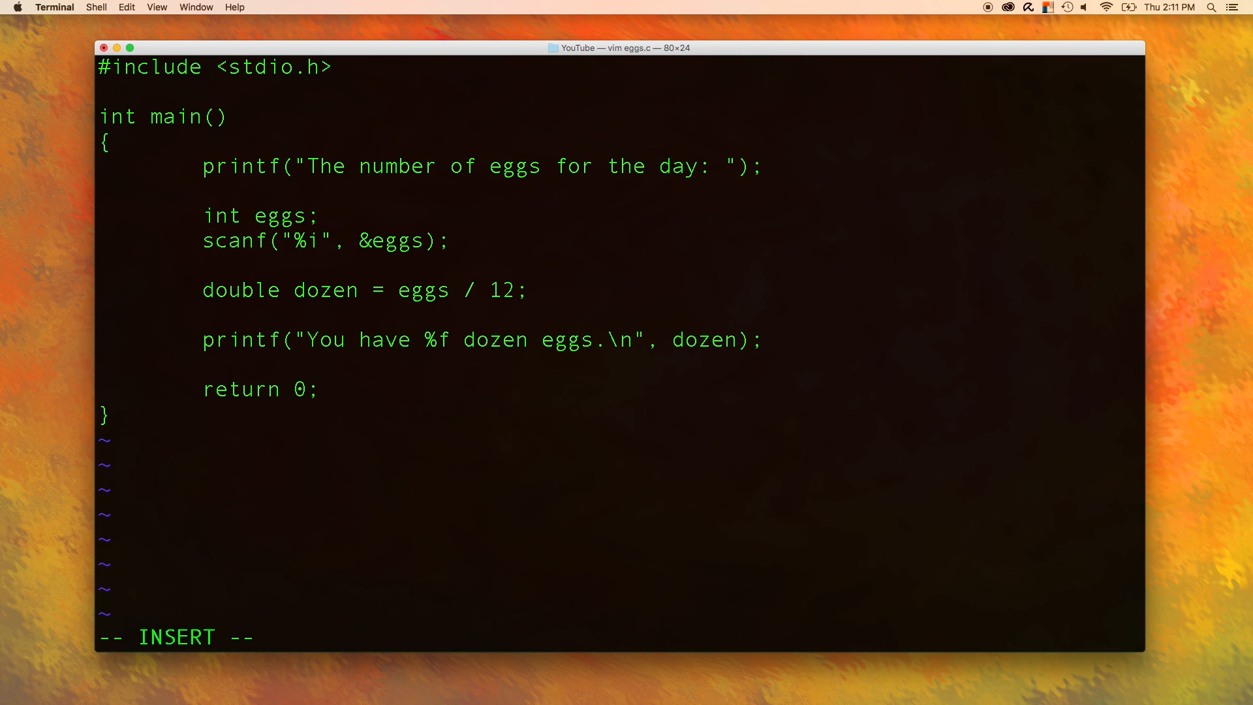
key(Escape)
text(gcc eggs.c)
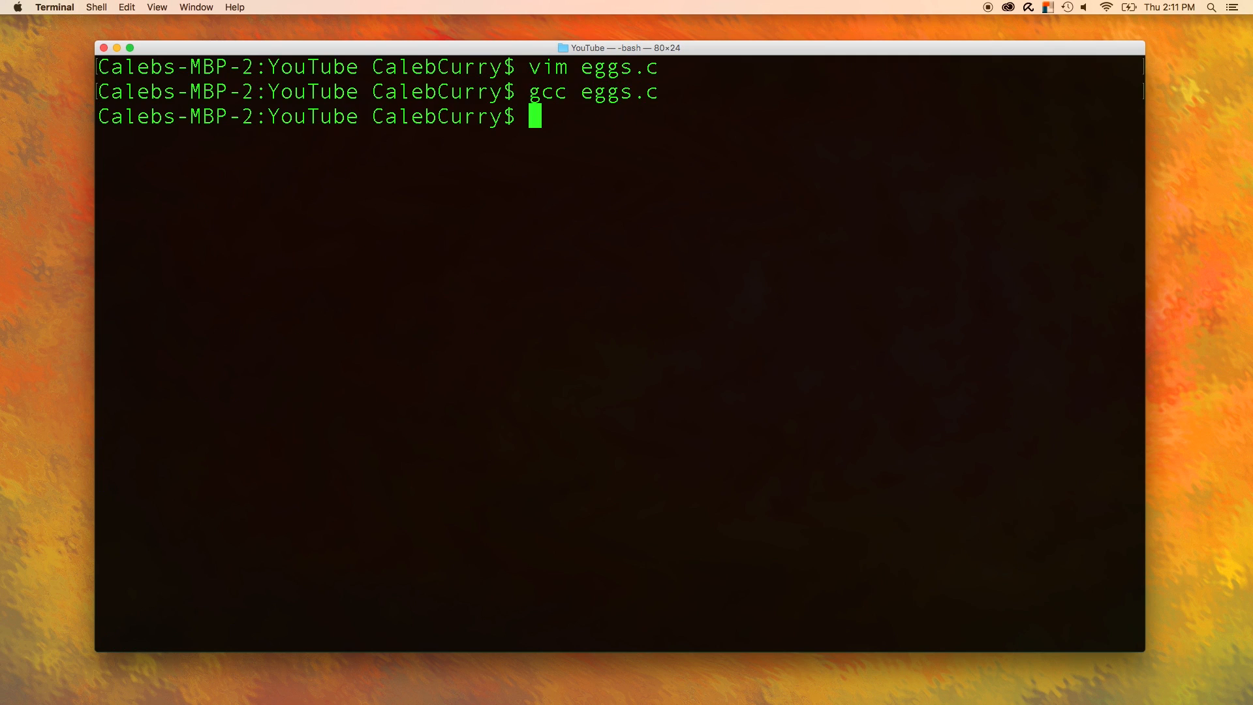
- Run ./a.out with 24 eggs, then with 18 eggs, and type vim eggs.c
text(./a.out)
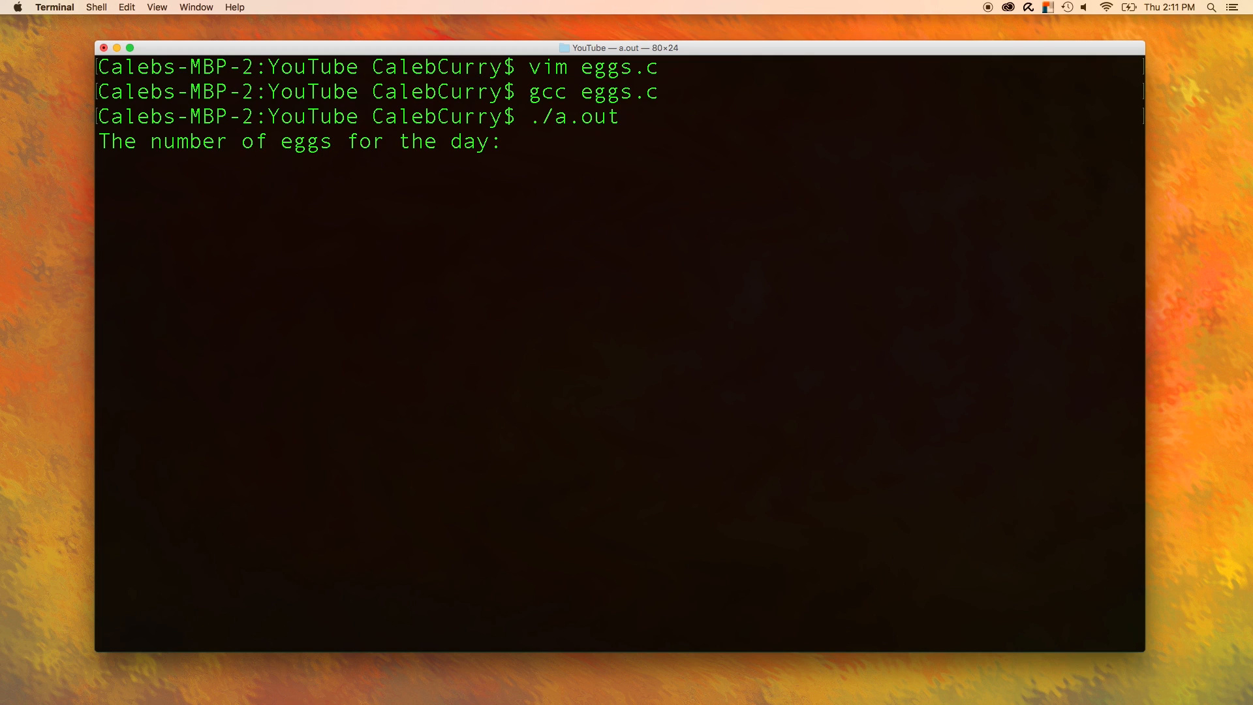
text(24)
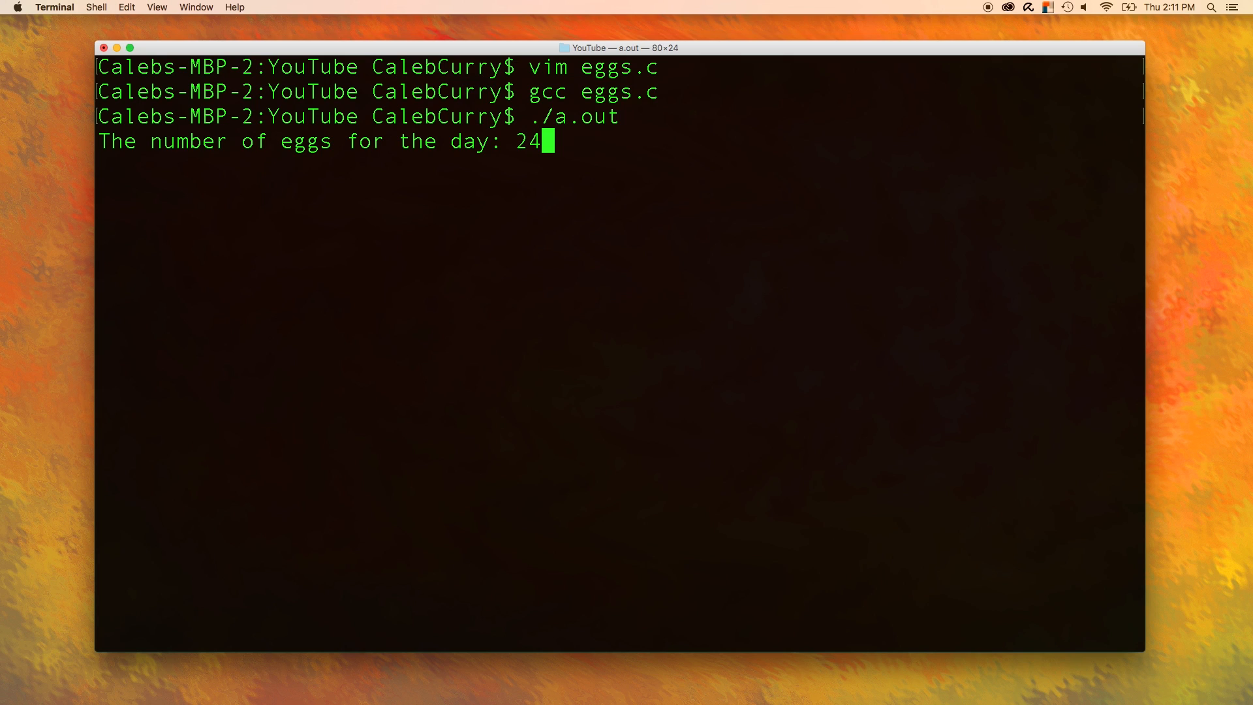
key(Return)
text(./a.out)
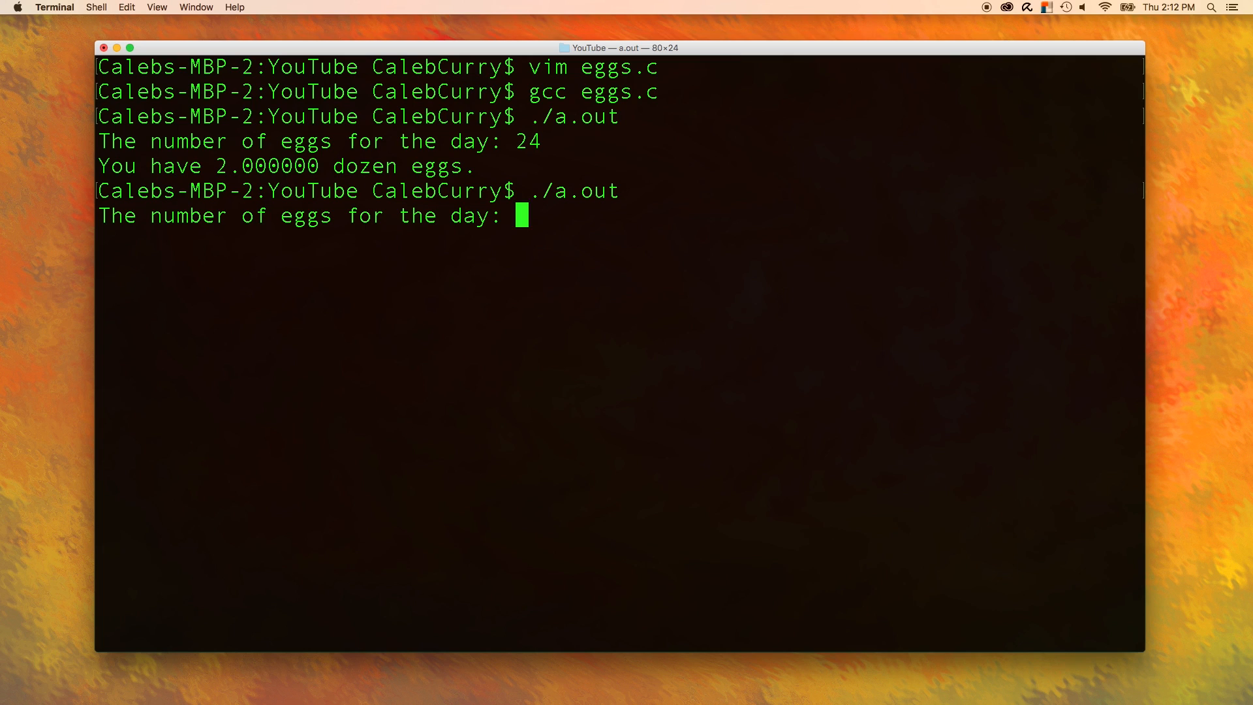
text(1)
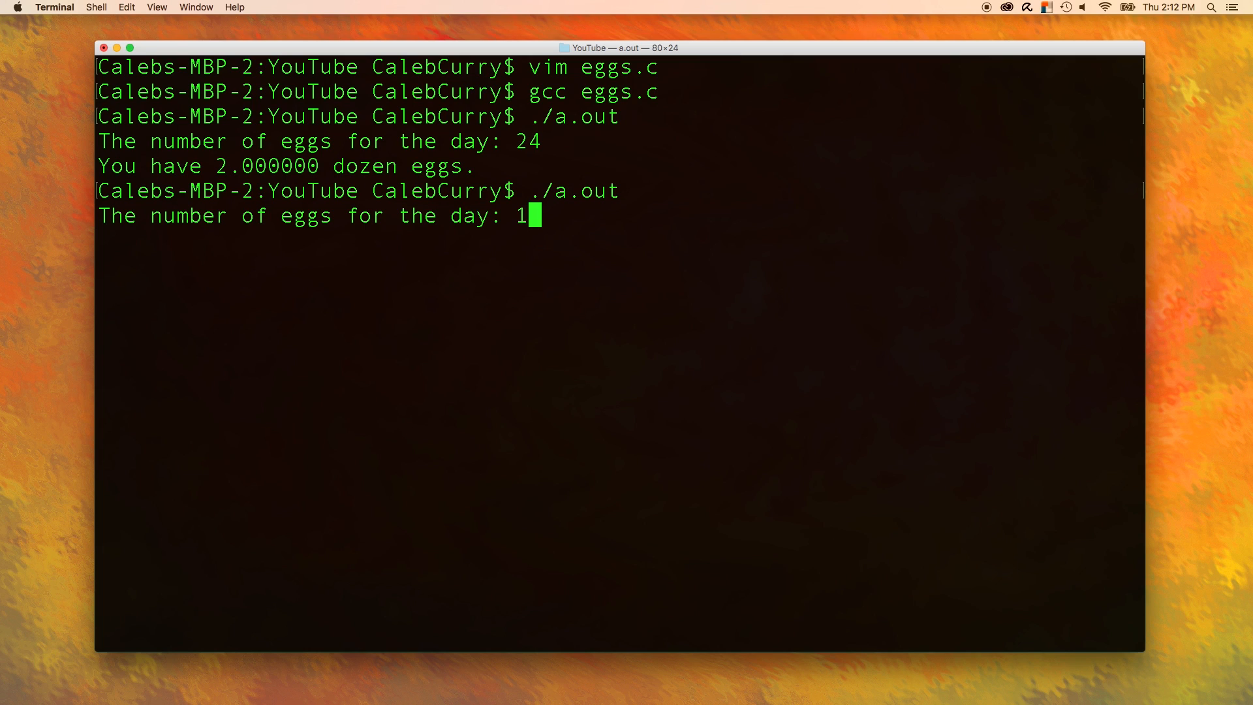
text(8)
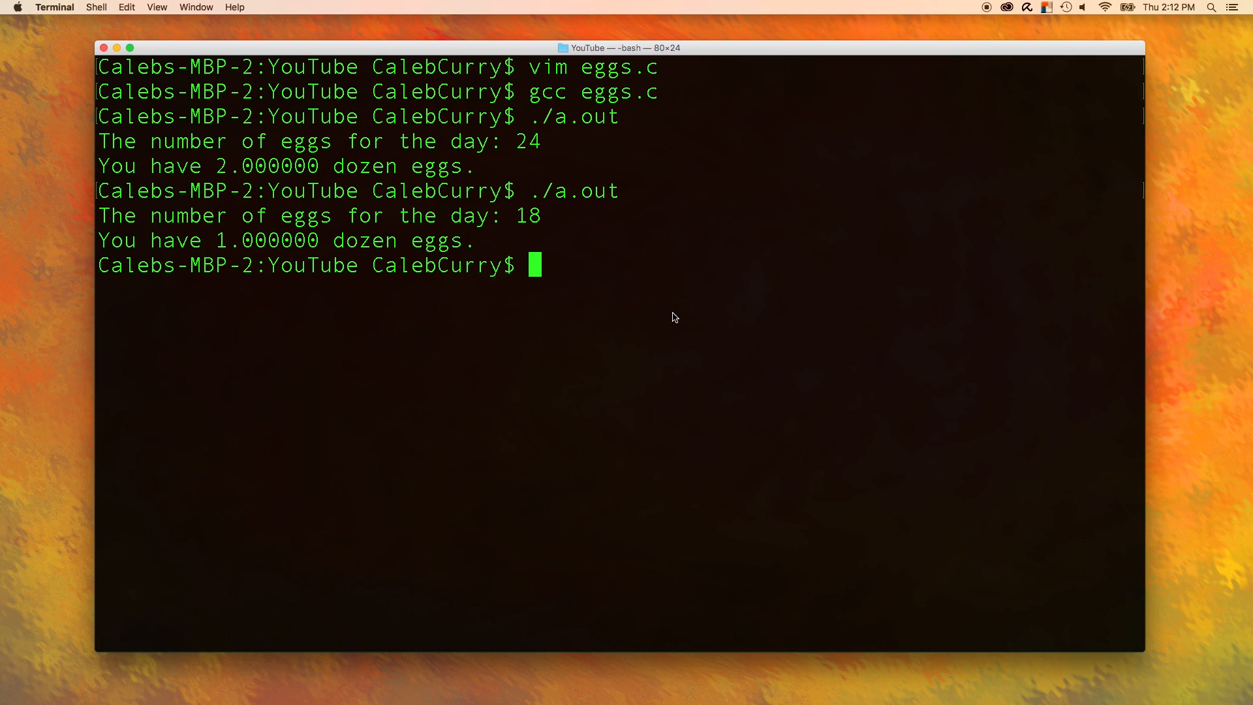
mouse_move(633, 323)
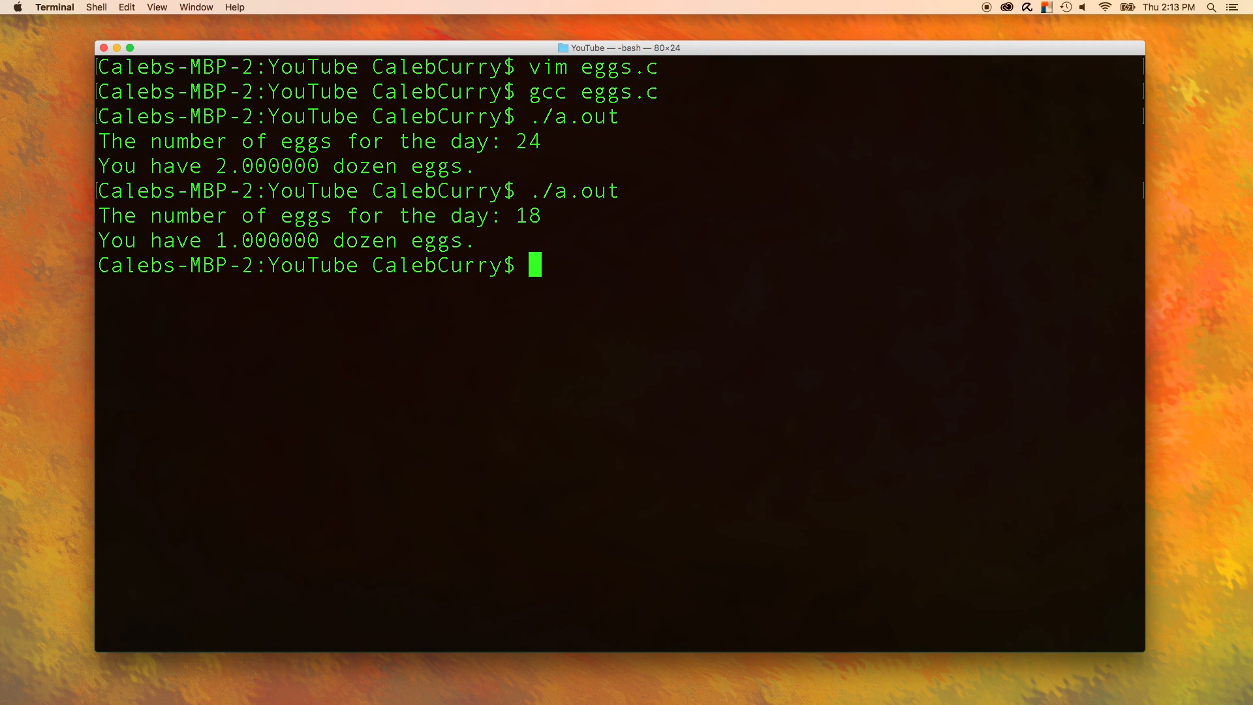
text(vim eggs.c)
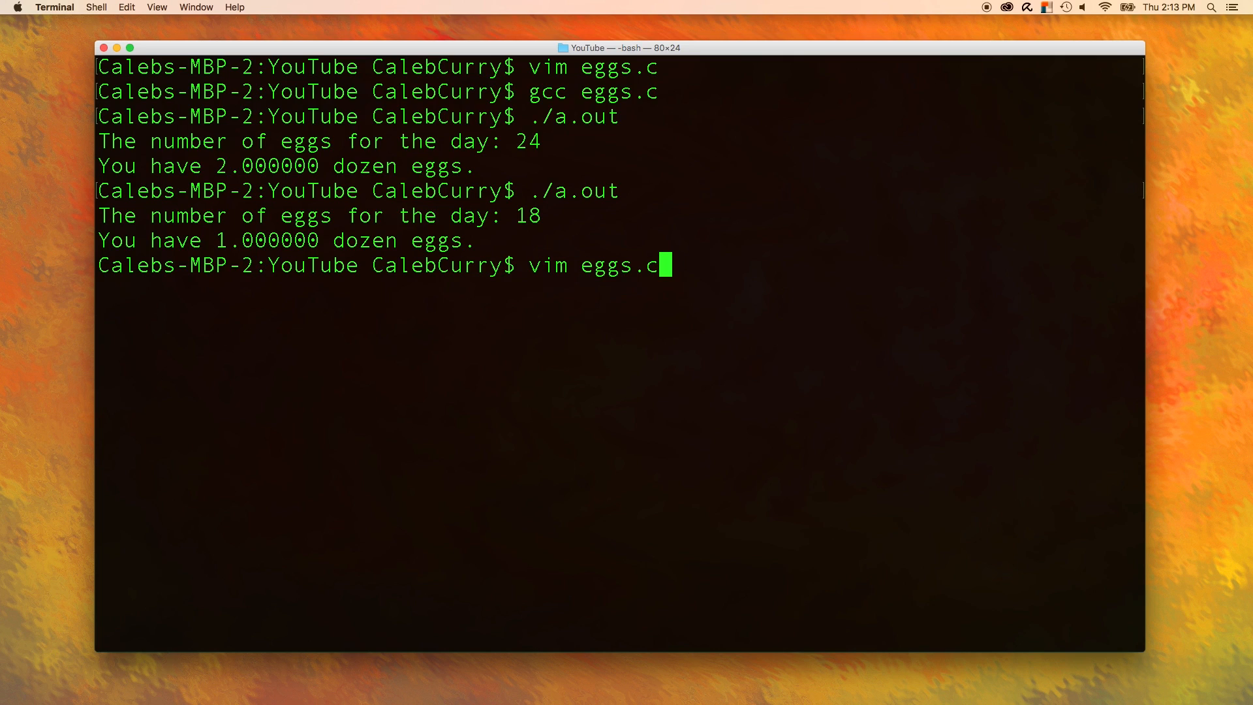
- Open eggs.c and comment the dozen line: // 18 / 12 = 1.5 ... 1 ----> 1.00000
key(Return)
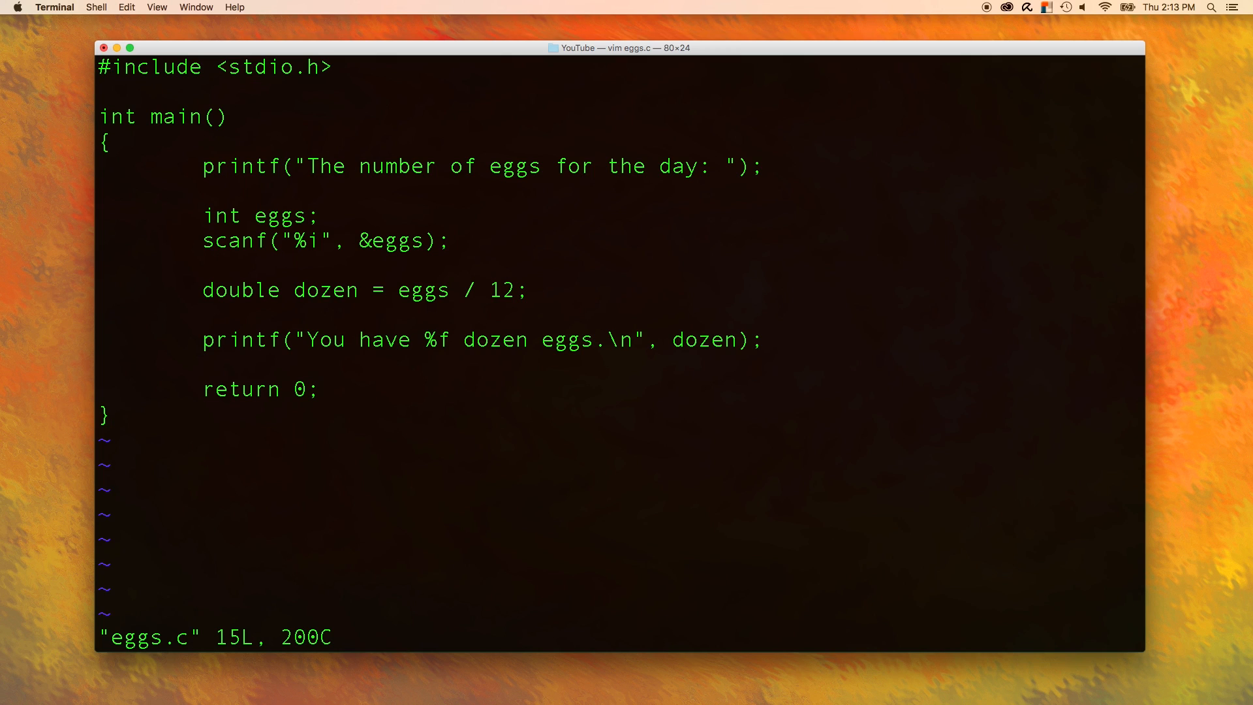
mouse_move(466, 309)
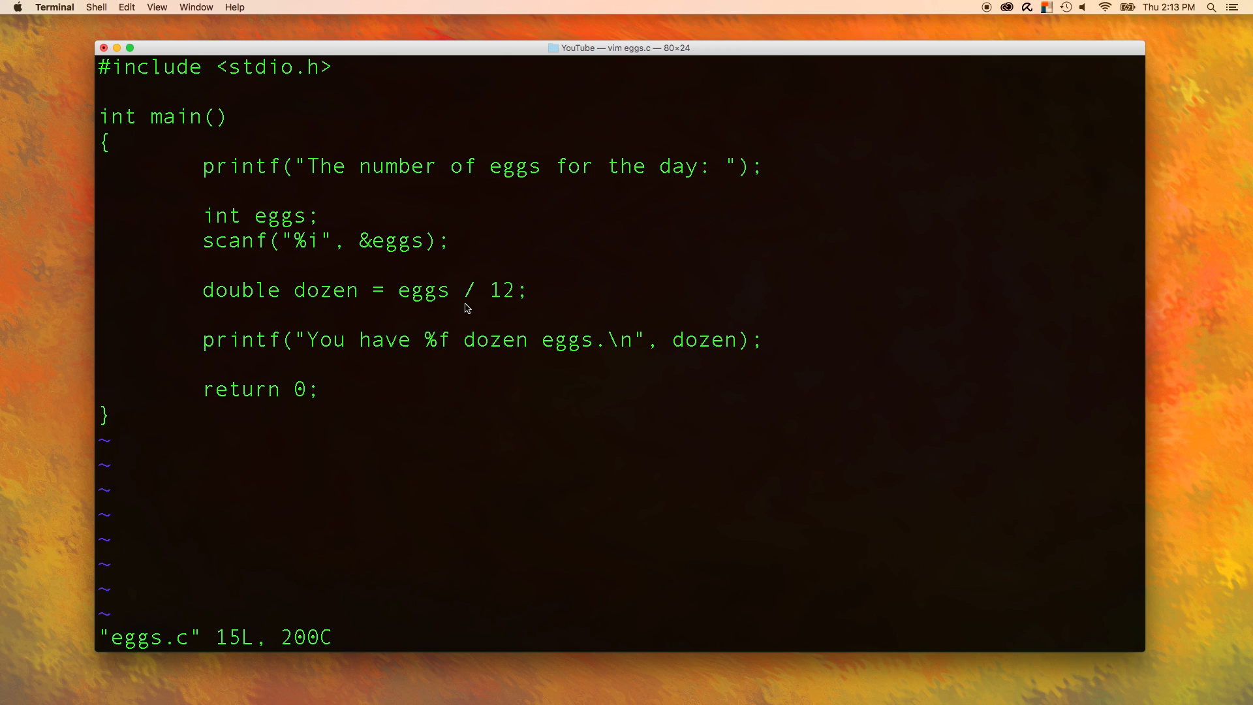
mouse_move(529, 302)
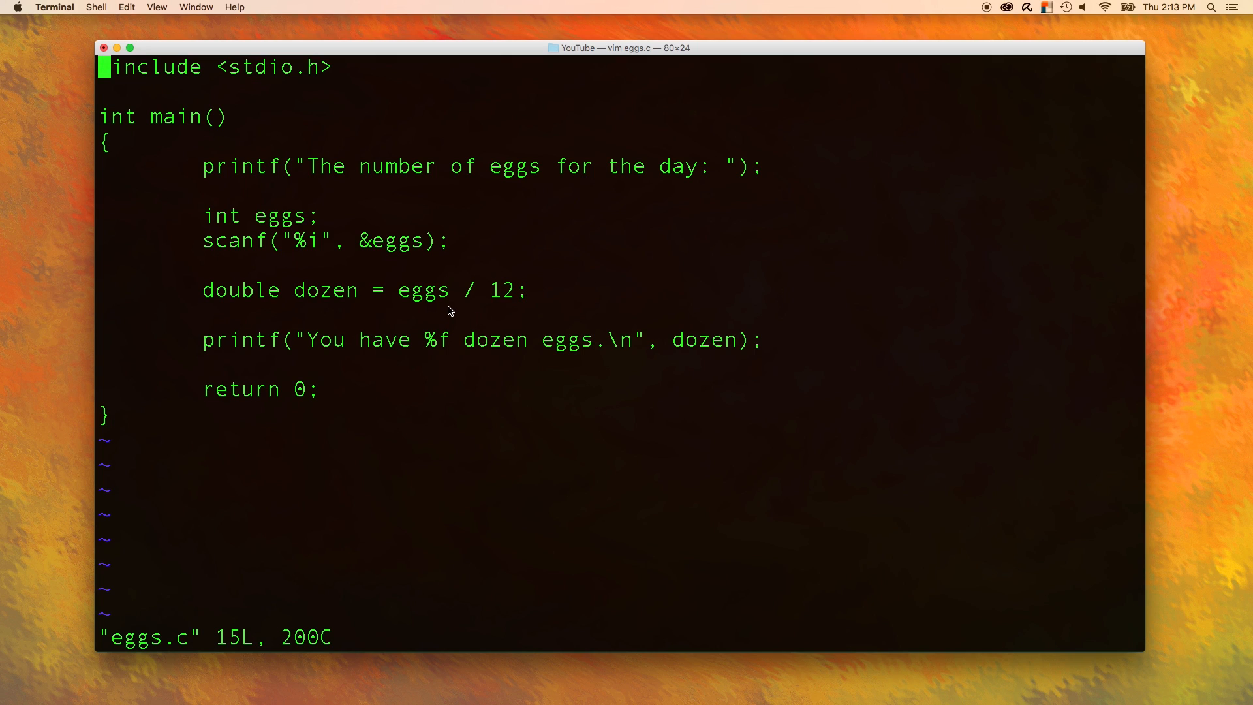
mouse_move(421, 301)
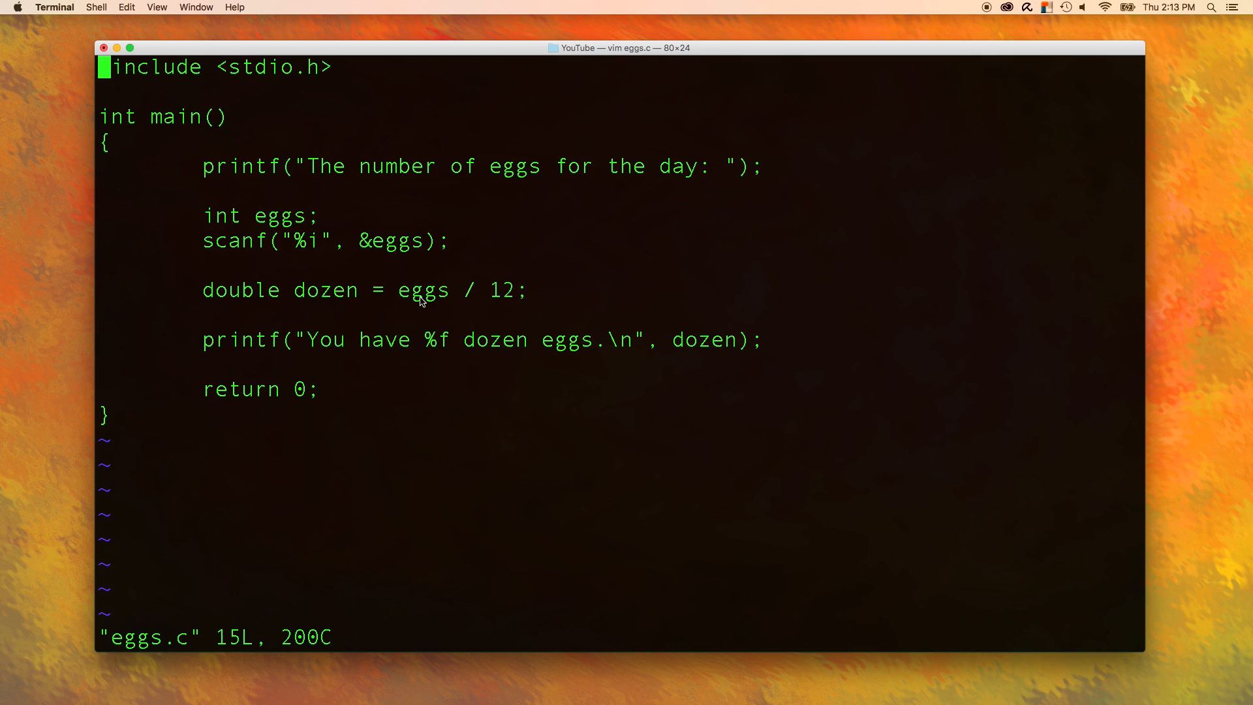
mouse_move(206, 230)
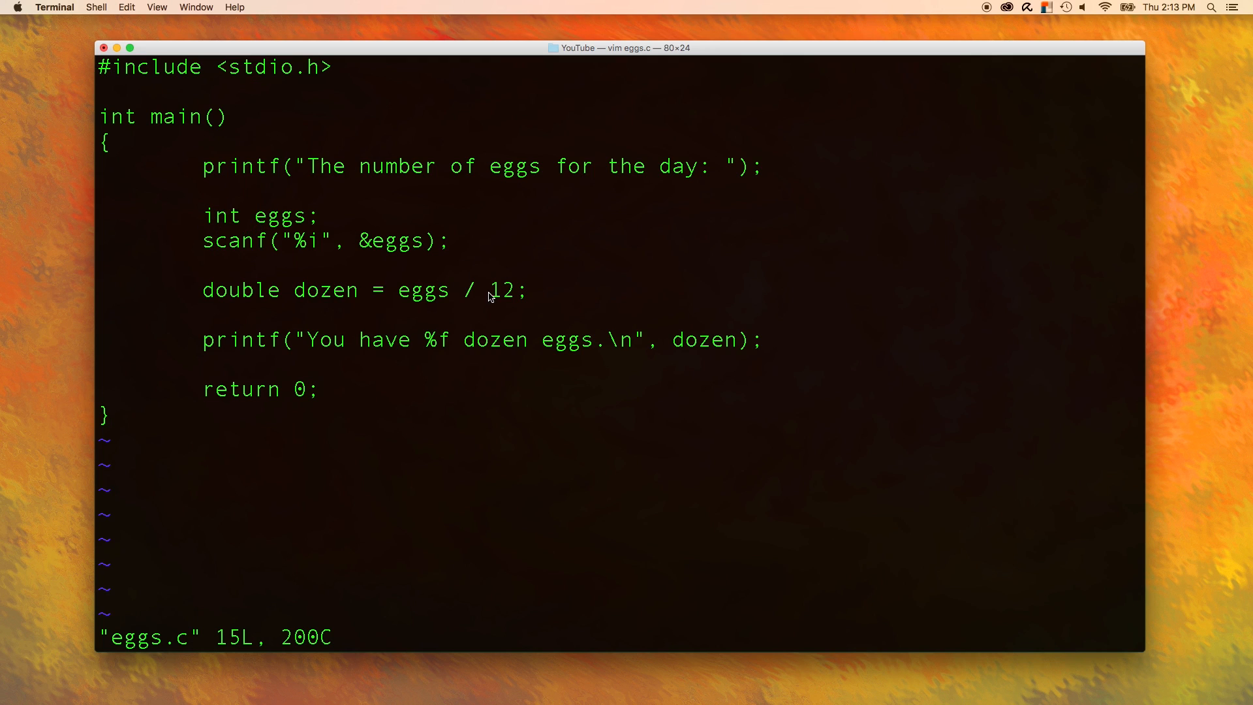
double_click(502, 290)
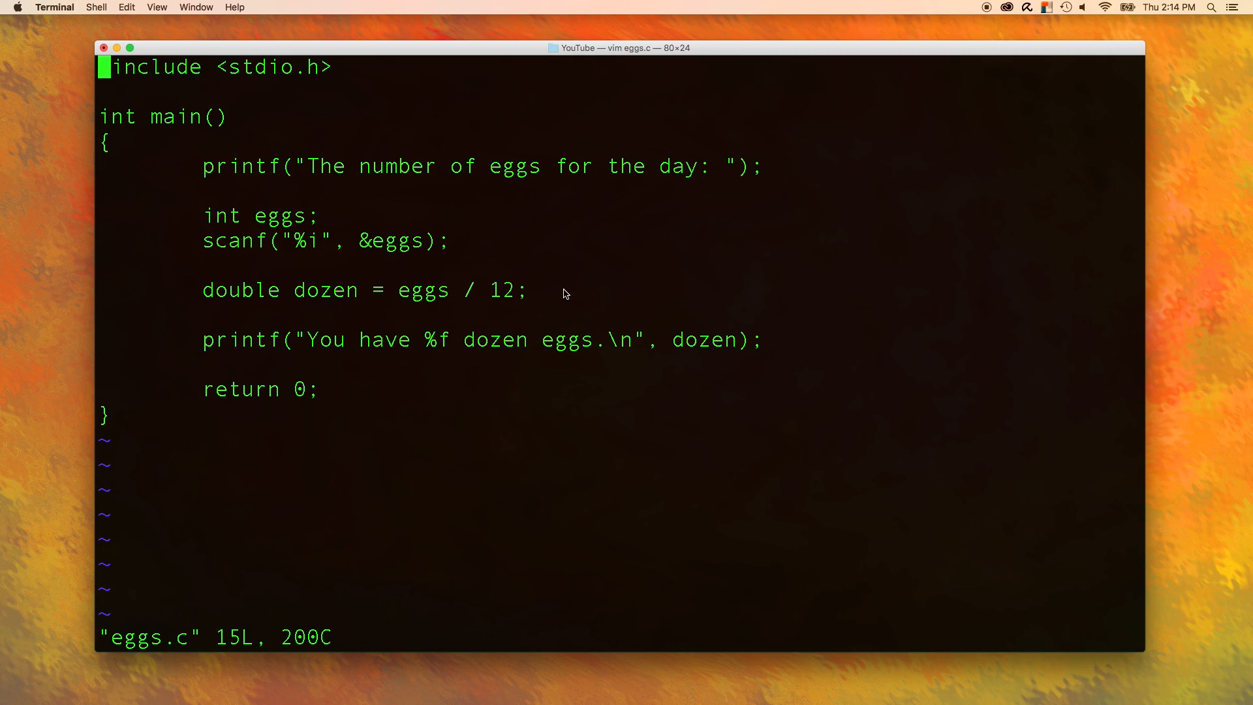
text(//)
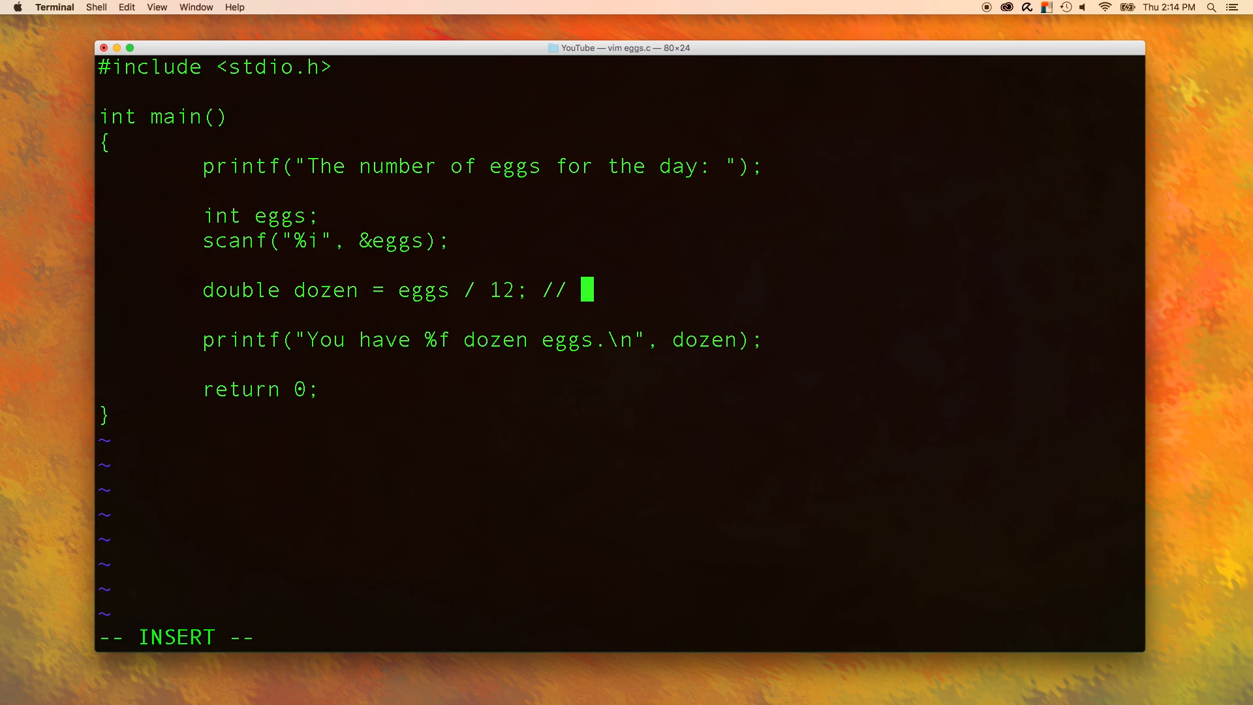
text(18 /12 =)
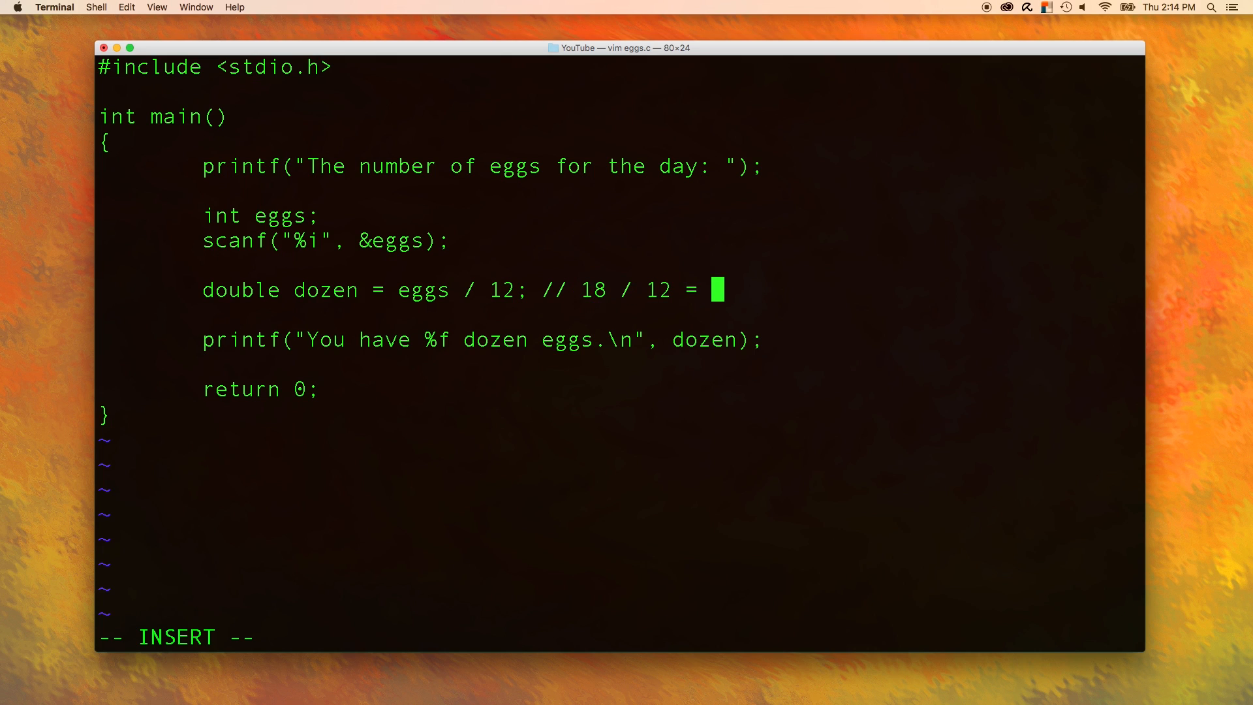
text(1.5.......)
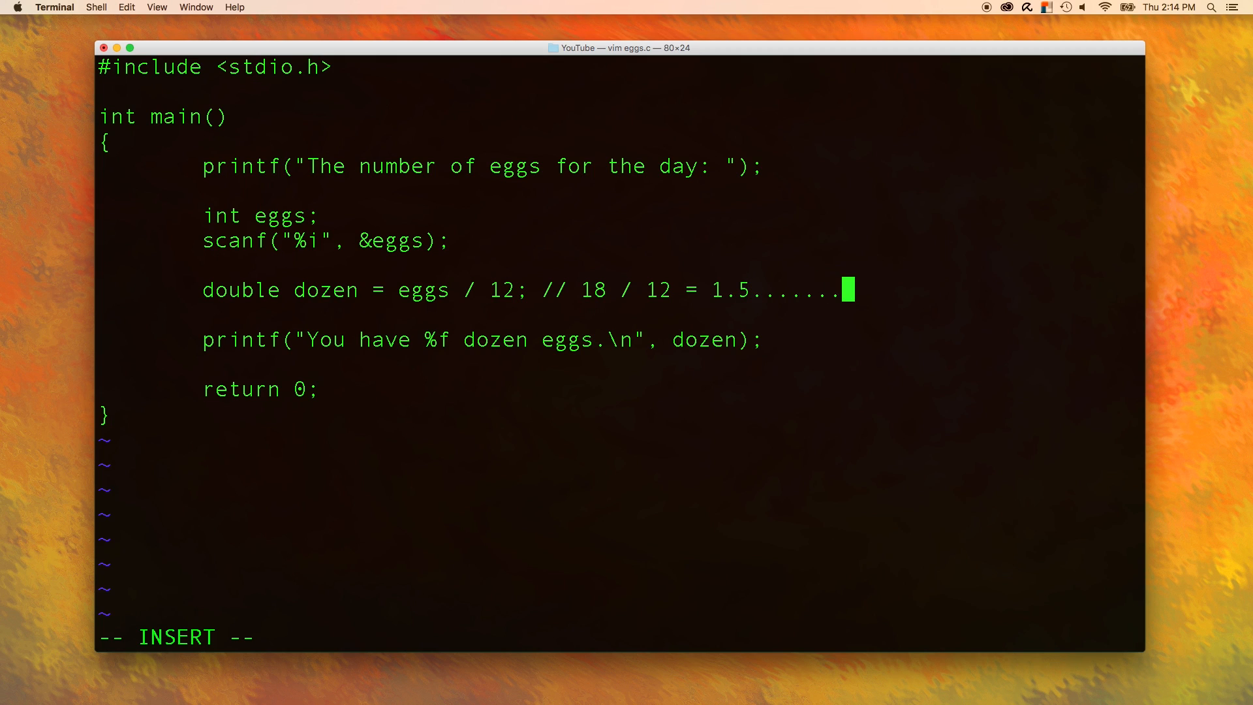
text(1.00000)
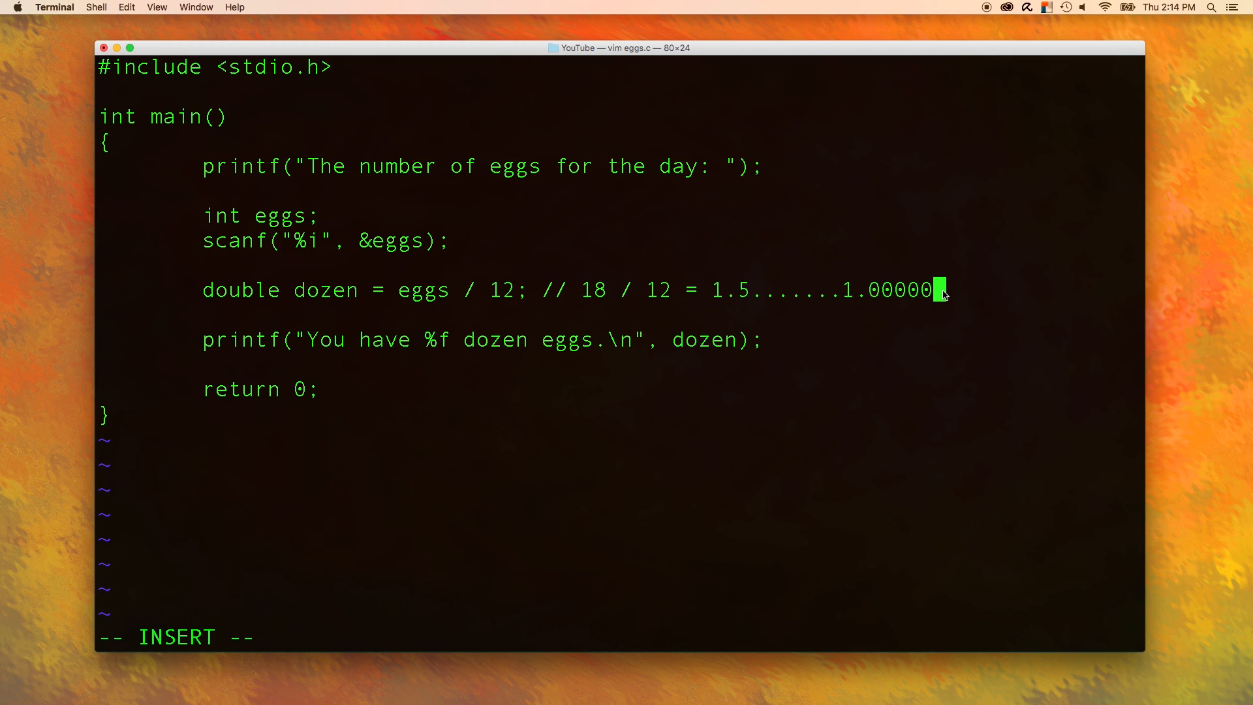
mouse_move(164, 232)
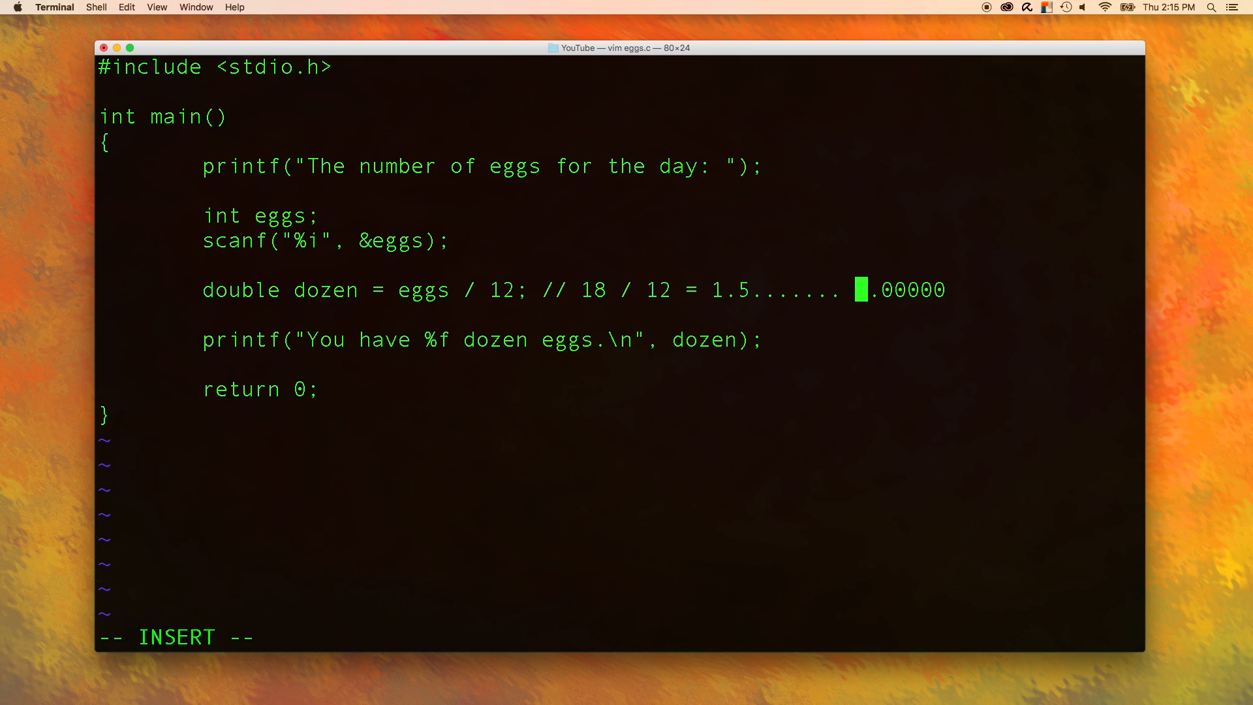
text(1)
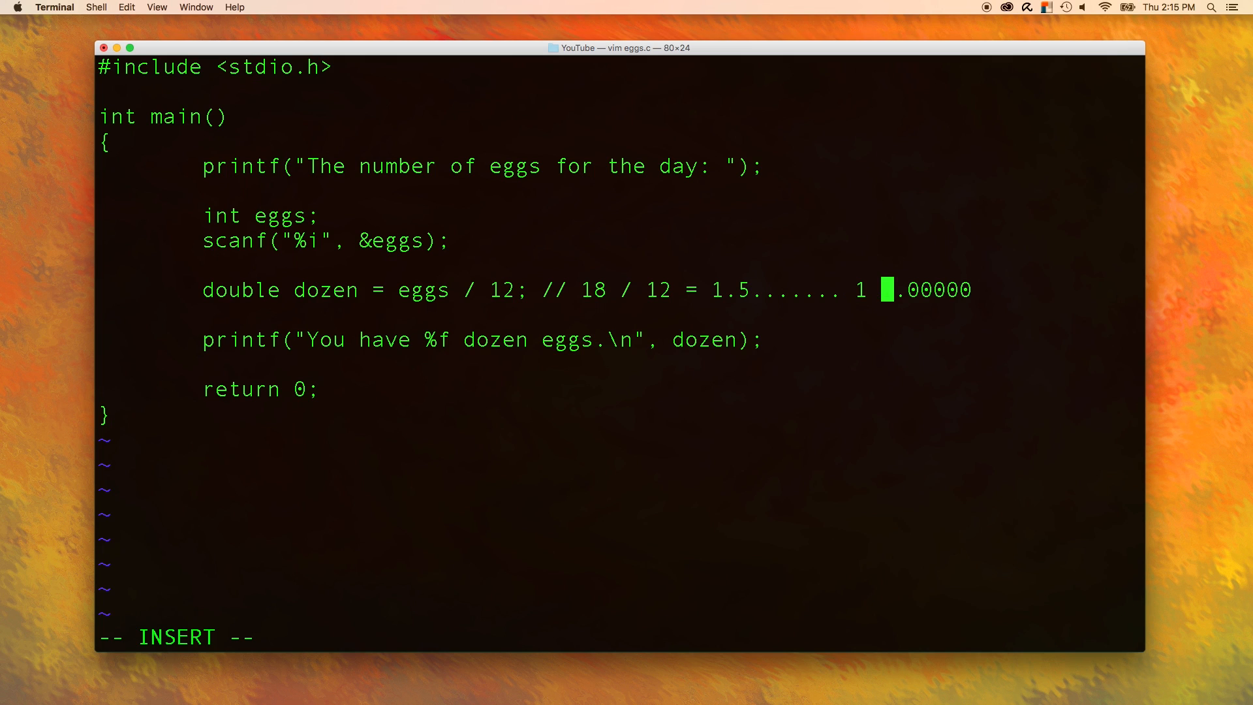
text(---->)
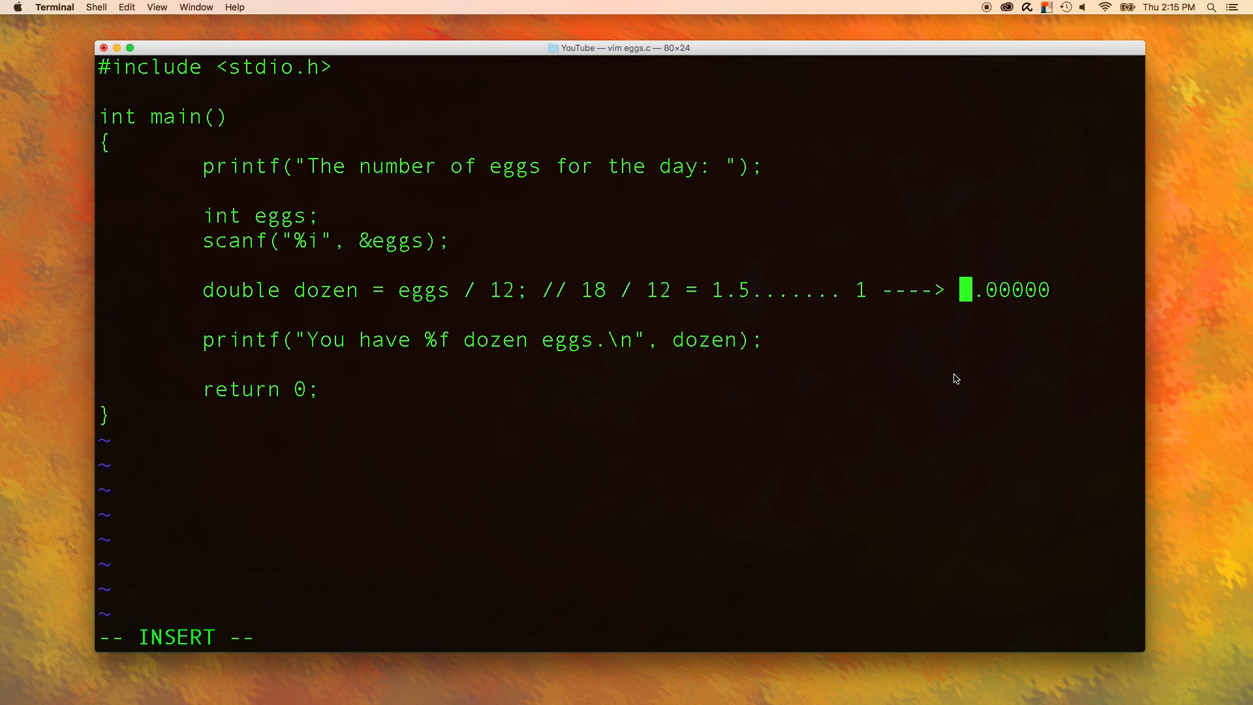
text(1)
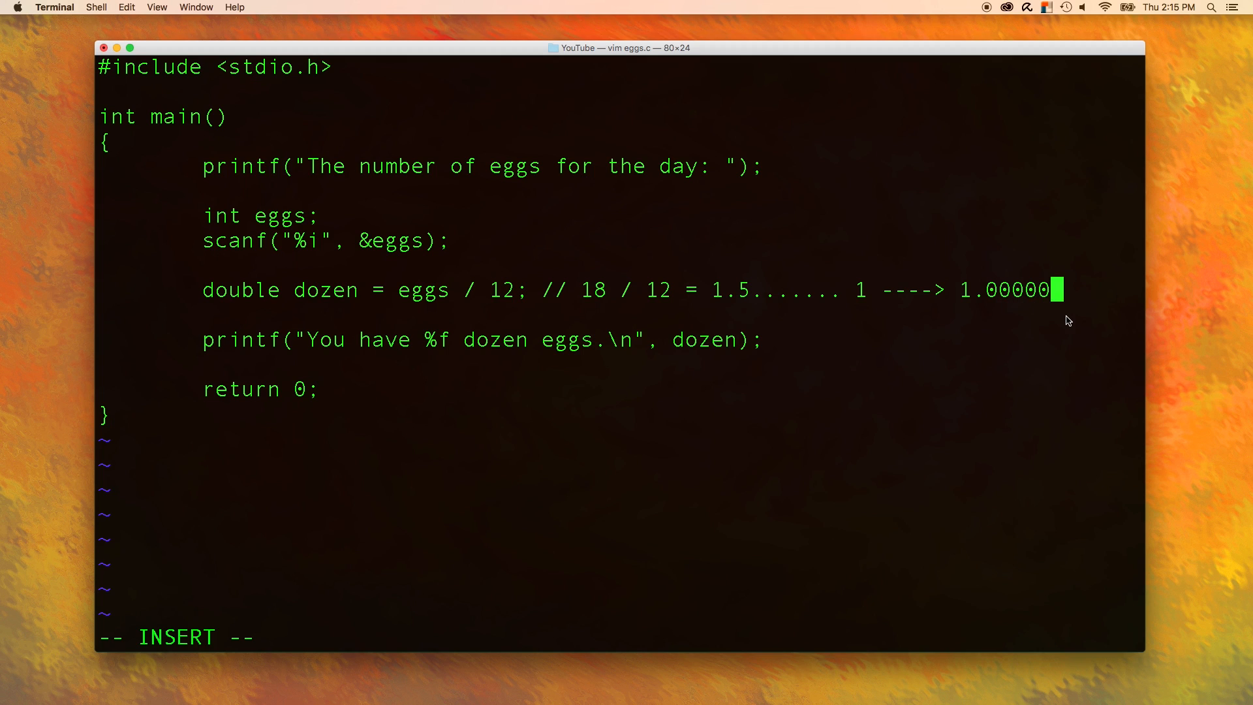
- Rewrite the comment as '18 / 12.0;' followed by '//type casting'
key(BackSpace)
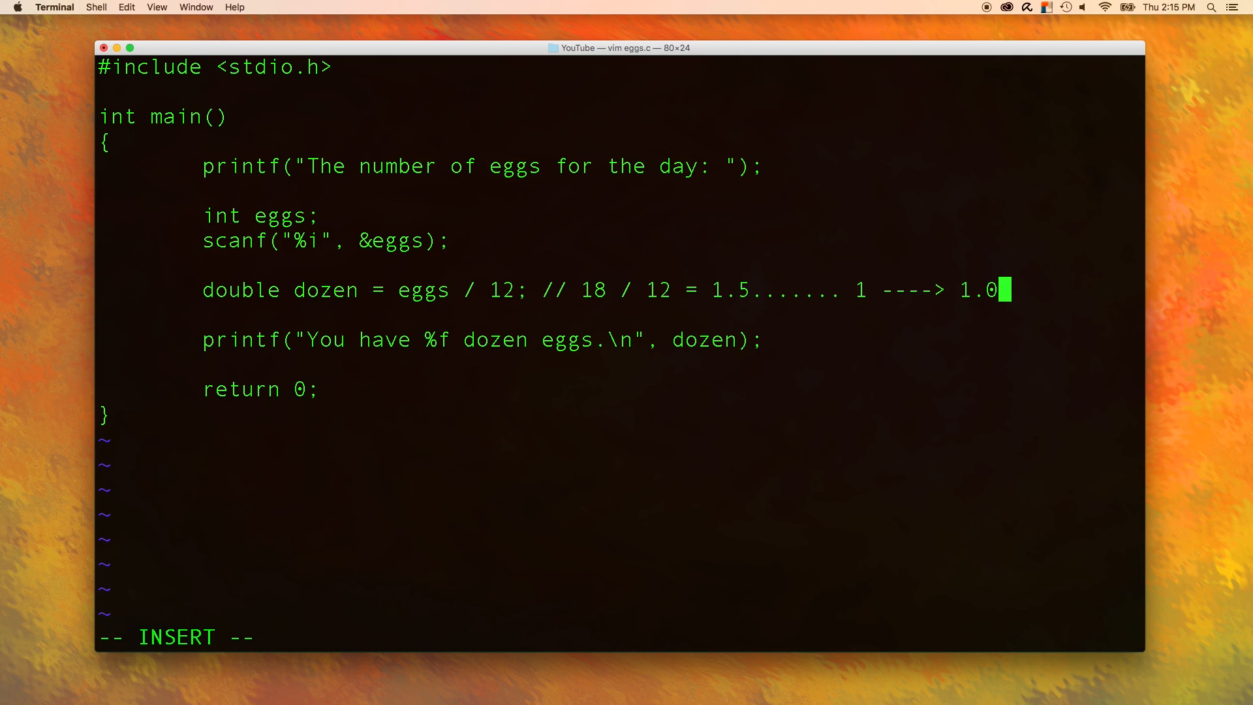
key(Backspace)
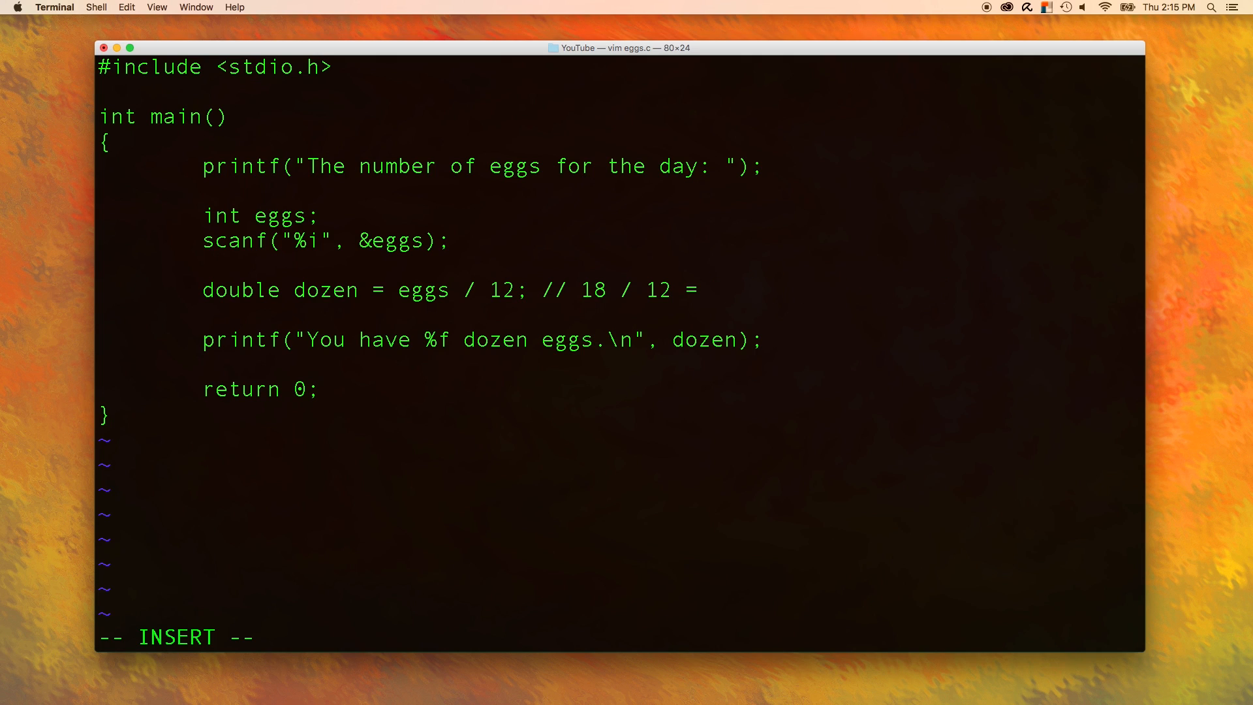
text(.)
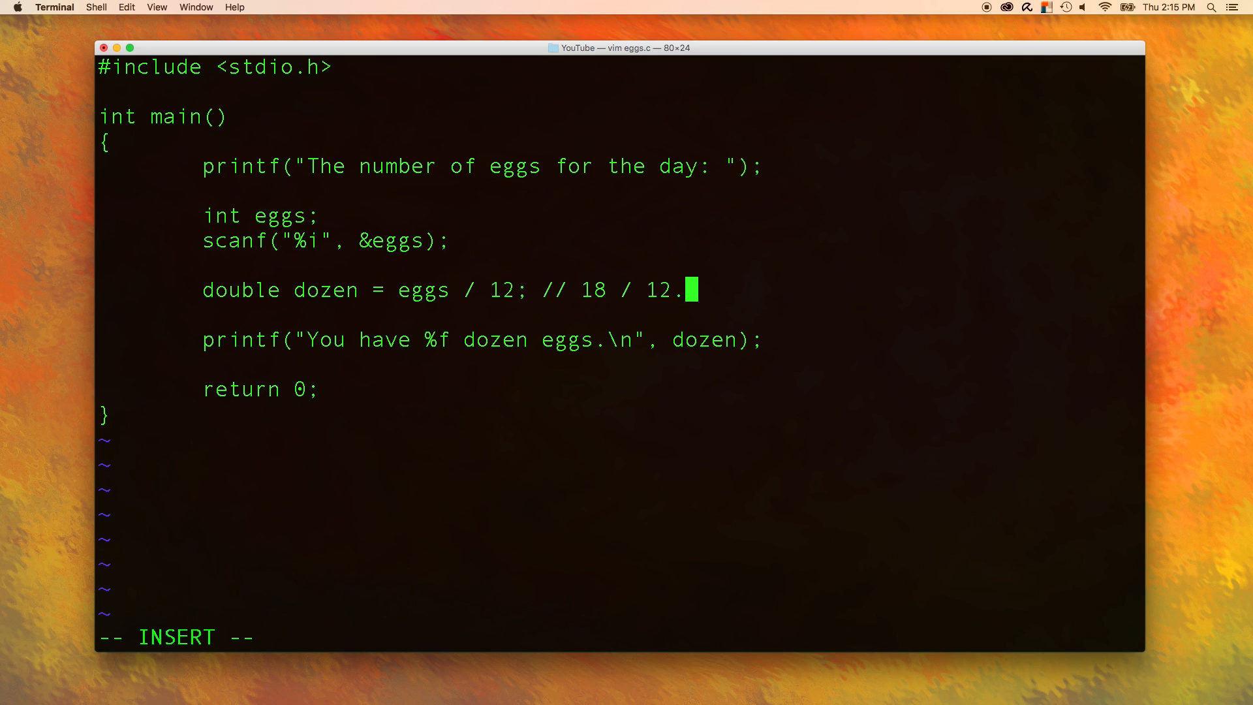
text(0;)
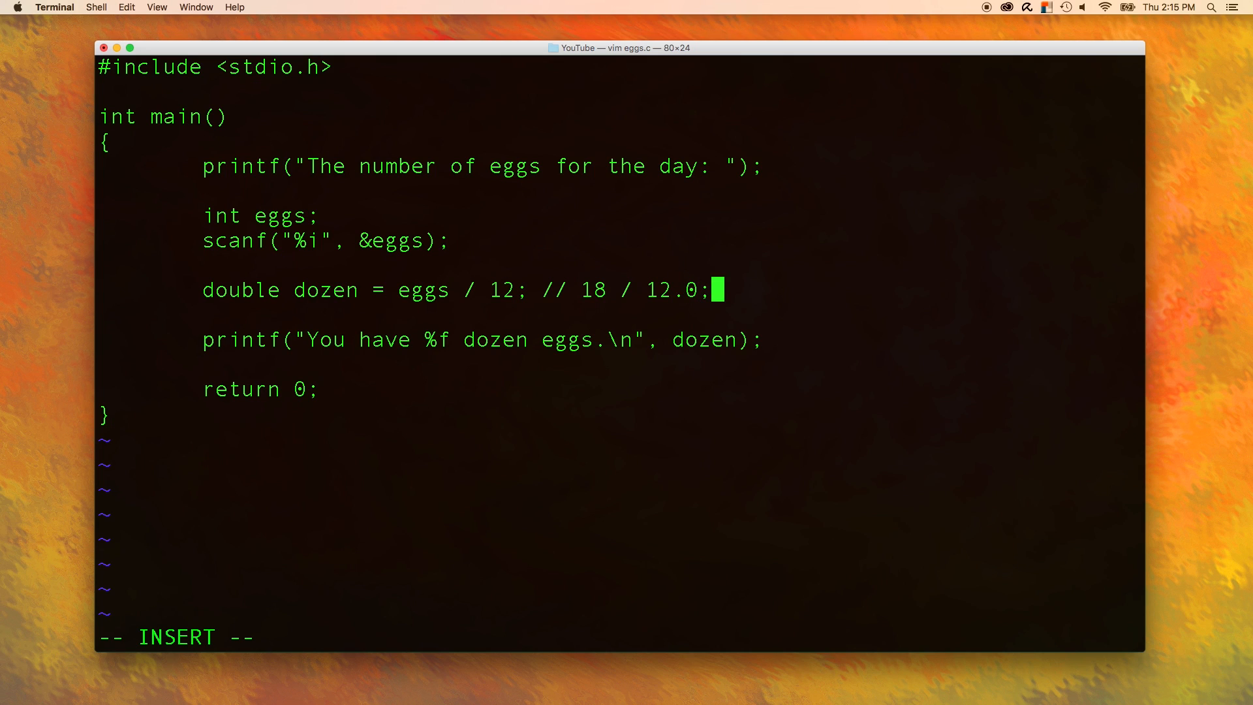
mouse_move(582, 302)
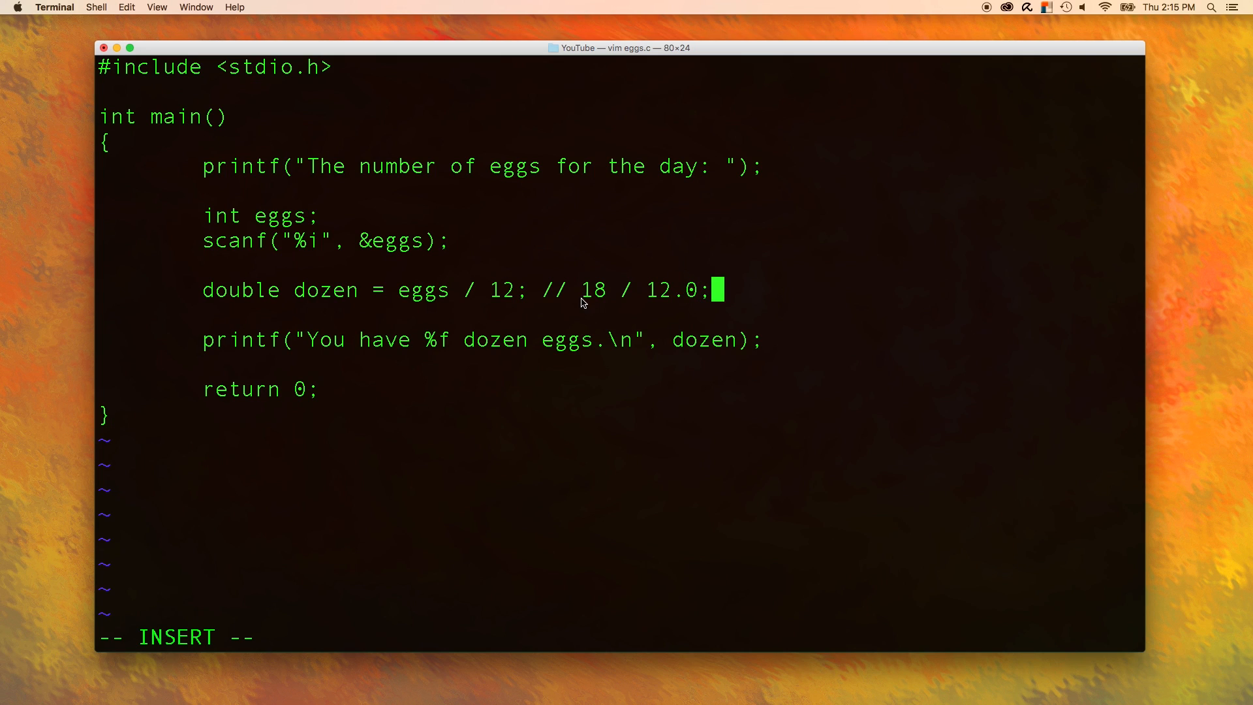
double_click(591, 289)
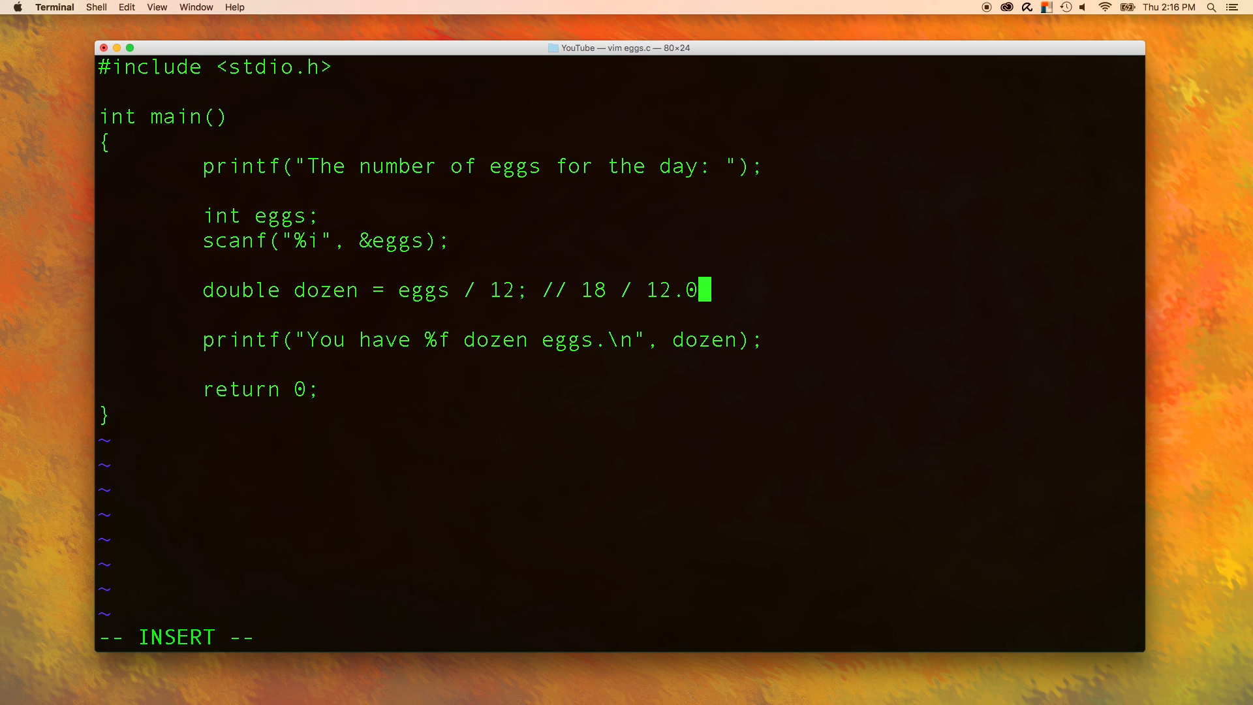
mouse_move(750, 282)
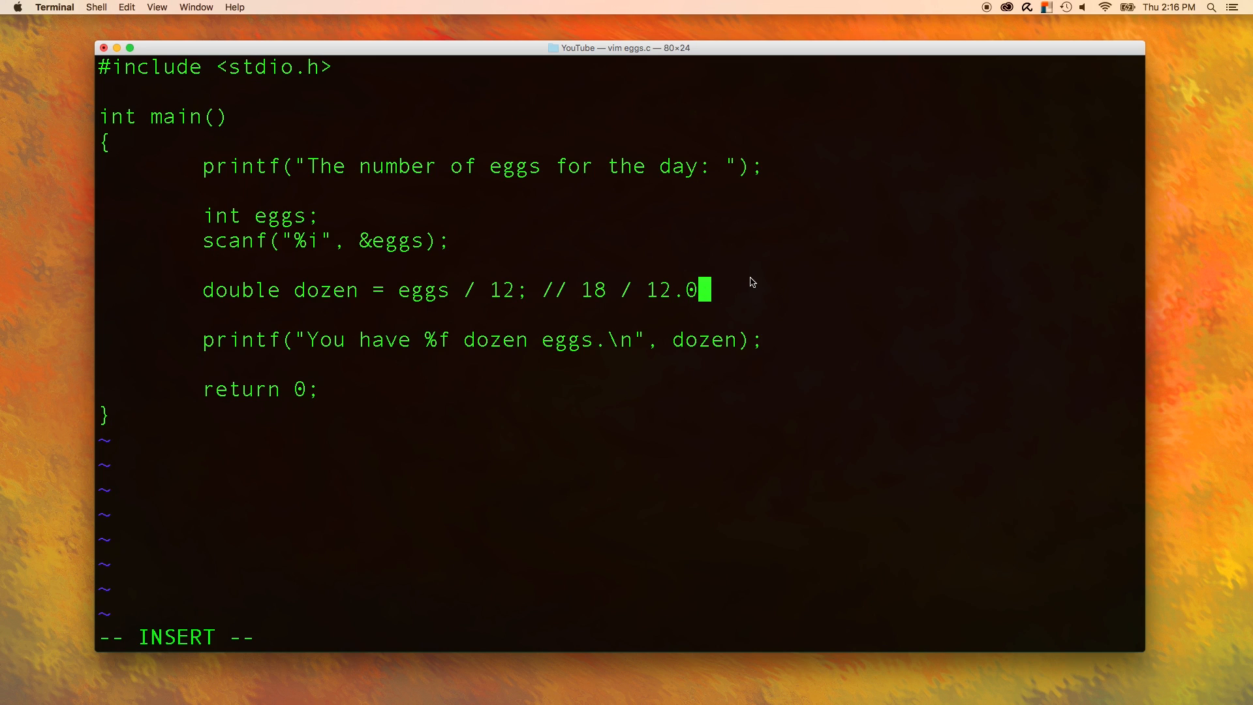
mouse_move(647, 302)
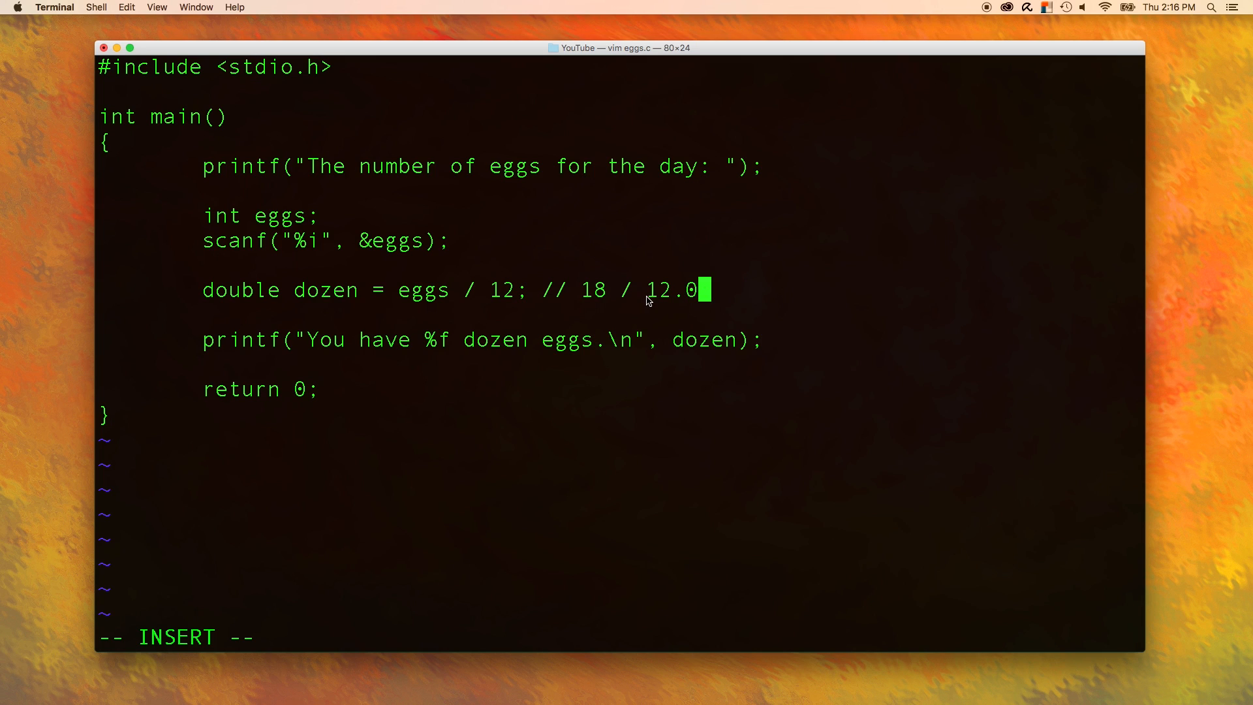
text(; //)
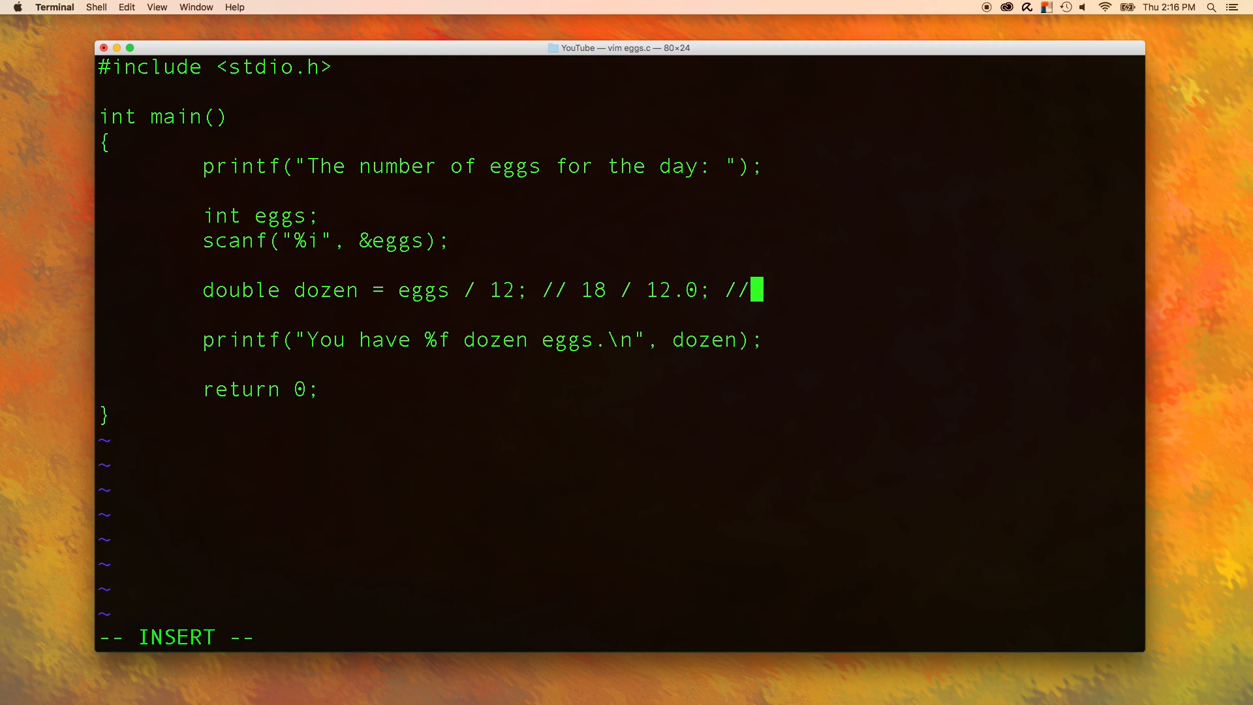
text(type casting)
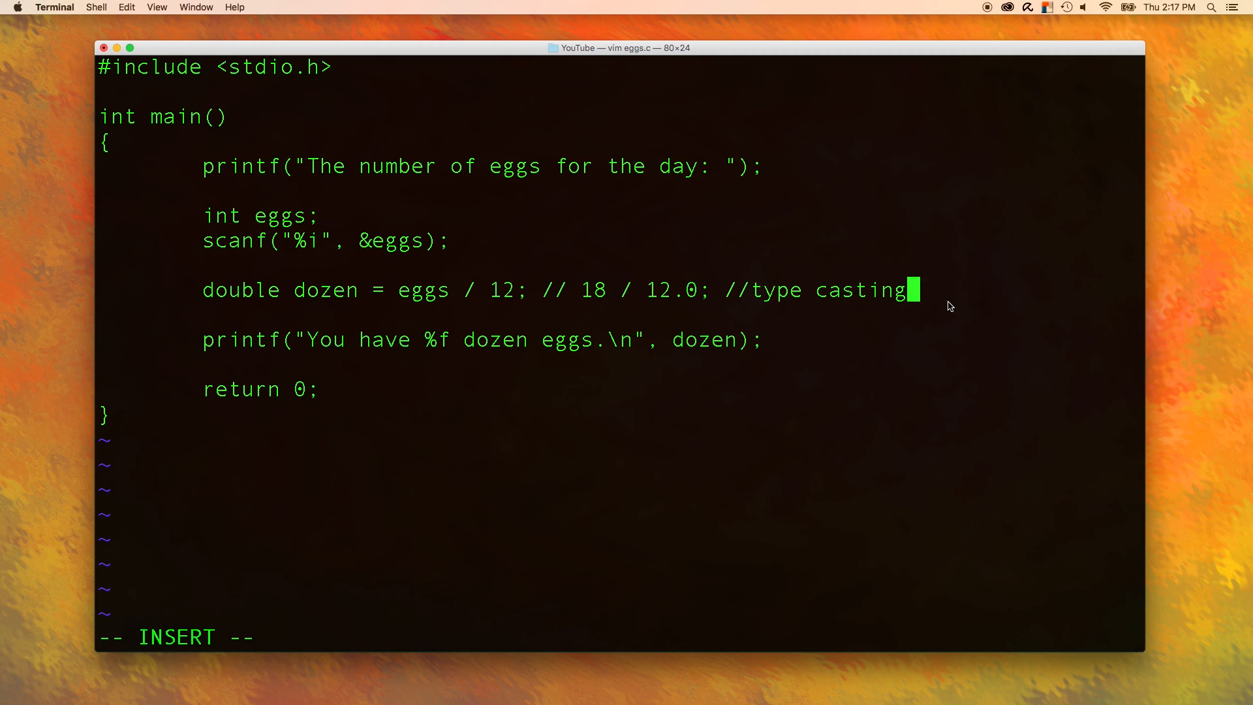
- Delete the comments and change the dozen line to (double) eggs / 12
key(backspace)
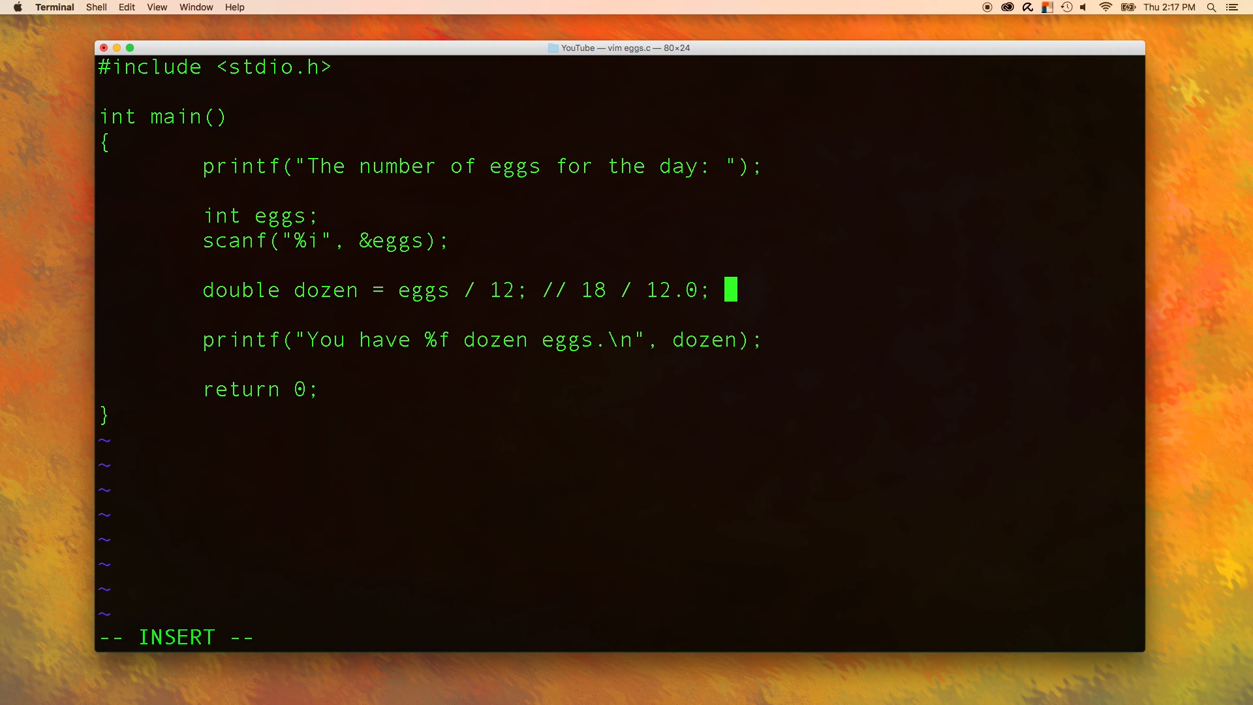
key(backspace)
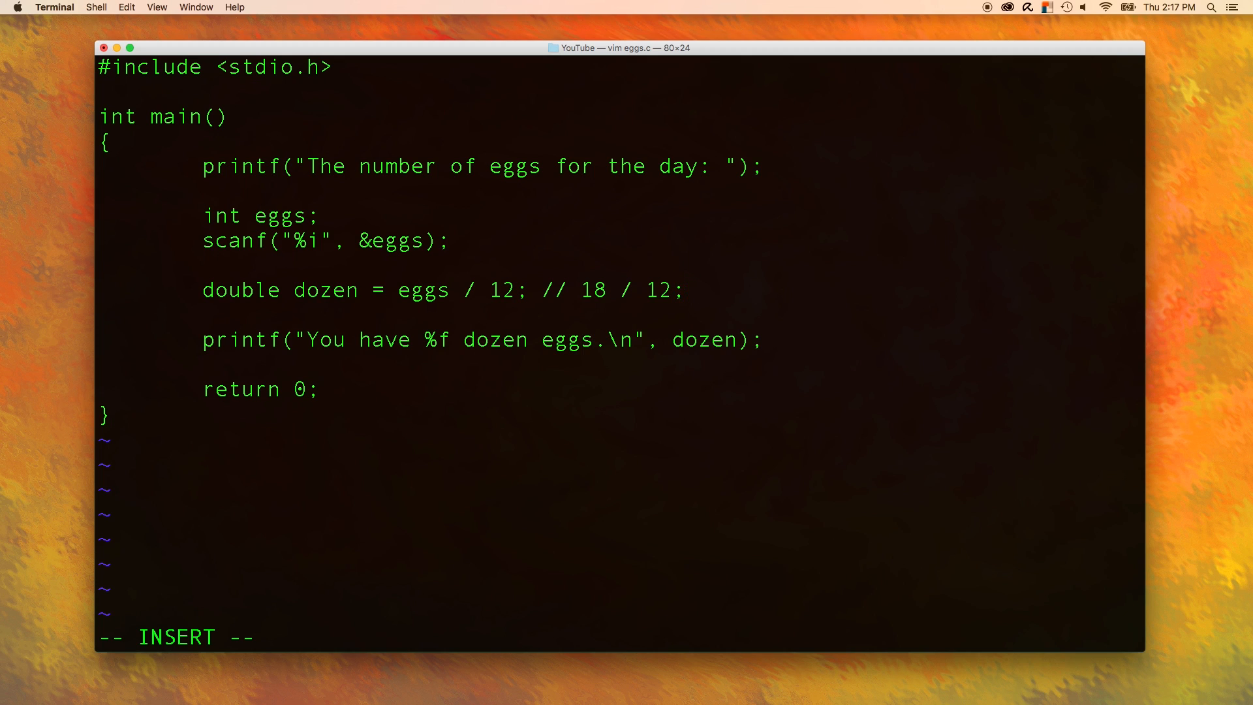
key(backspace)
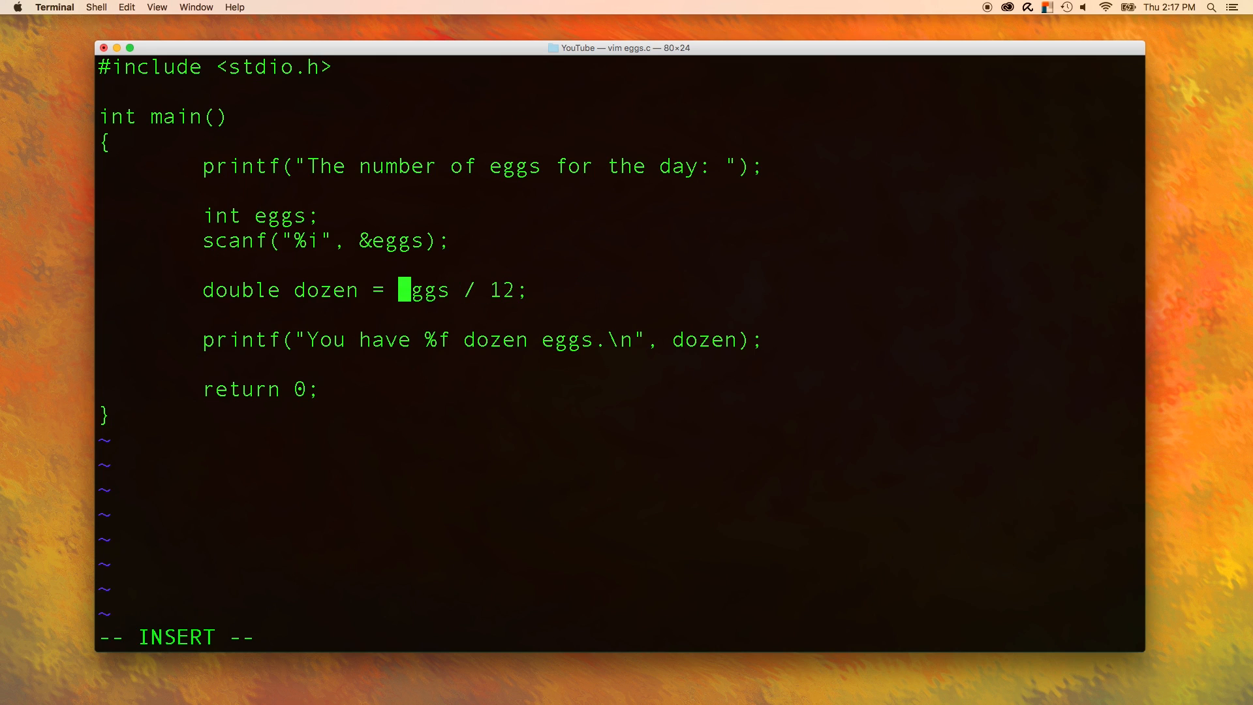
text((double)
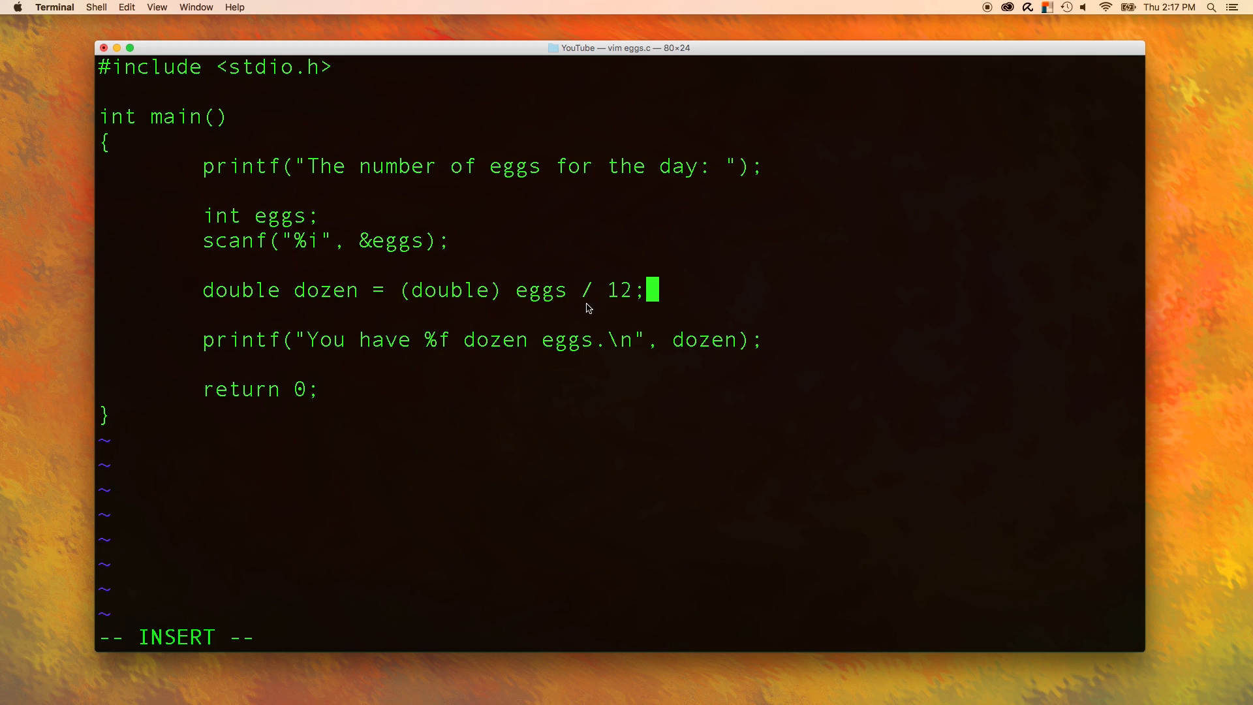
text(.0)
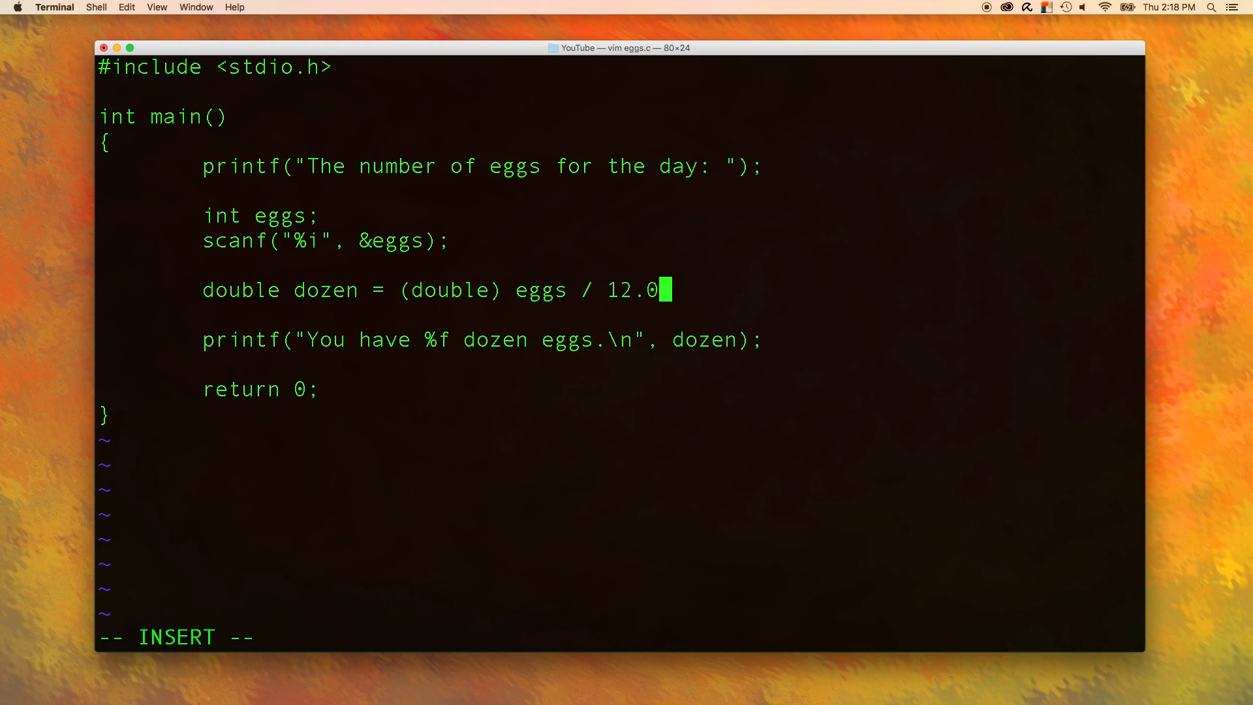
text(;)
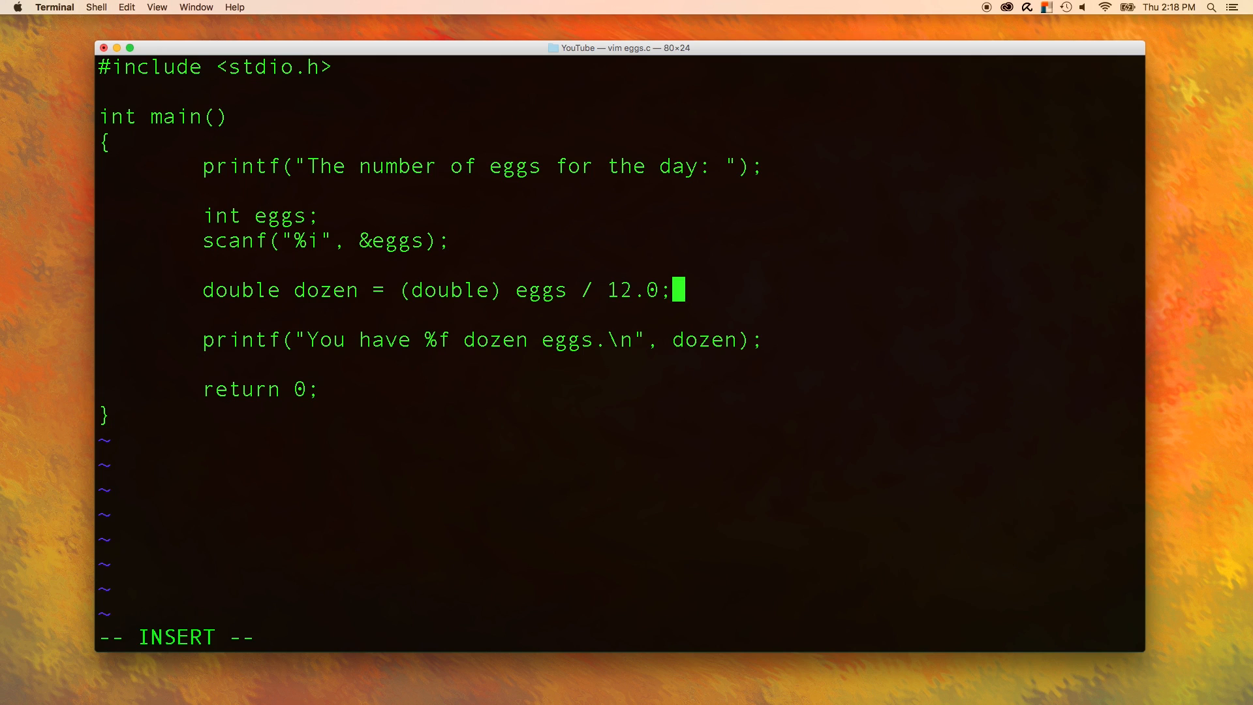
key(BackSpace)
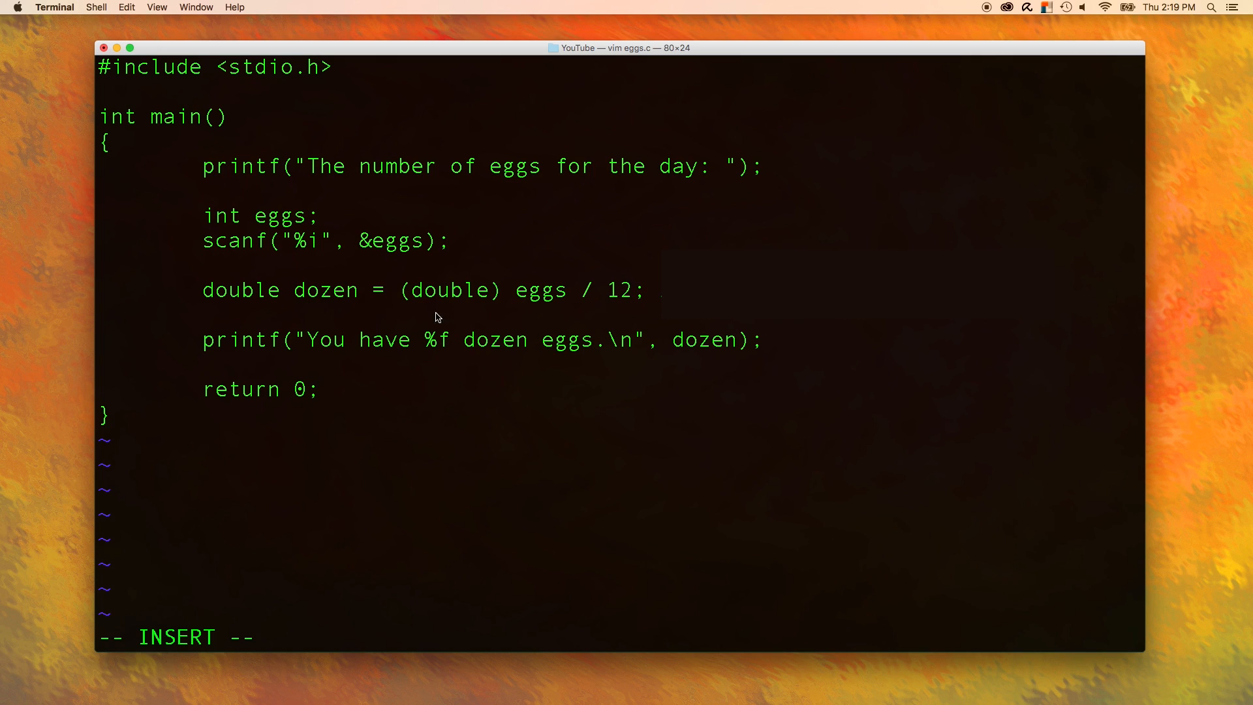
mouse_move(505, 310)
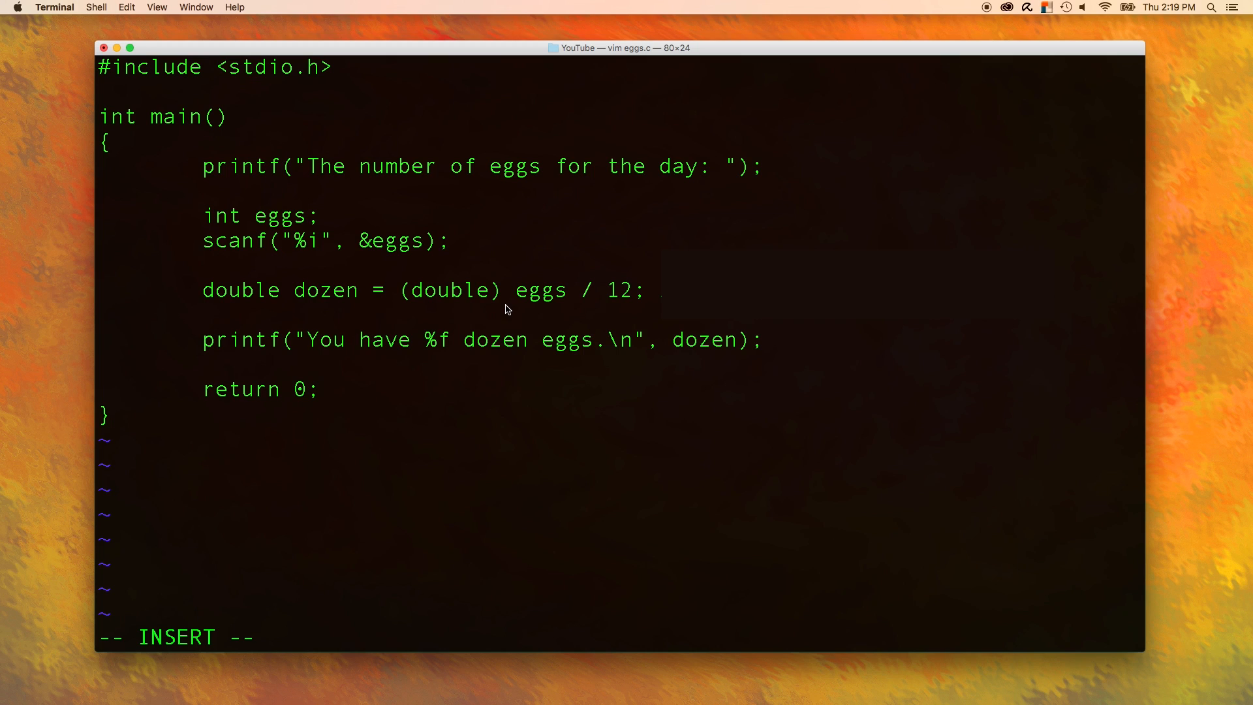
mouse_move(729, 324)
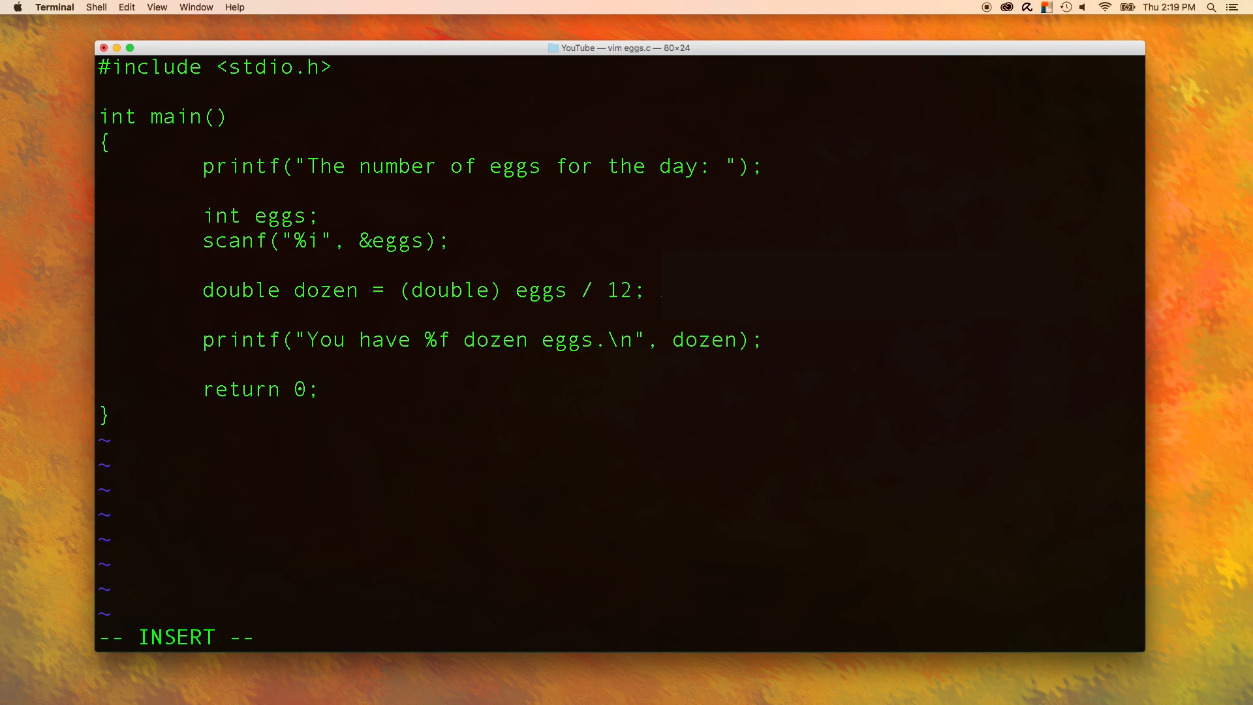
key(backspace)
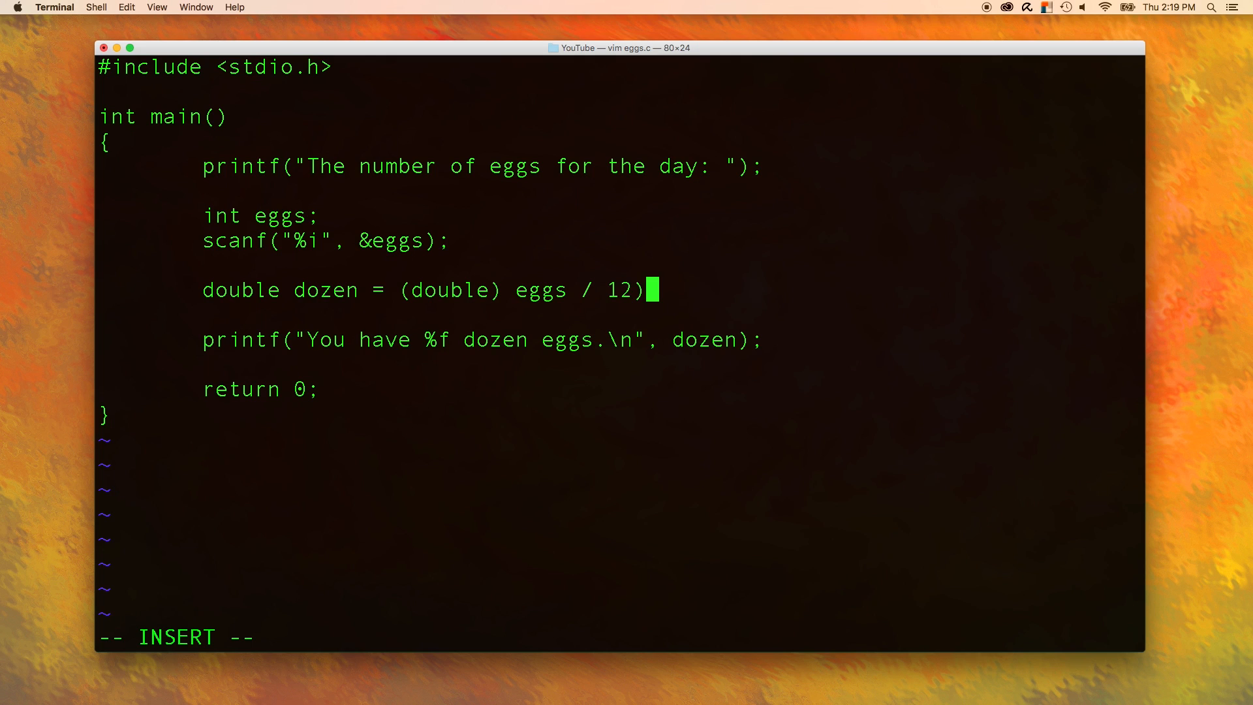
key(backspace)
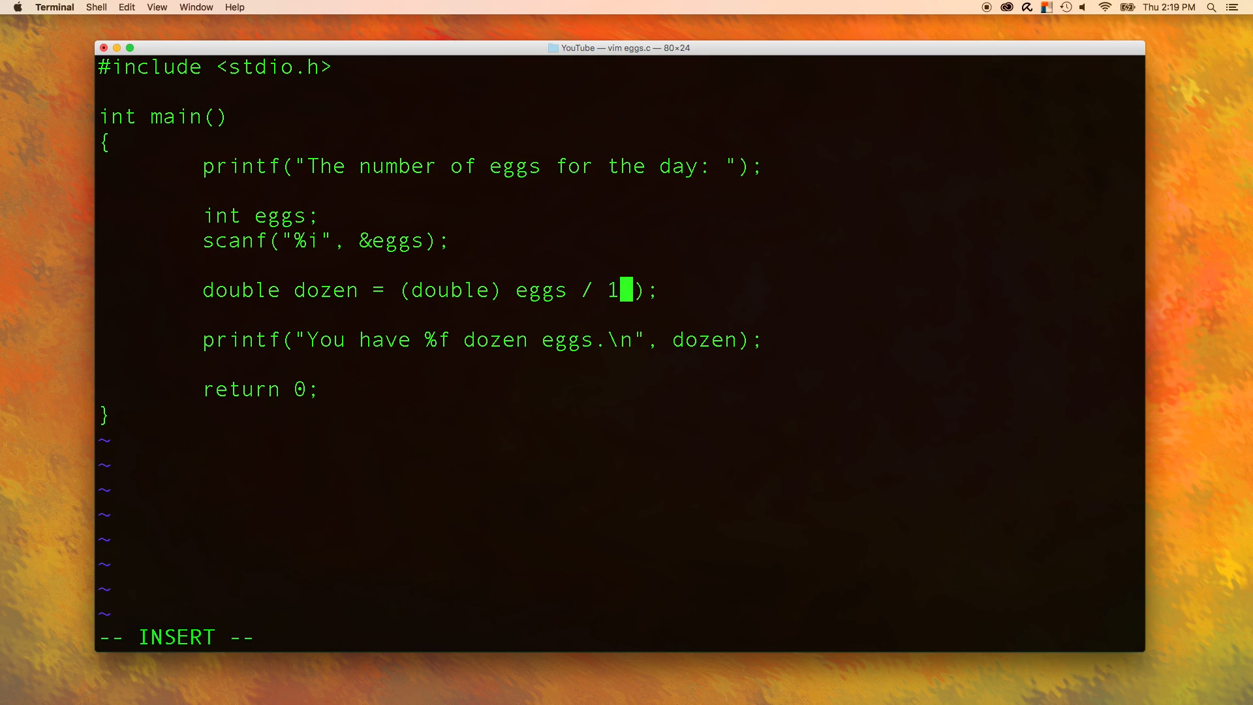
text(2)
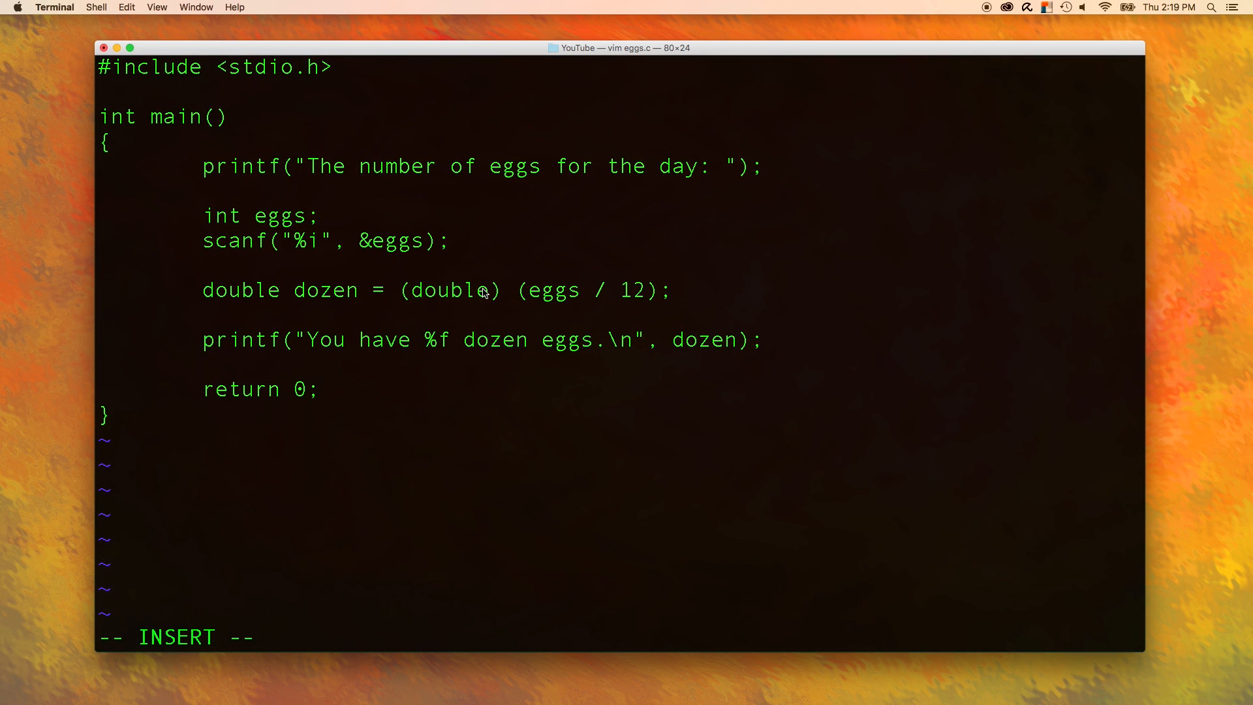
mouse_move(499, 296)
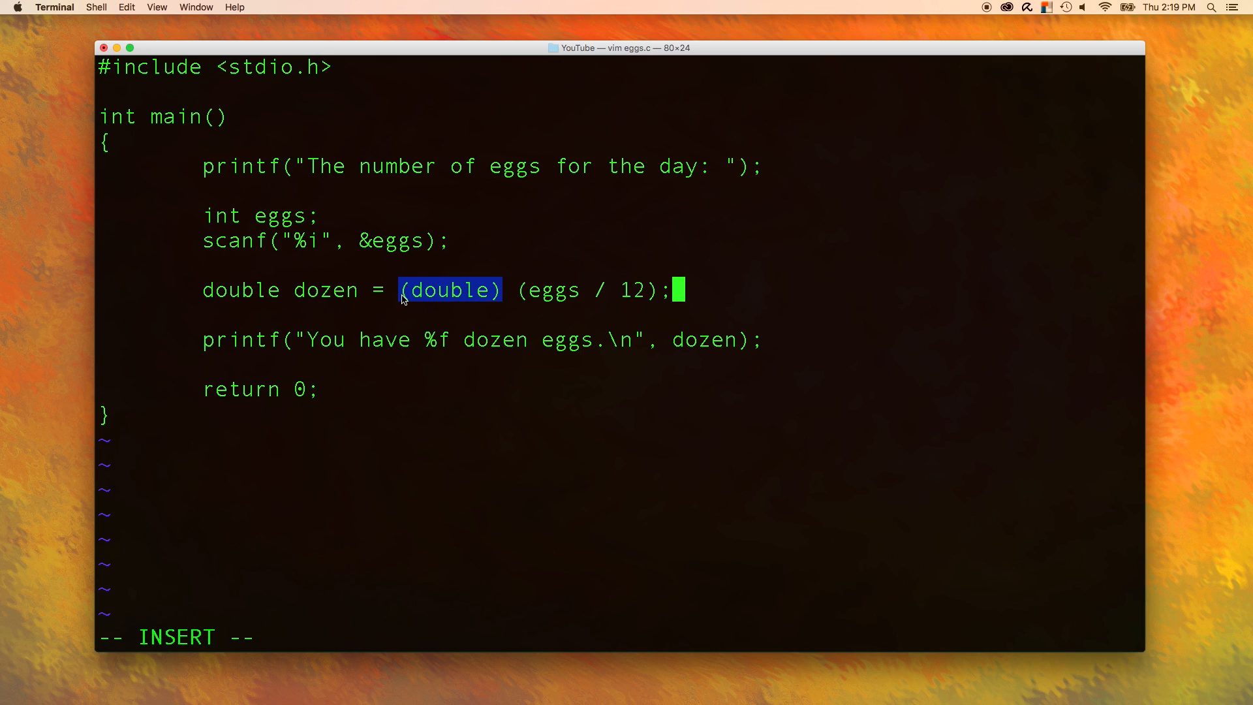
mouse_move(540, 254)
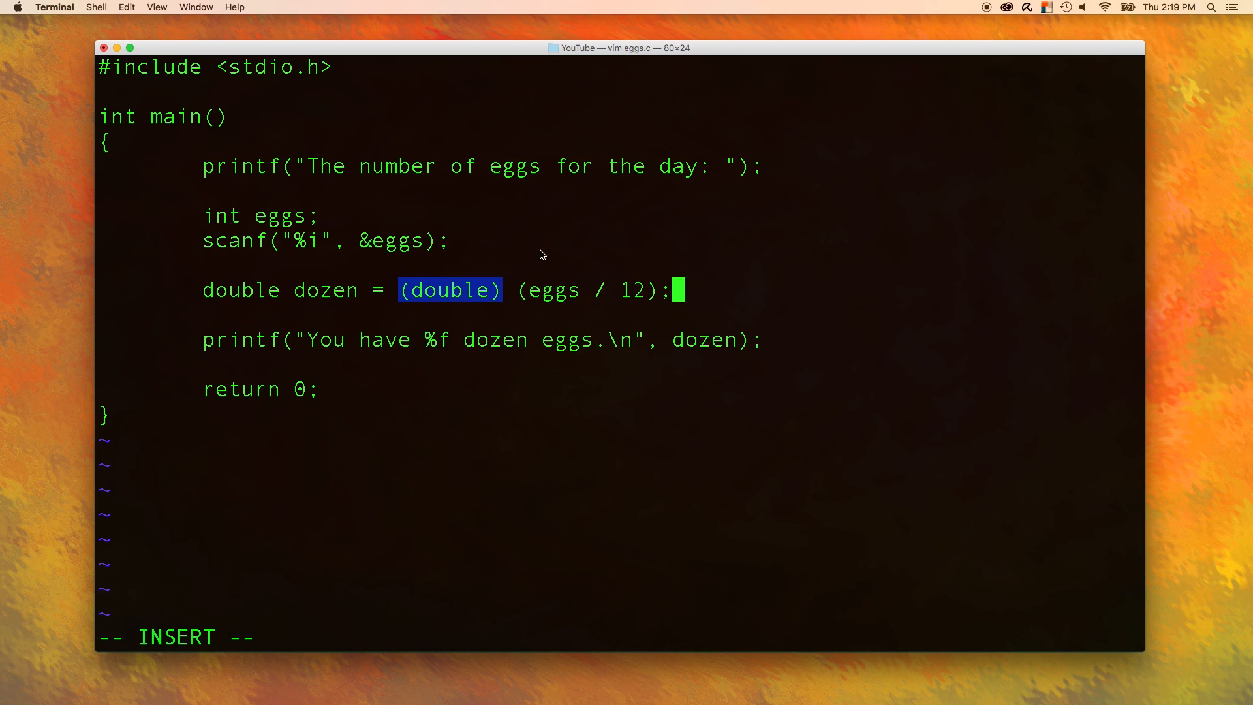
mouse_move(519, 303)
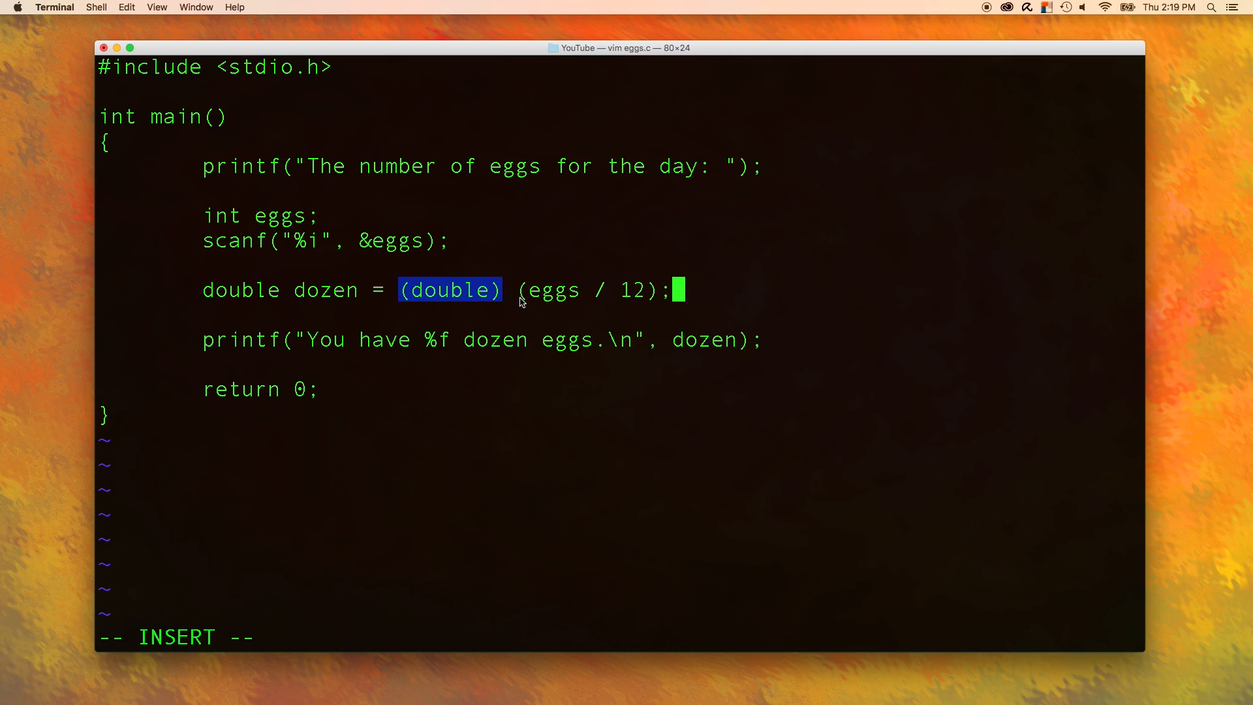
mouse_move(549, 295)
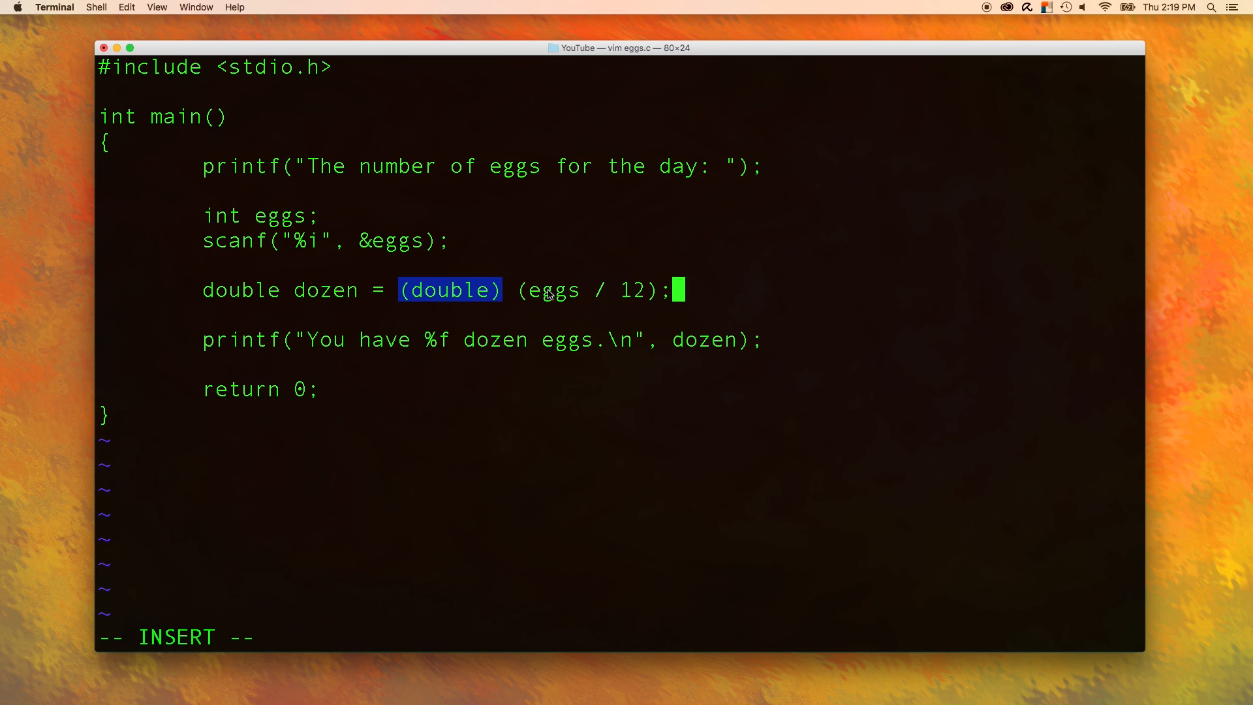
mouse_move(643, 293)
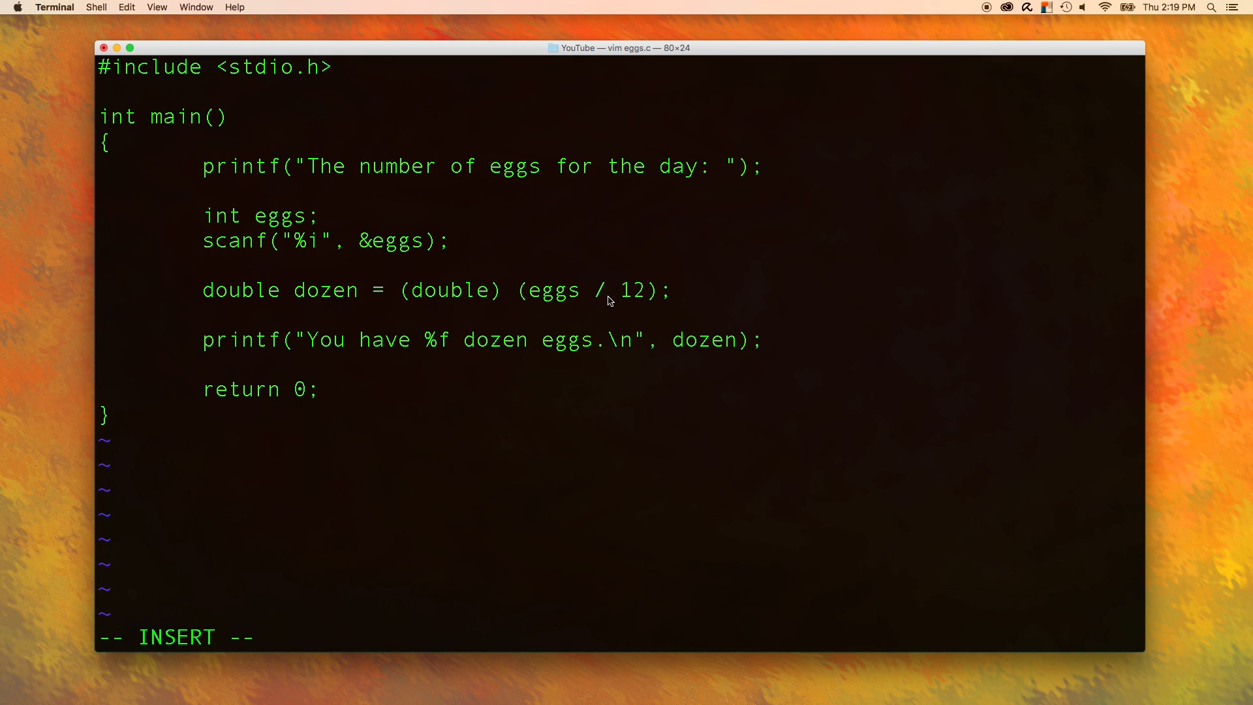
mouse_move(587, 306)
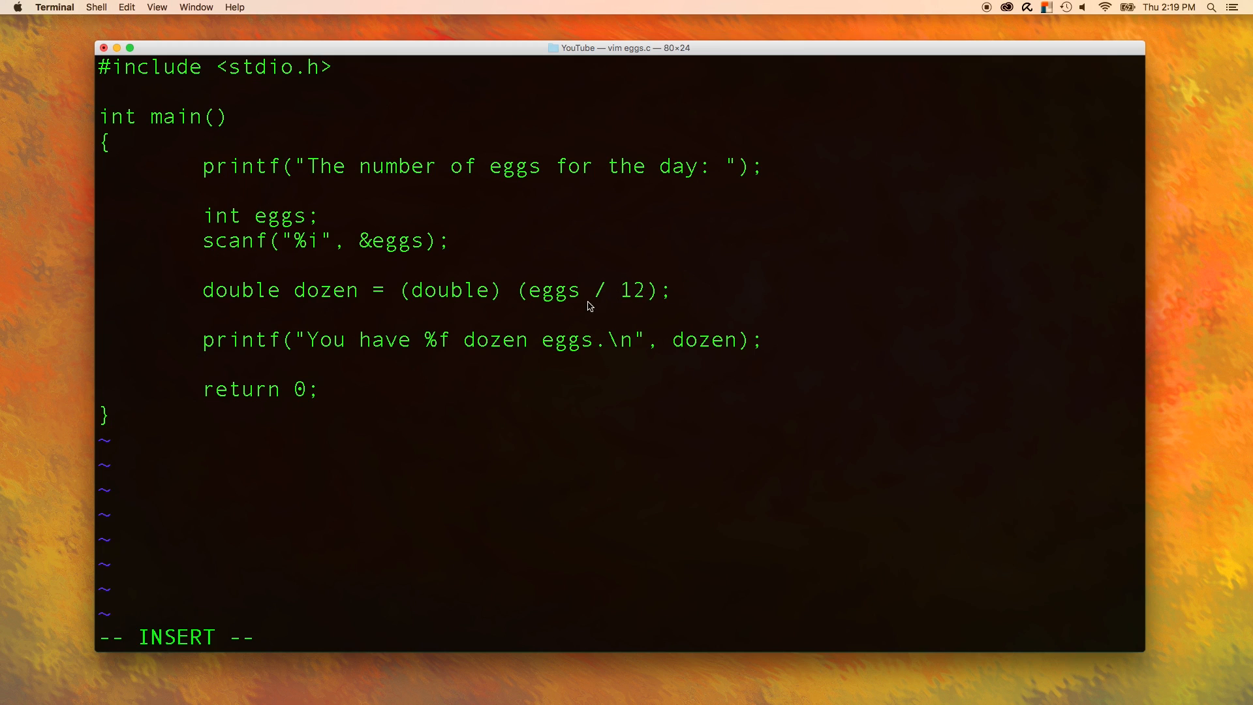
text(1)
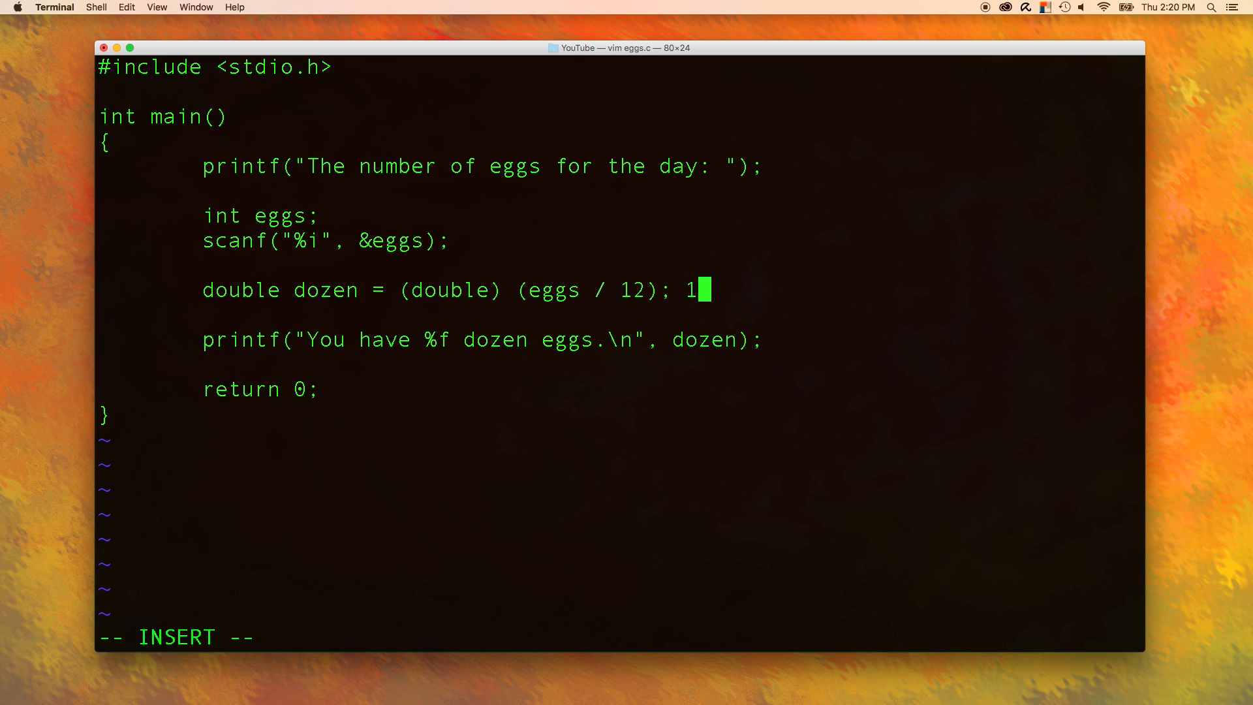
mouse_move(734, 271)
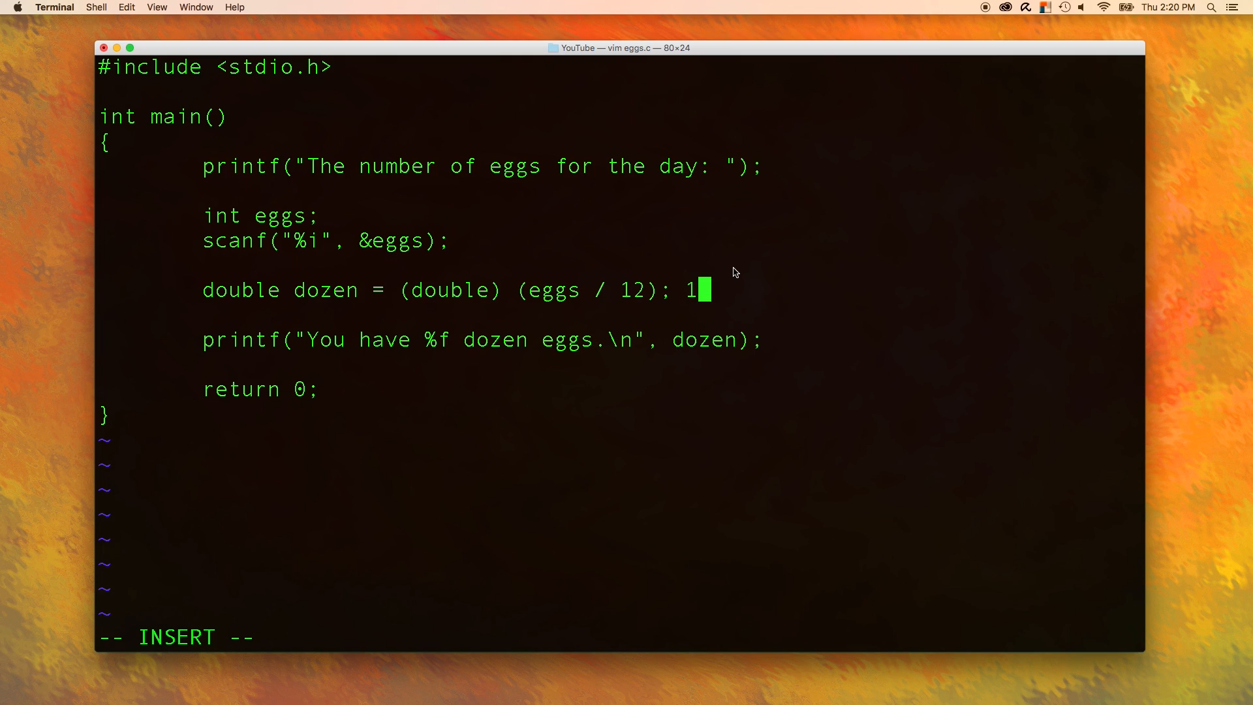
text(1.5)
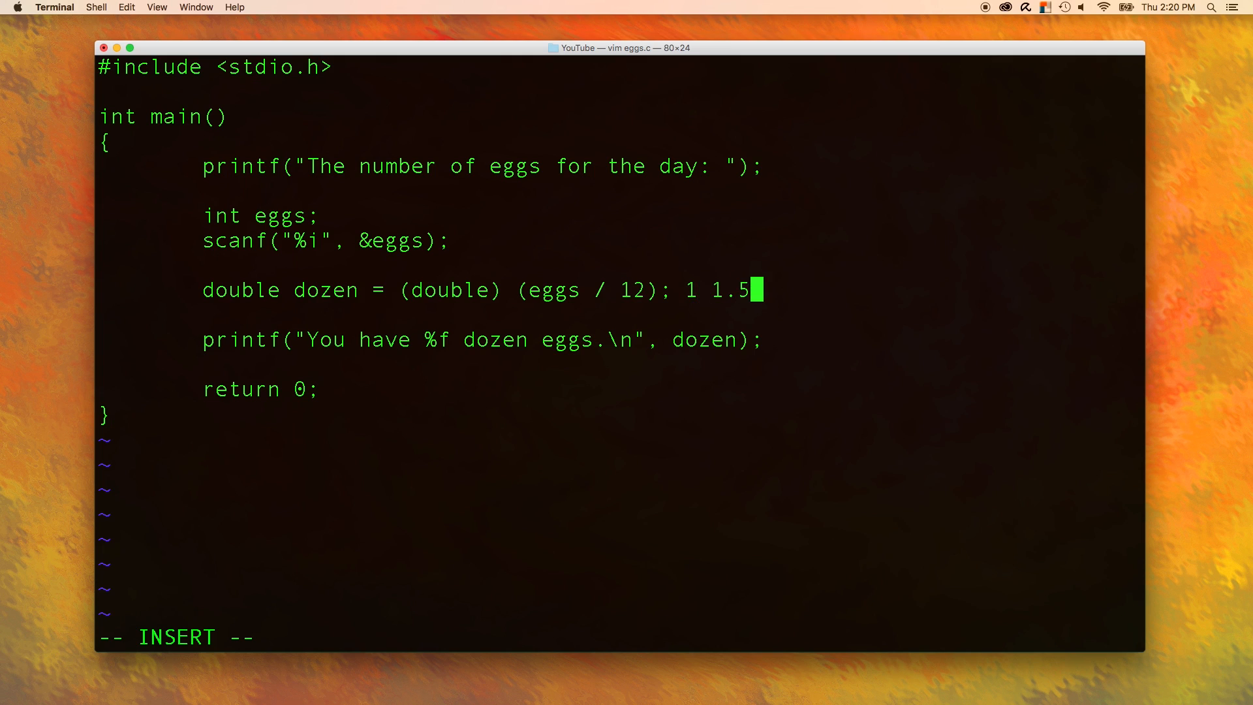
key(BackSpace)
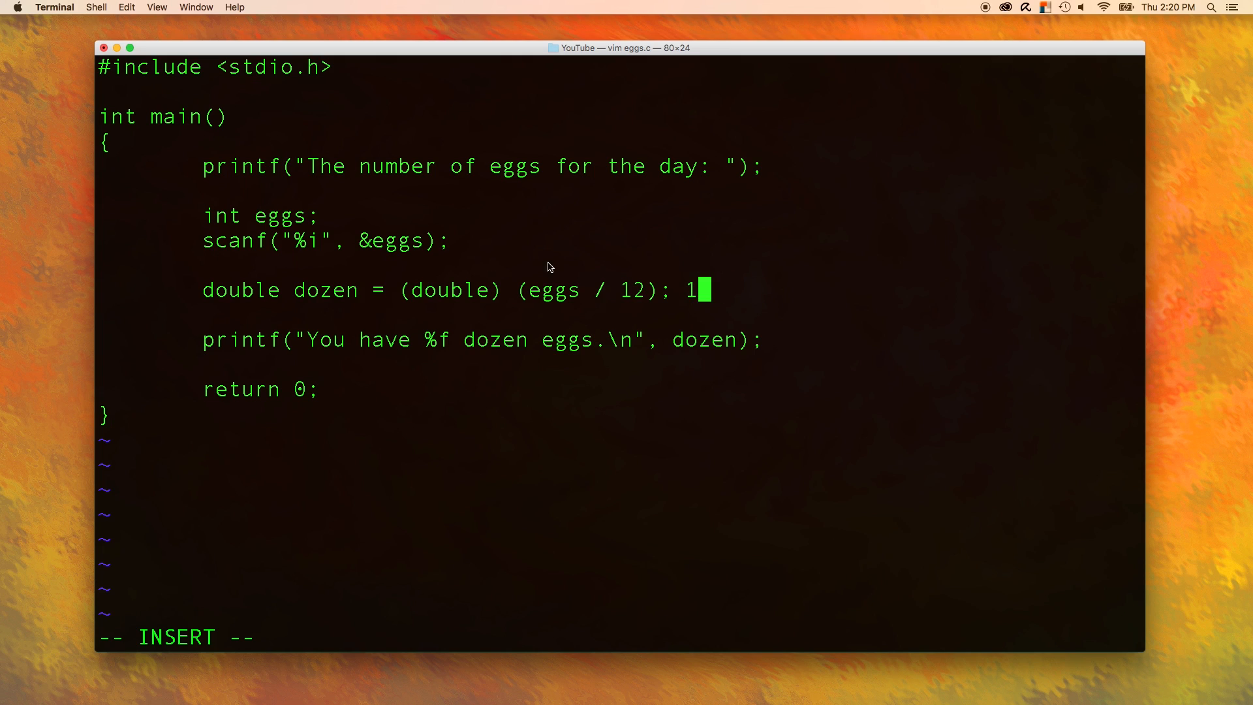
mouse_move(476, 294)
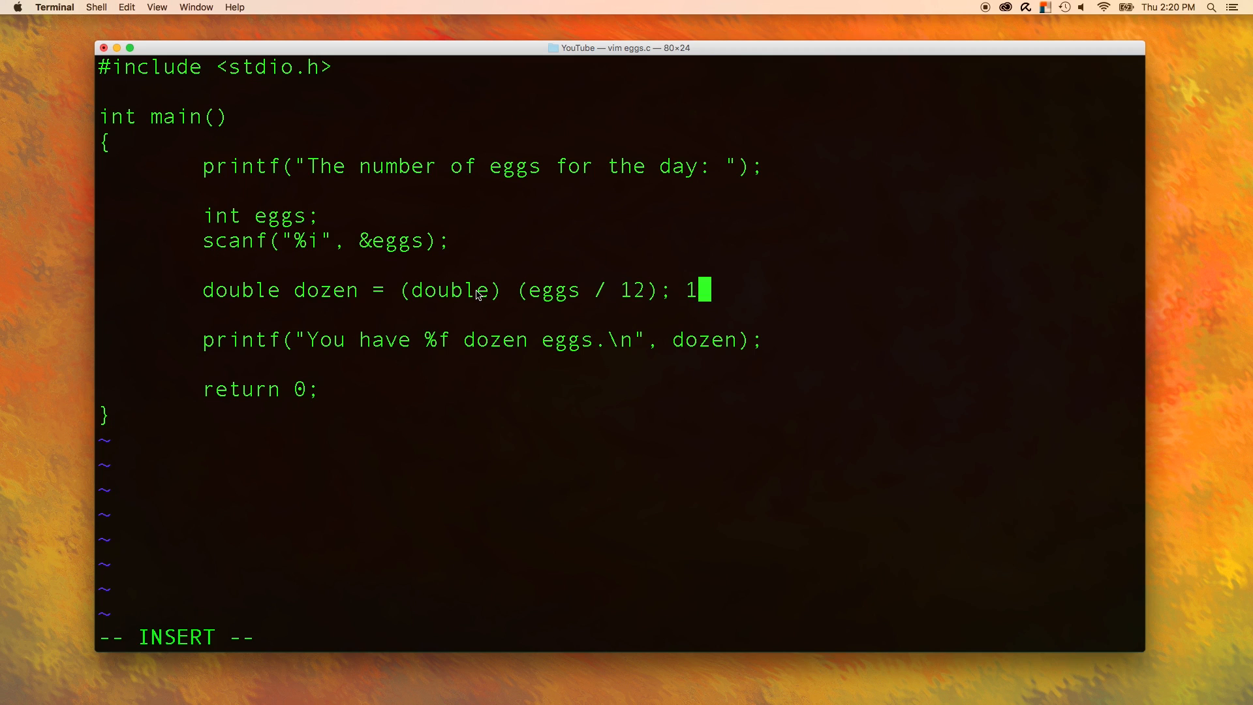
text(.0)
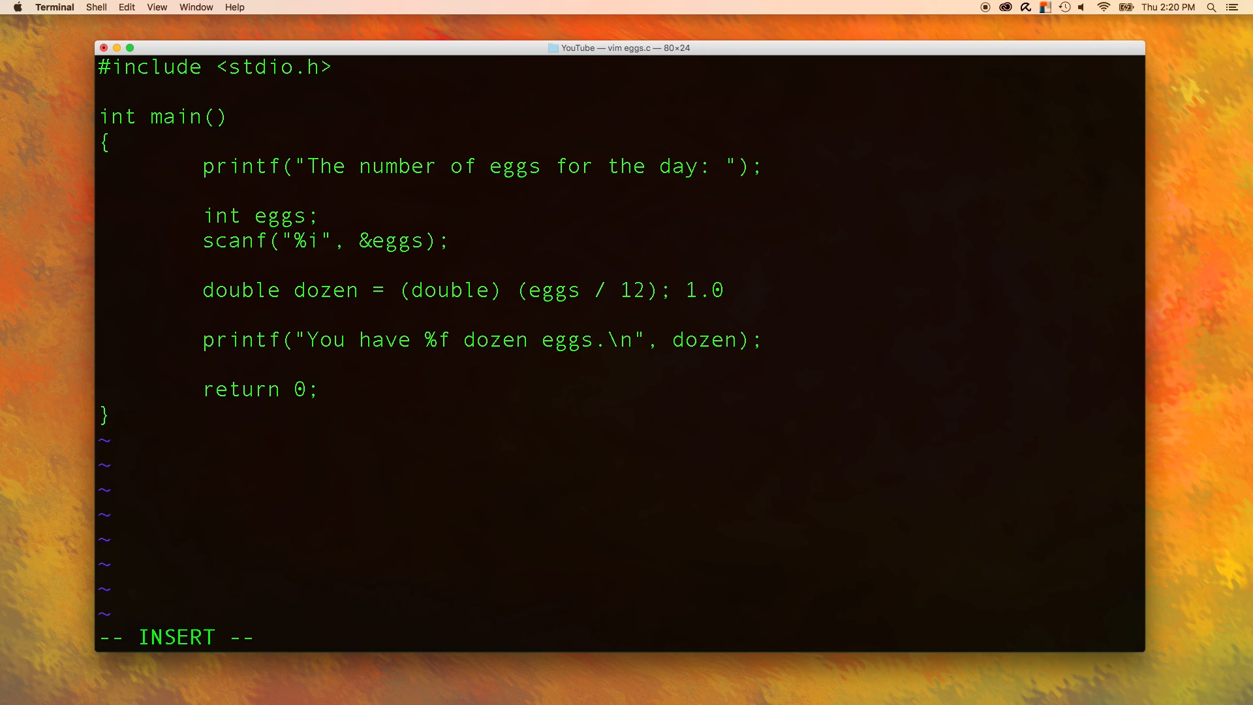
key(BackSpace)
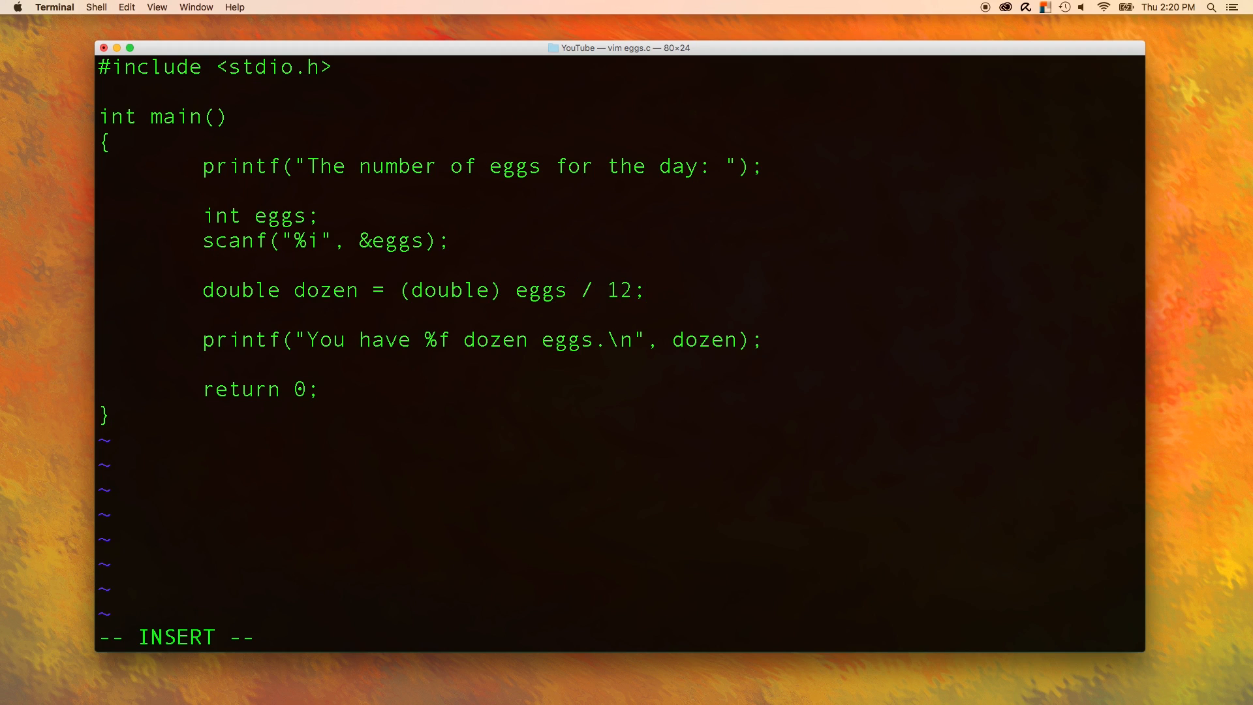
- Save and quit eggs.c in vim with :wq
text(:wq)
text(./a.o)
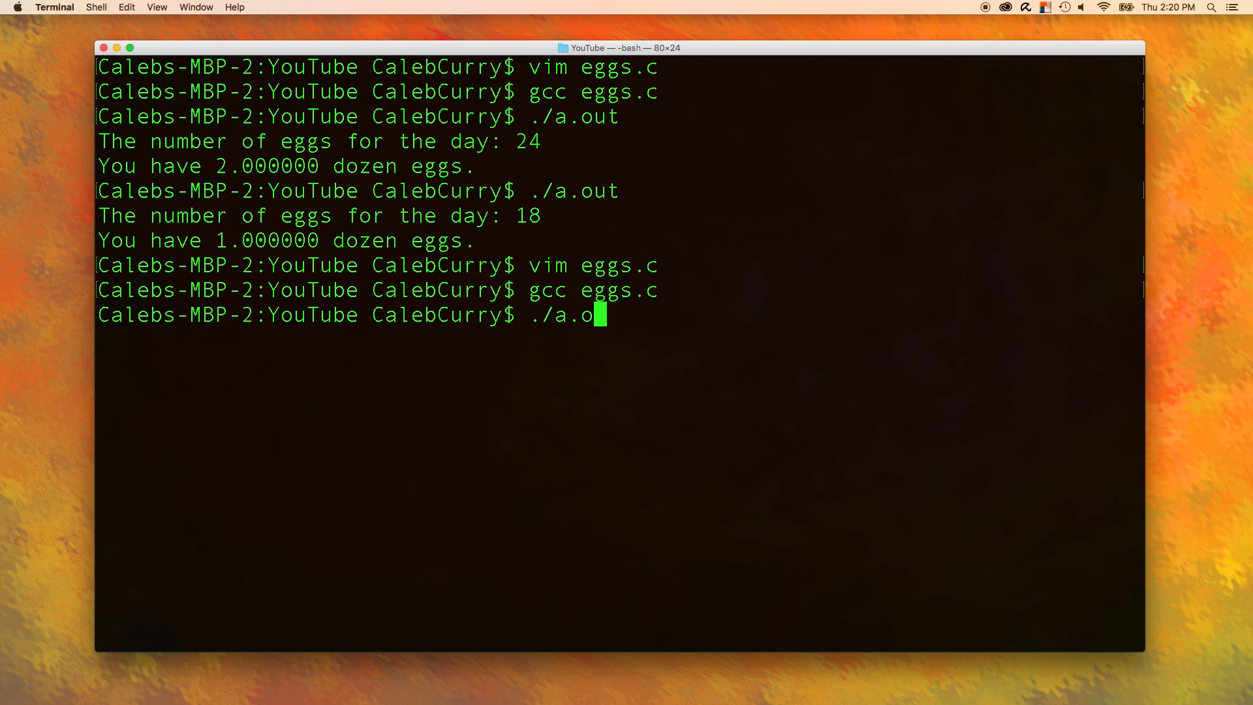
text(ut)
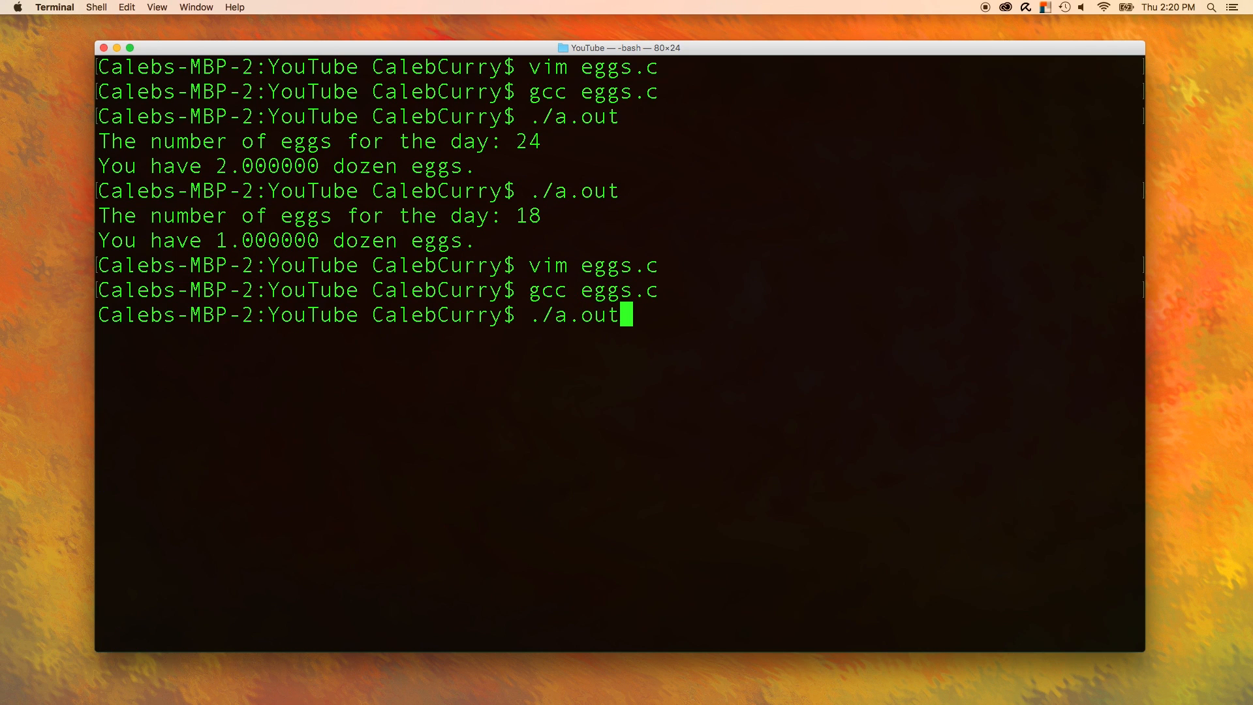